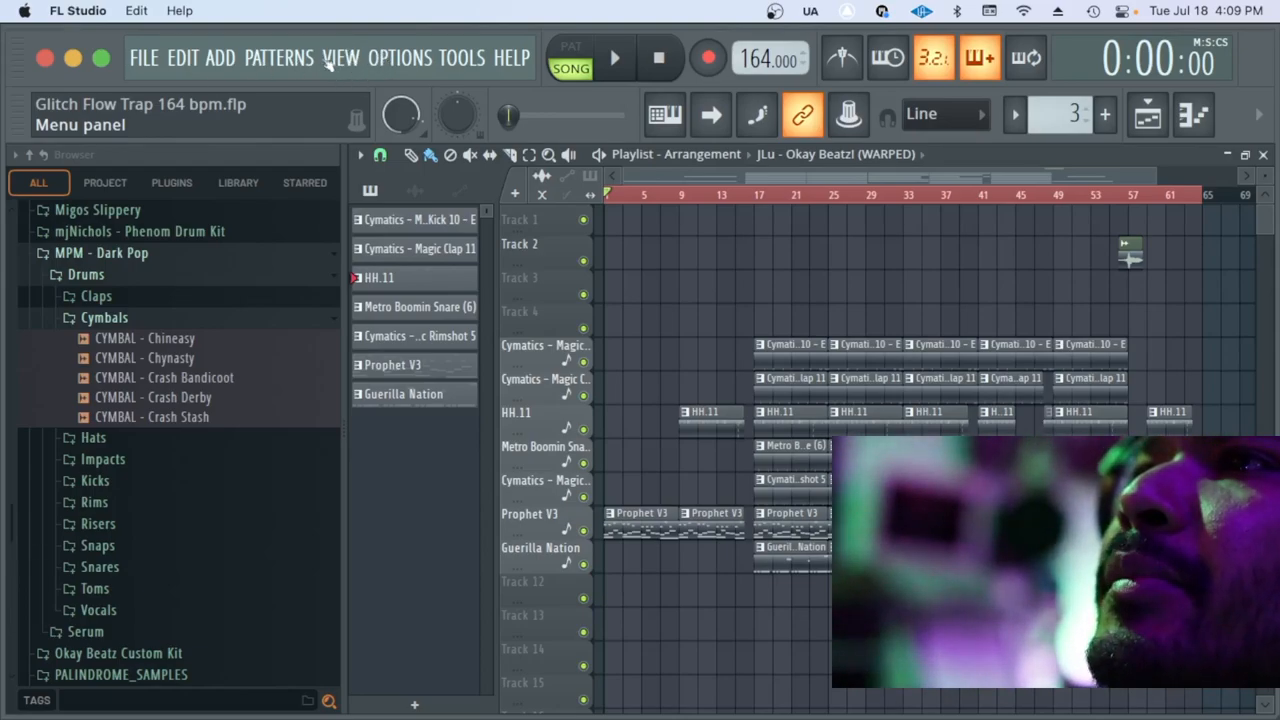
Show the mixer from the View menu over the playlist arrangement
{"action": "left_click", "coordinate": [340, 56]}
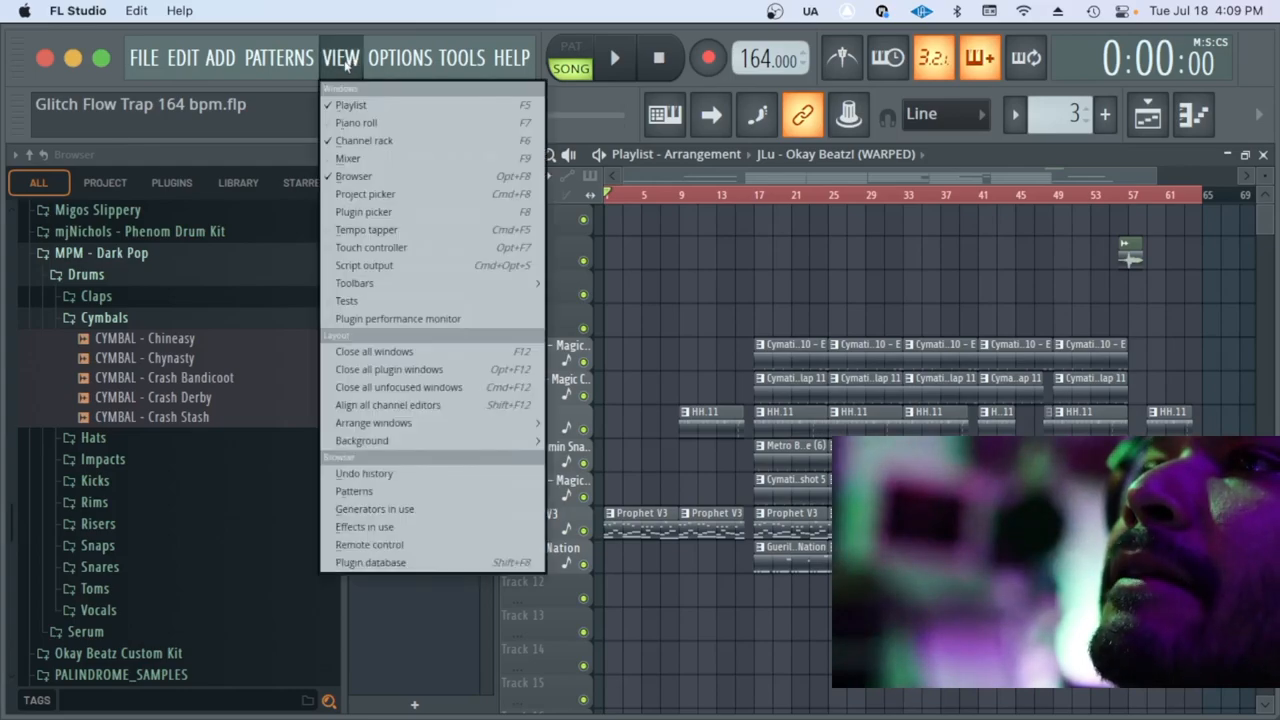
{"action": "mouse_move", "coordinate": [348, 158]}
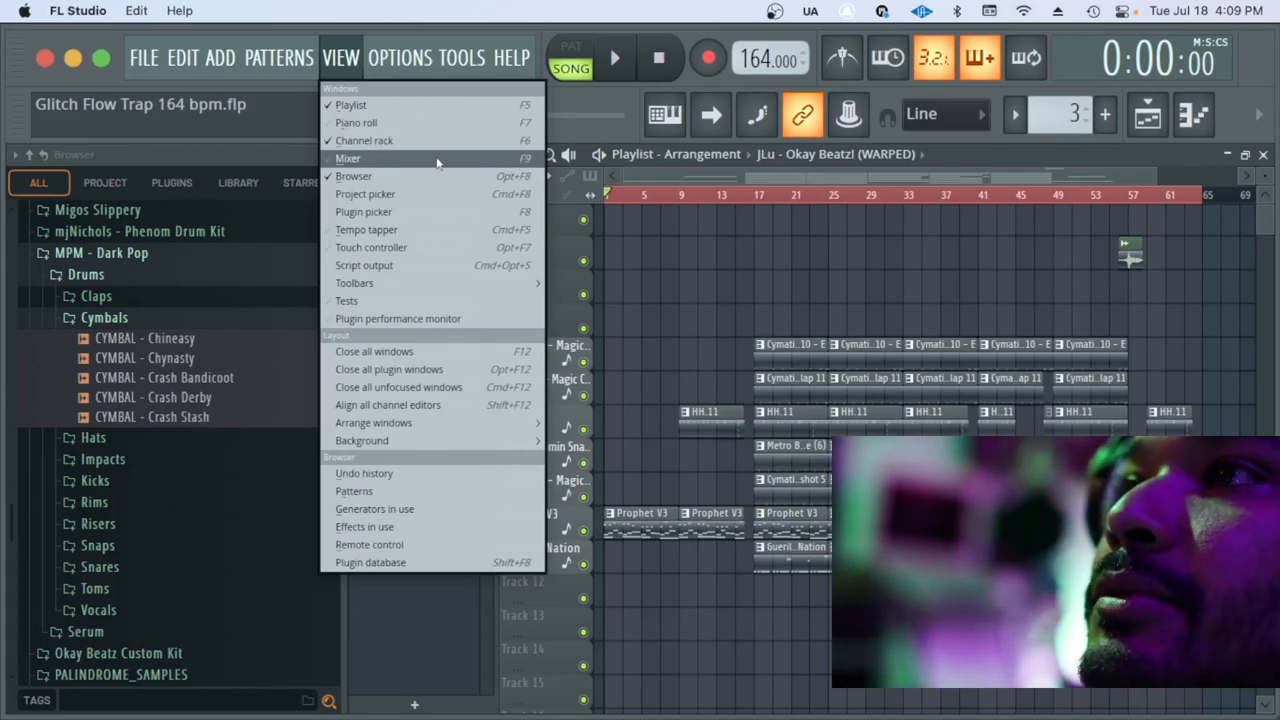
{"action": "left_click", "coordinate": [348, 158]}
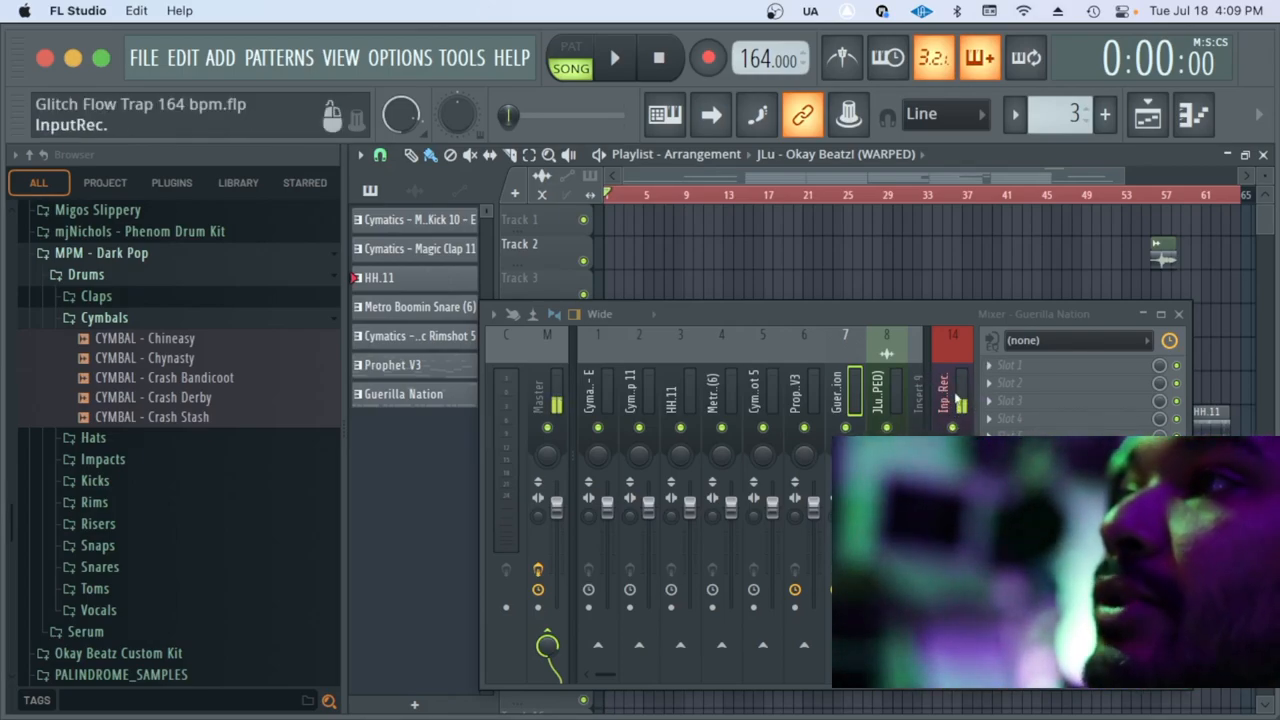
Select mixer inserts 1–7 and reset them to default, leaving generic Insert names
{"action": "left_click", "coordinate": [796, 390]}
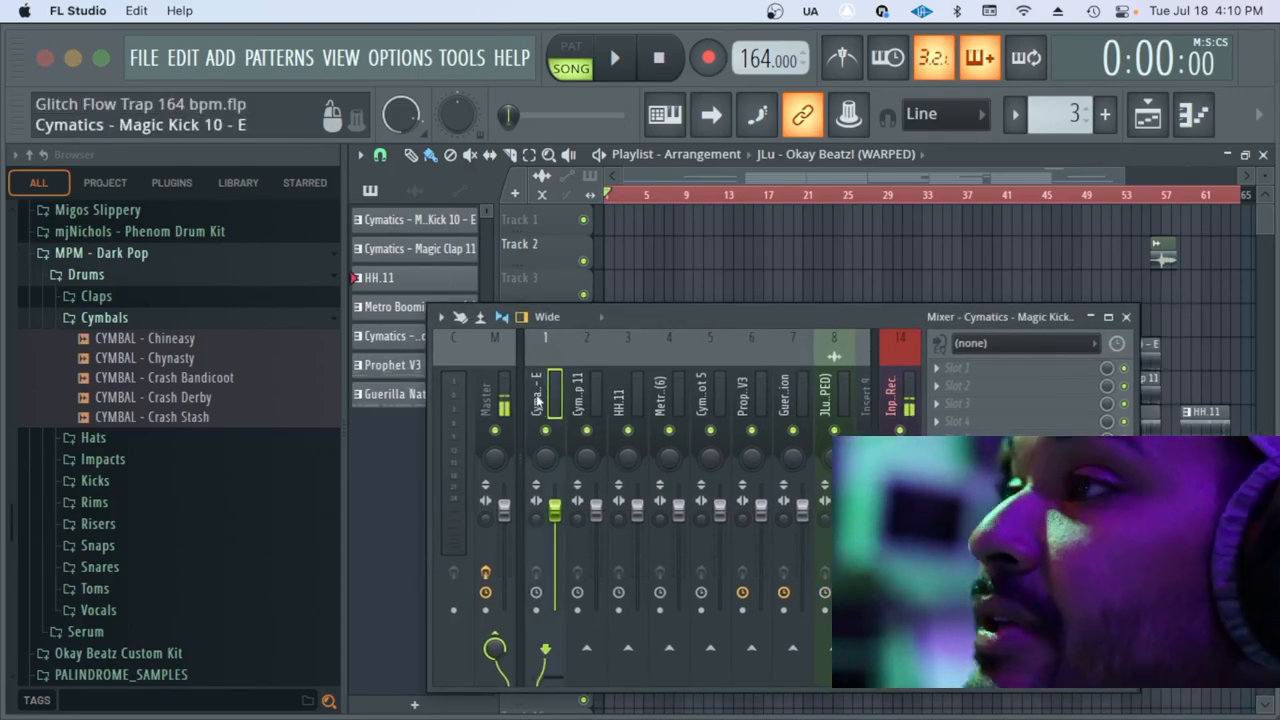
{"action": "left_click", "coordinate": [700, 400]}
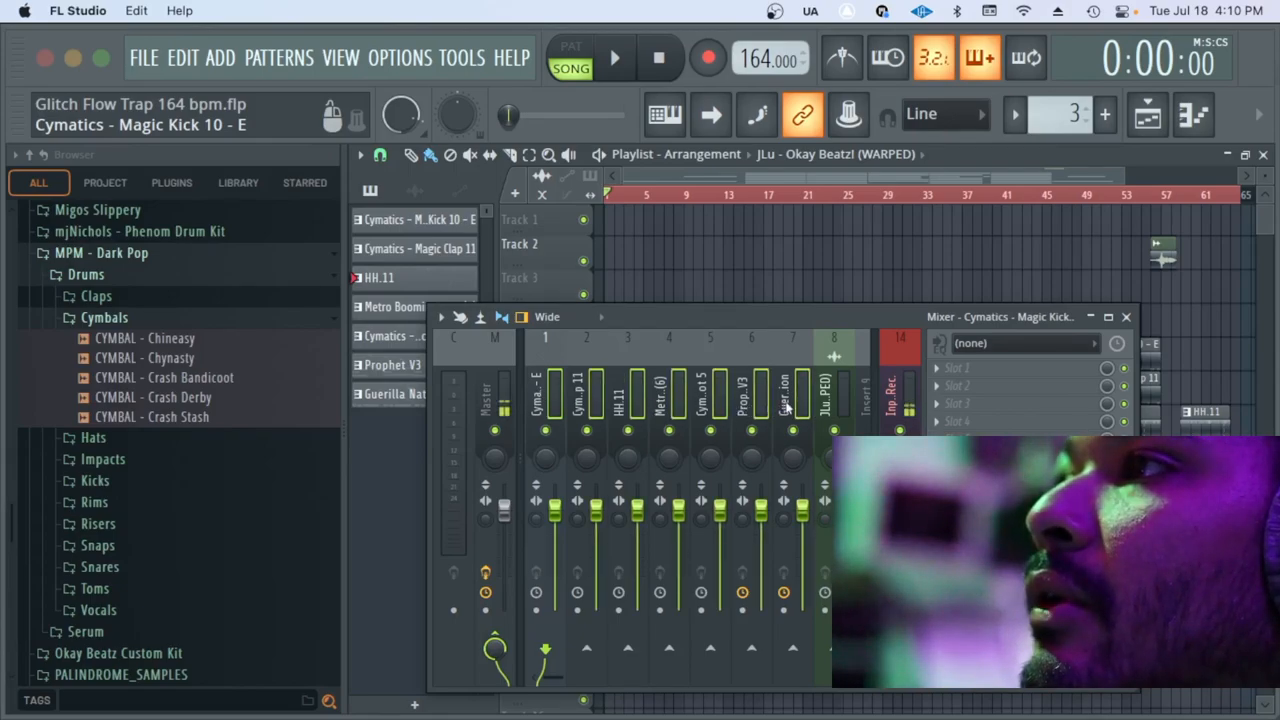
{"action": "left_click", "coordinate": [740, 390]}
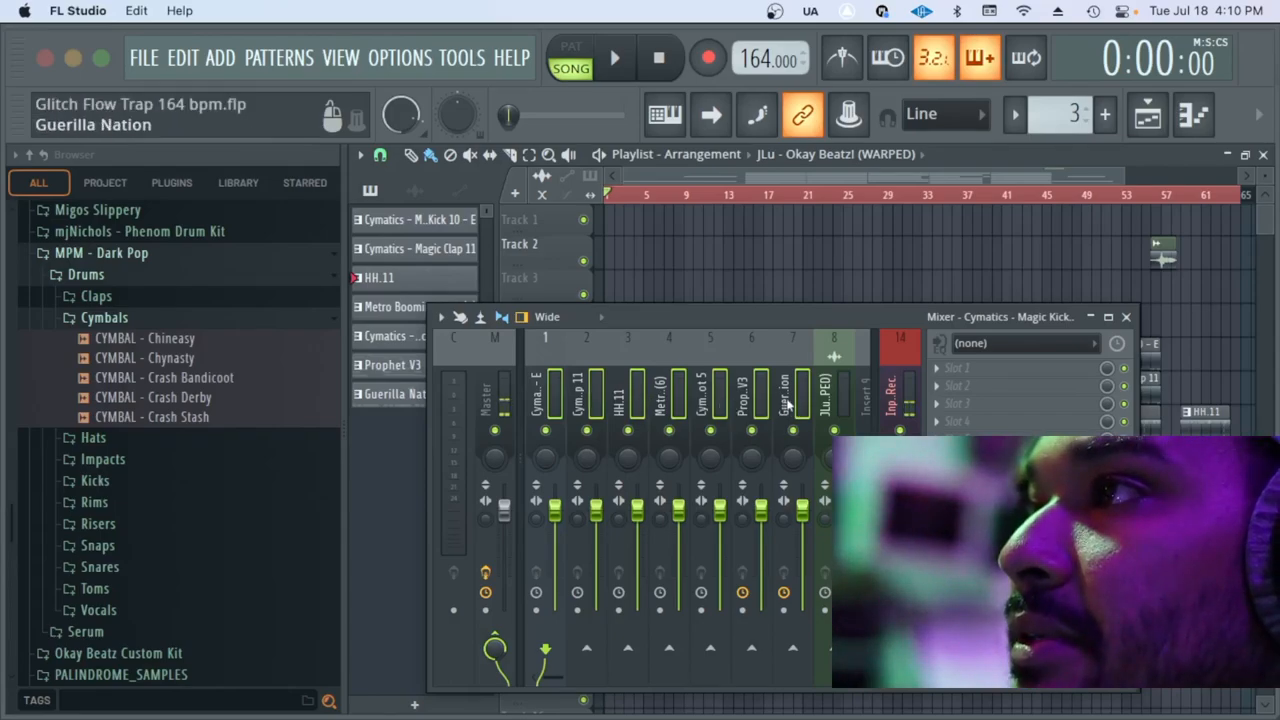
{"action": "left_click", "coordinate": [784, 390]}
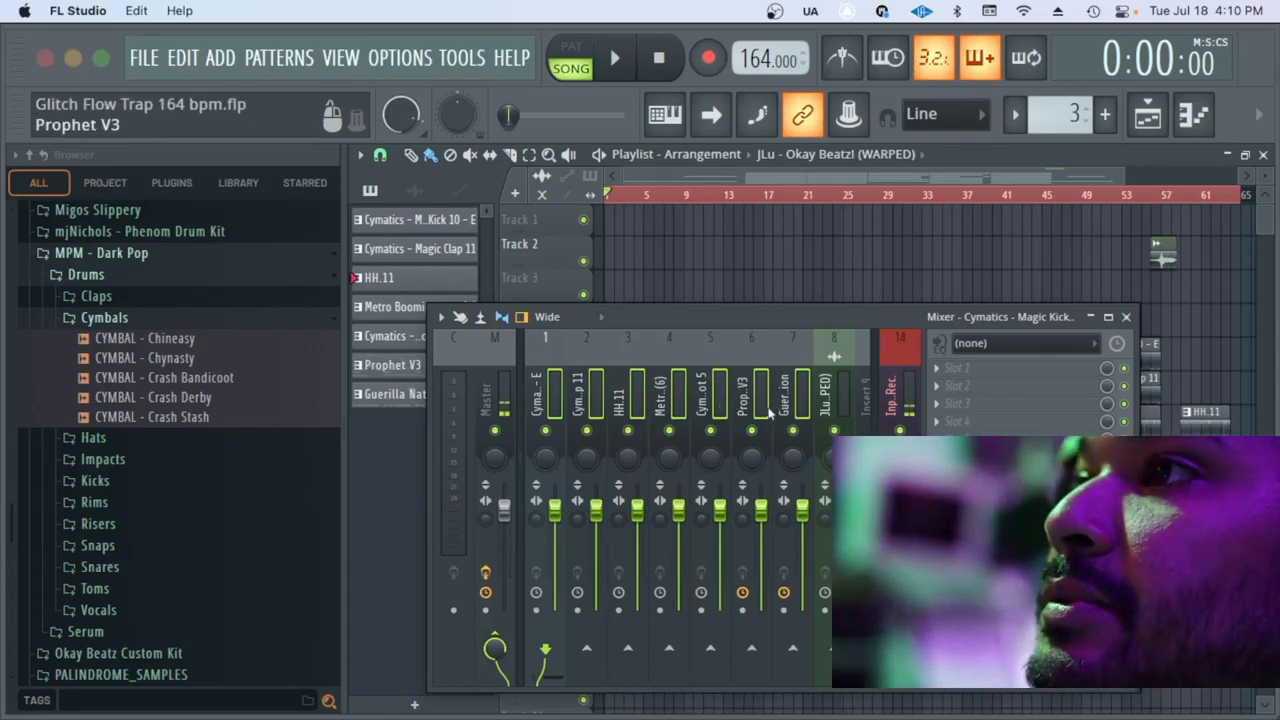
{"action": "left_click", "coordinate": [544, 396]}
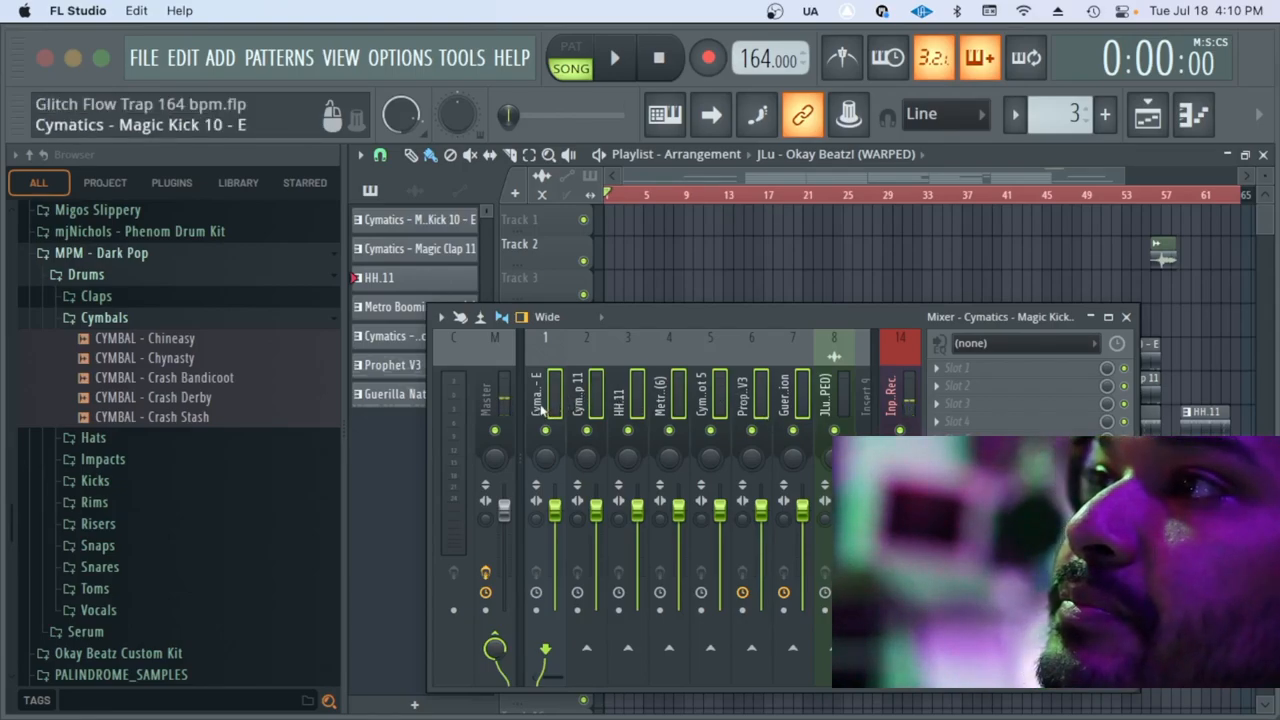
{"action": "right_click", "coordinate": [544, 390]}
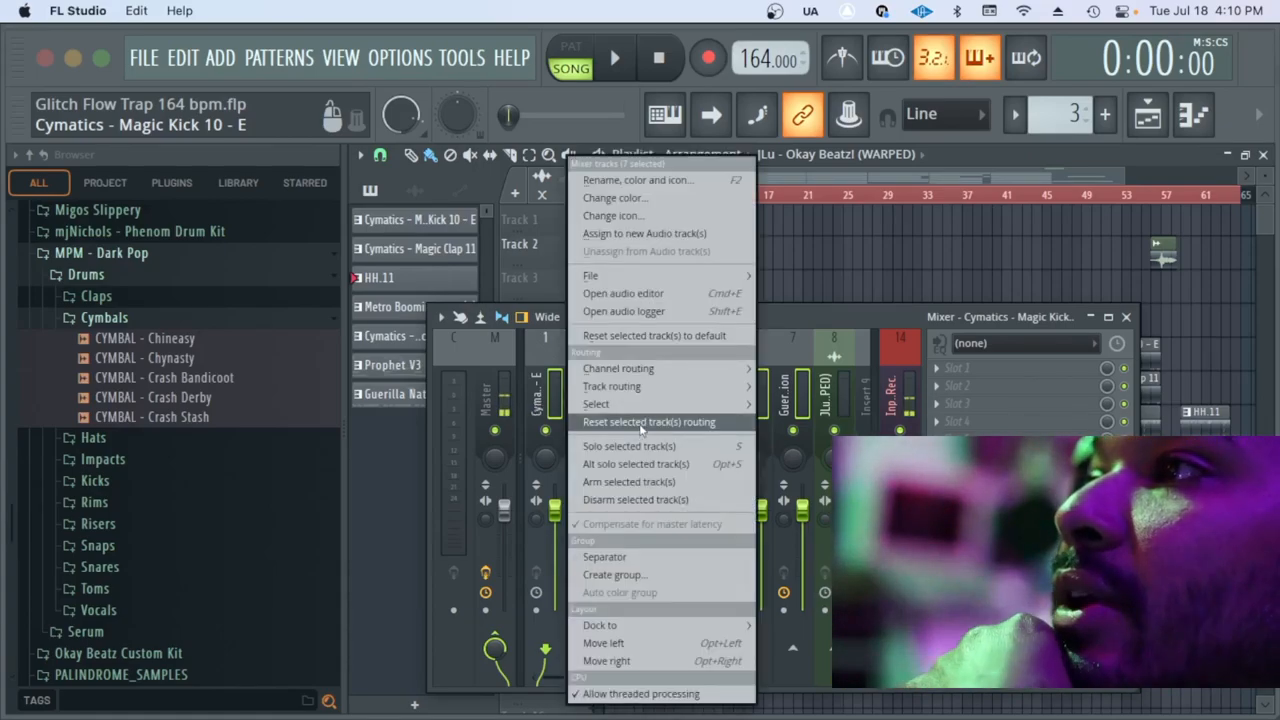
{"action": "mouse_move", "coordinate": [654, 336]}
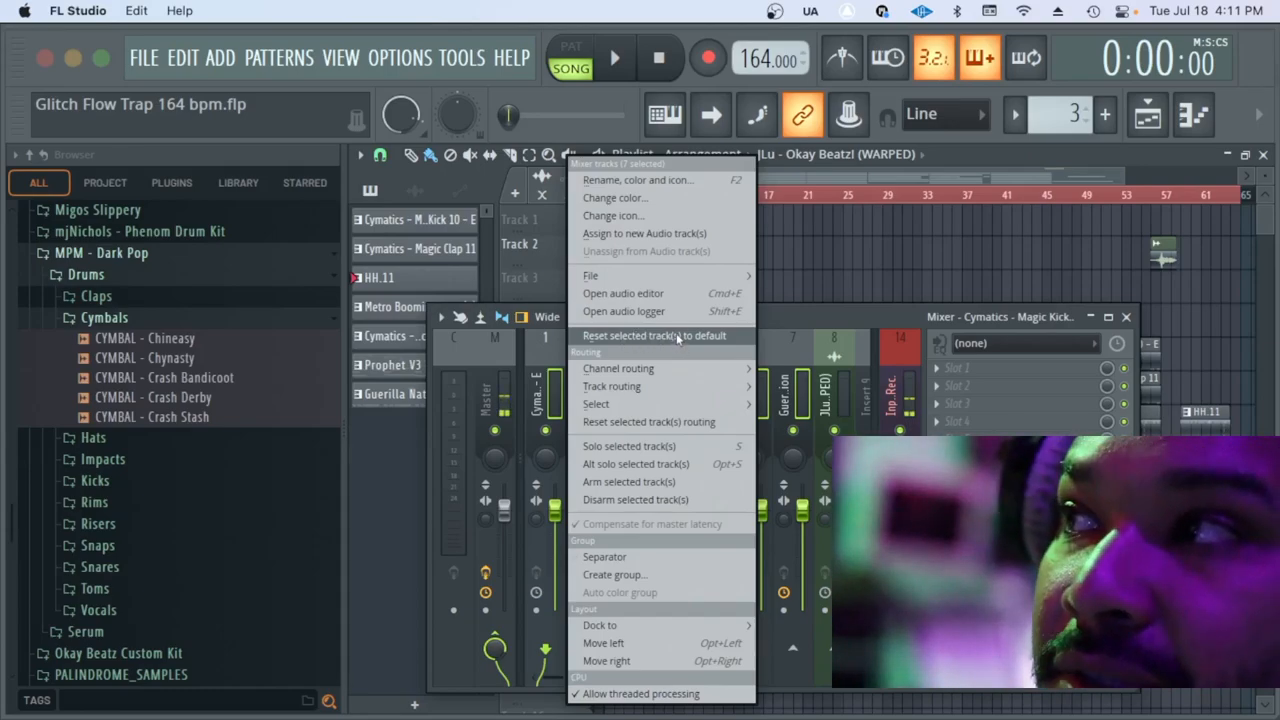
{"action": "left_click", "coordinate": [652, 336]}
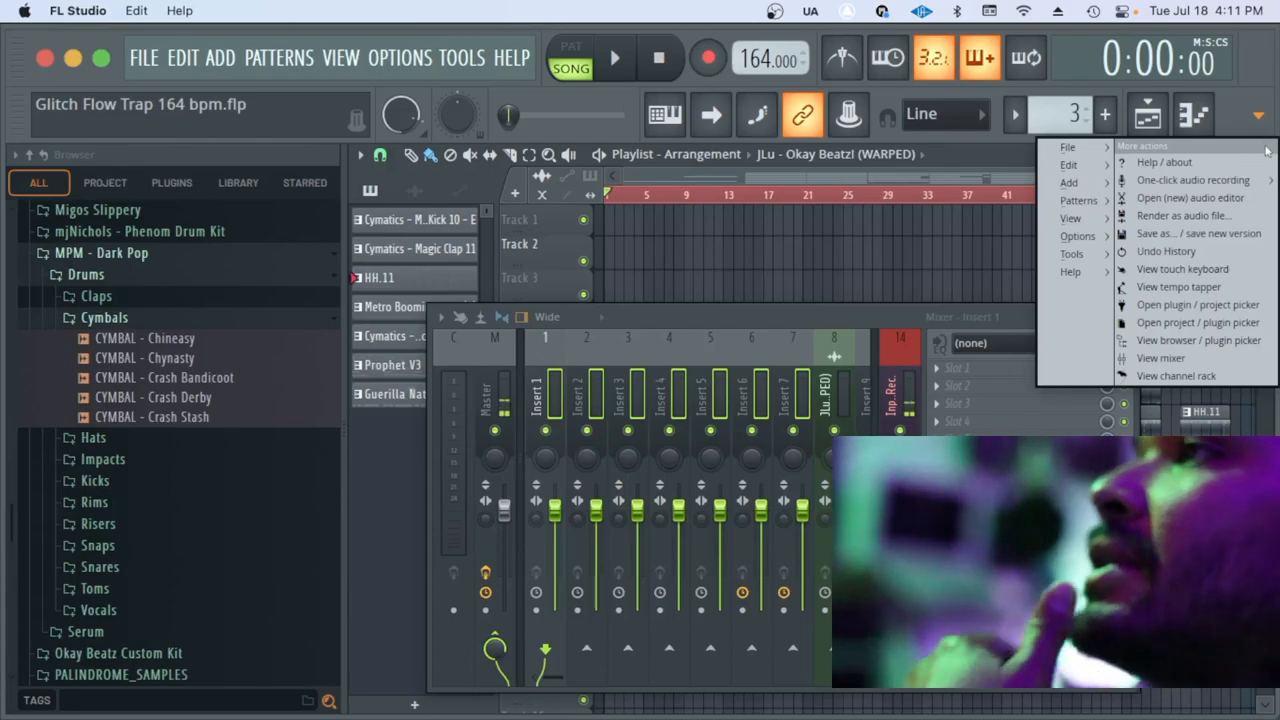
Show the channel rack with all channels and route the instruments to named mixer inserts
{"action": "left_click", "coordinate": [1078, 200]}
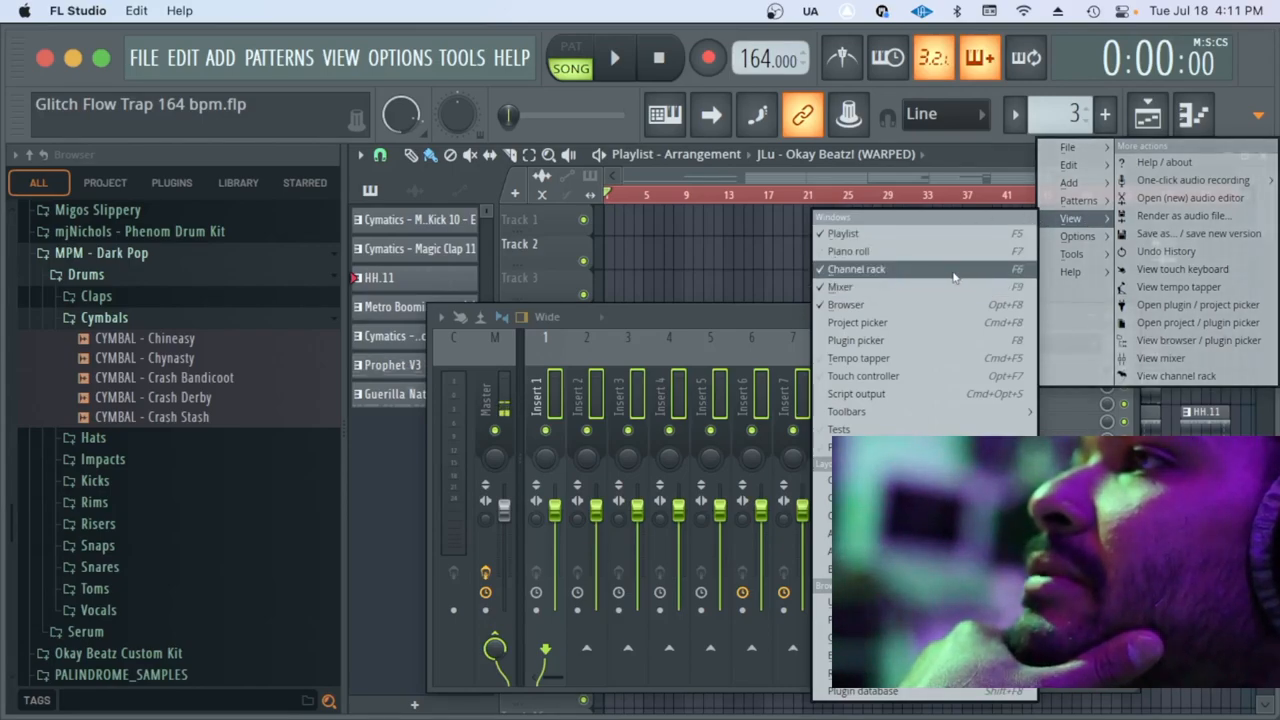
{"action": "left_click", "coordinate": [856, 268]}
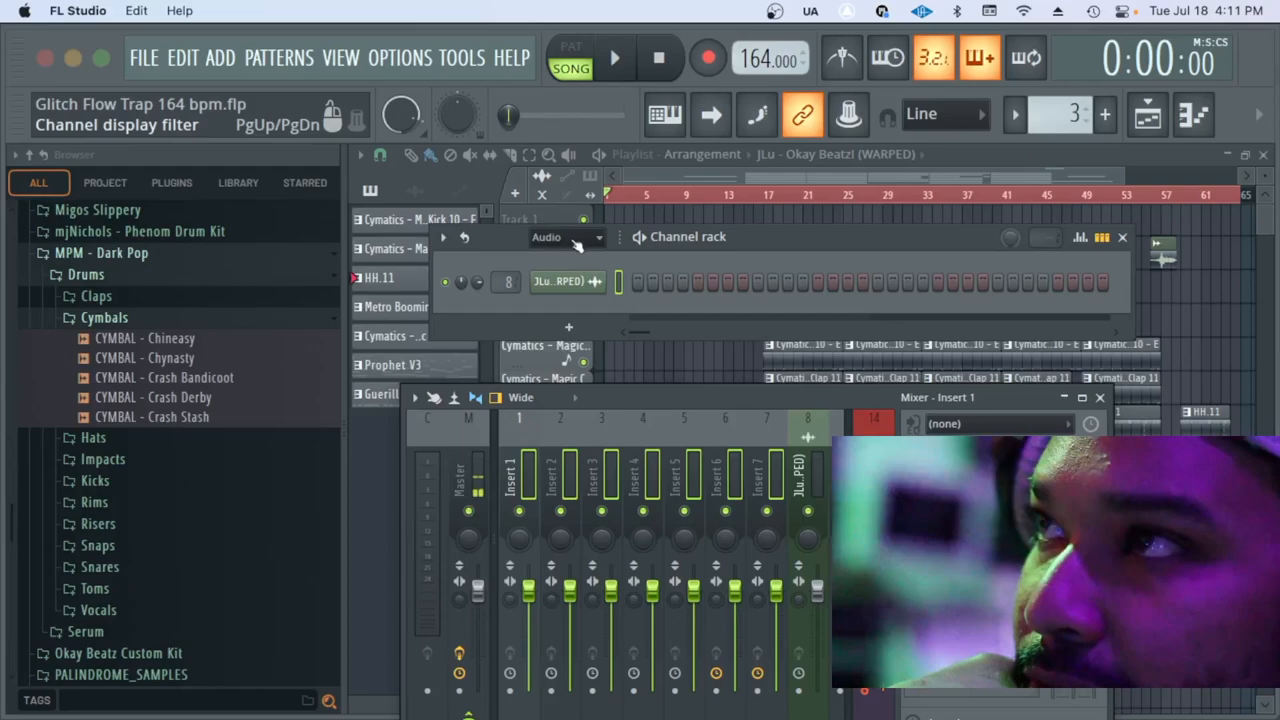
{"action": "left_click", "coordinate": [568, 236]}
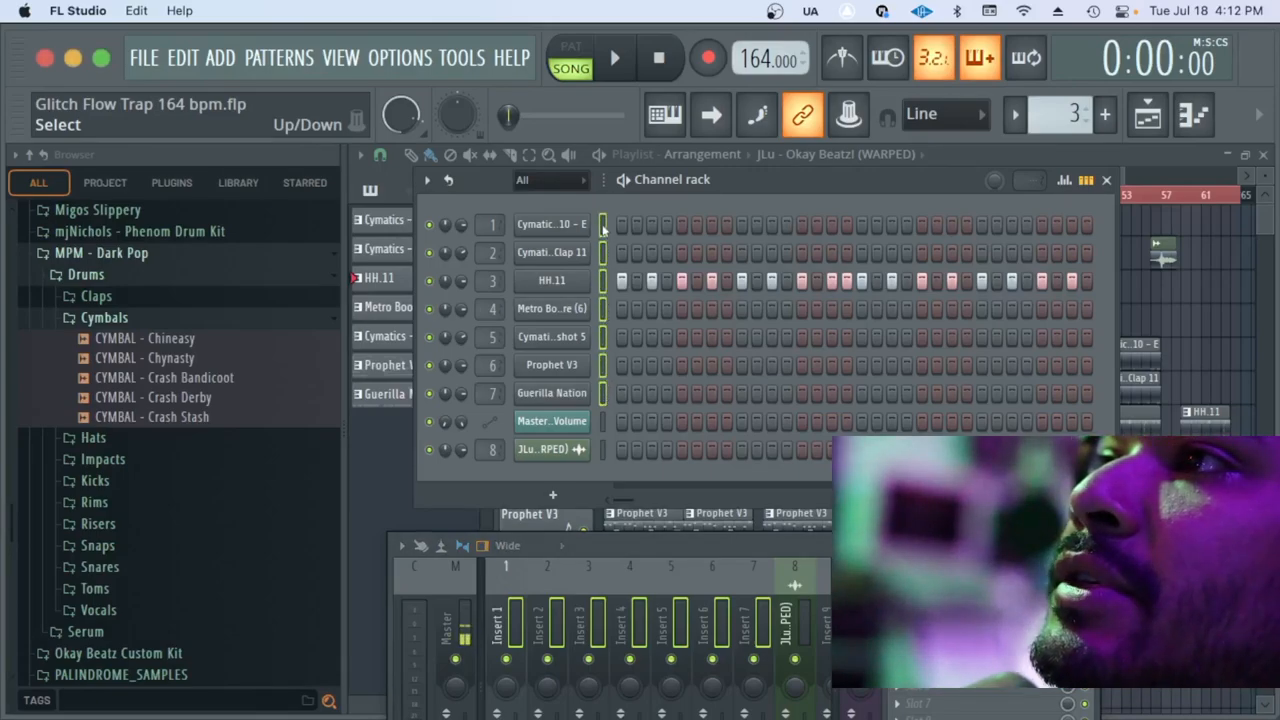
{"action": "left_click", "coordinate": [552, 364]}
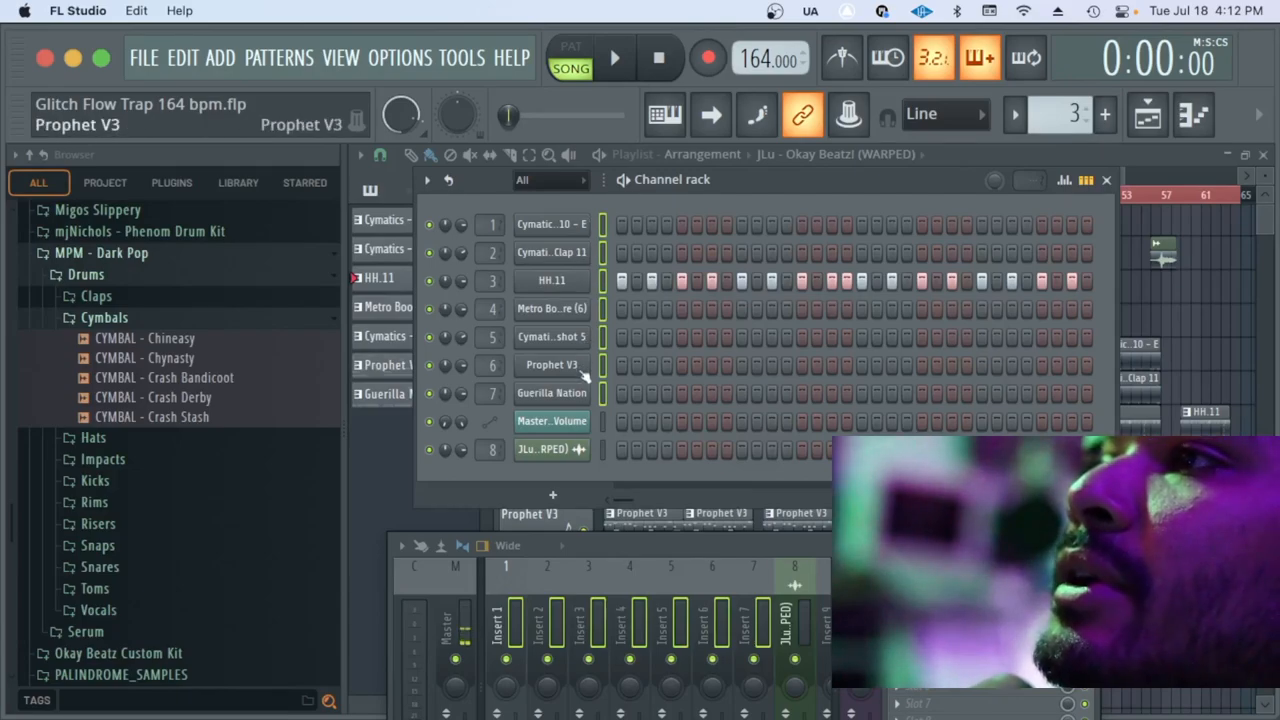
{"action": "left_click", "coordinate": [552, 336]}
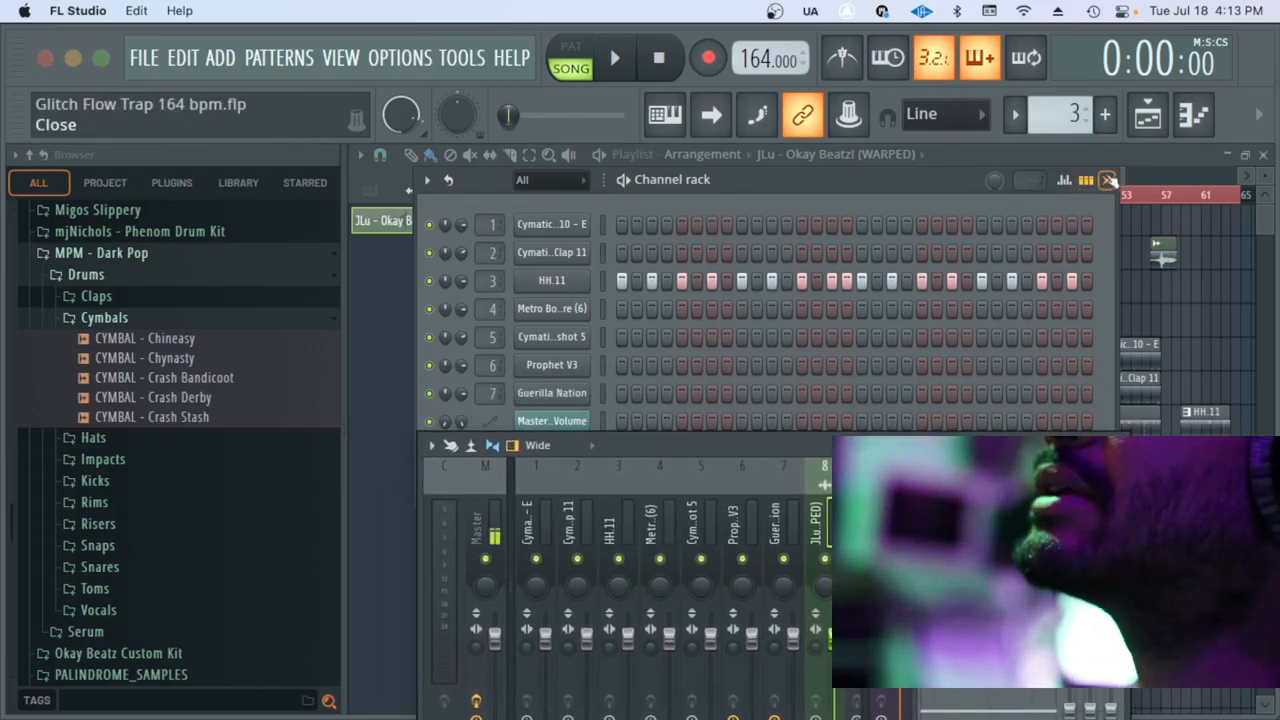
Close the channel rack and bring the playlist arrangement back in front
{"action": "left_click", "coordinate": [1108, 180]}
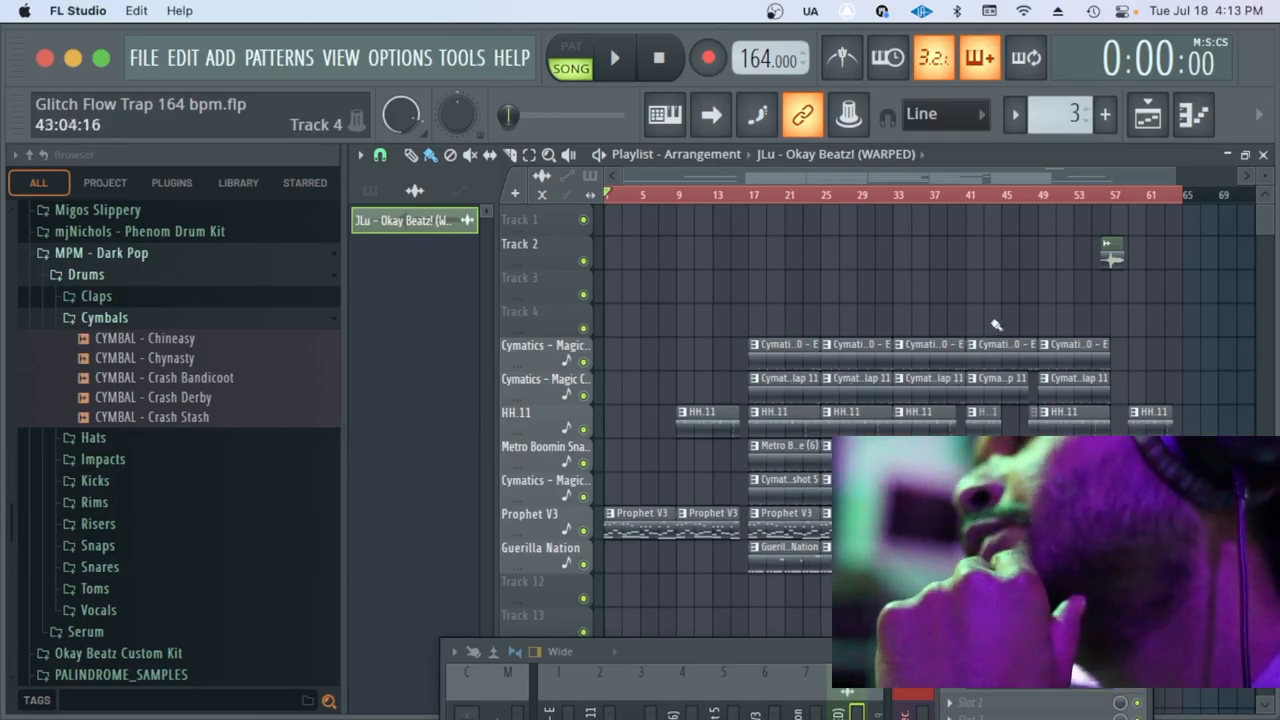
{"action": "left_click", "coordinate": [770, 412]}
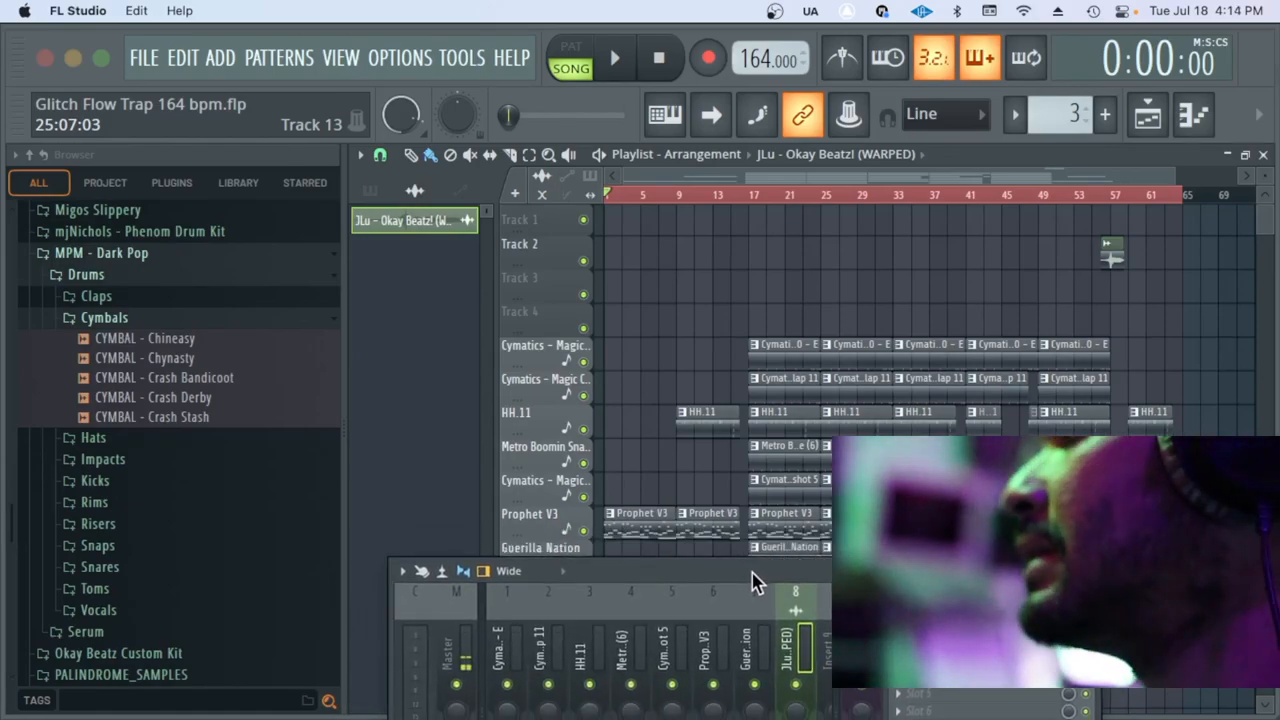
Bring the mixer forward with the Prophet V3 insert selected
{"action": "left_click", "coordinate": [614, 56]}
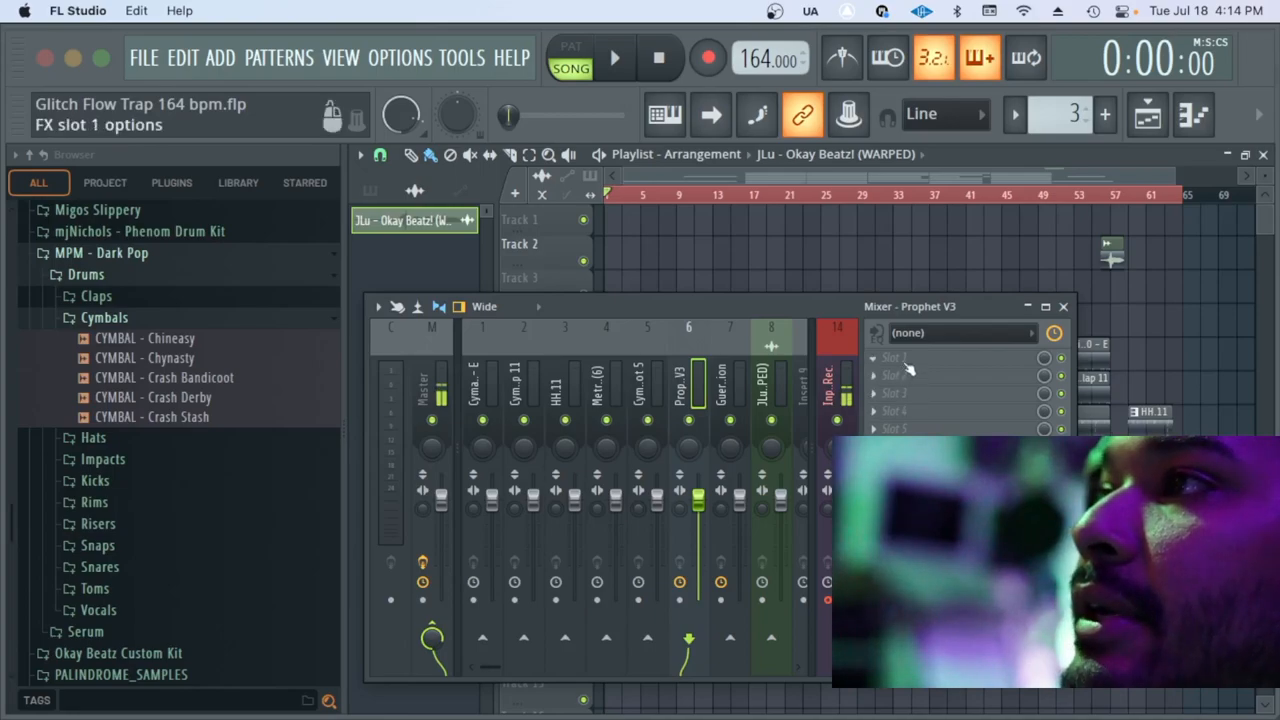
Load FabFilter Pro-Q 3 into effect slot 1 of the Prophet V3 insert
{"action": "left_click", "coordinate": [960, 332]}
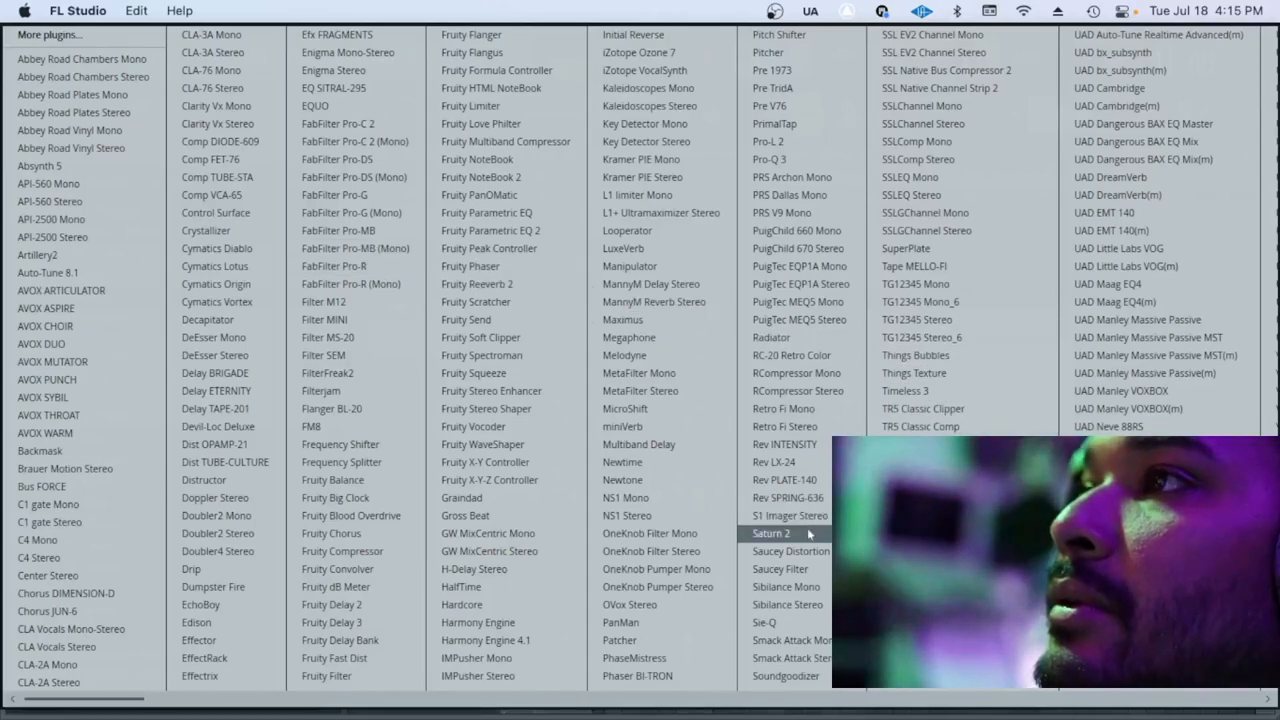
{"action": "mouse_move", "coordinate": [800, 160]}
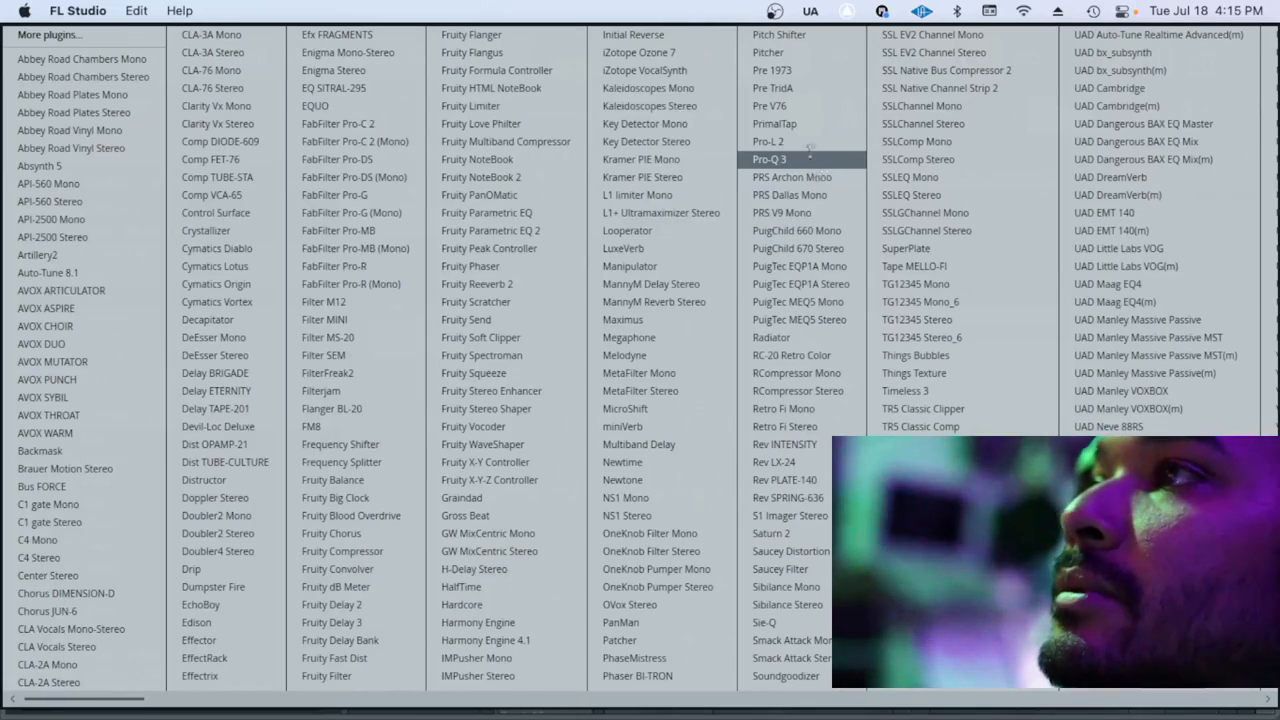
{"action": "left_click", "coordinate": [768, 160]}
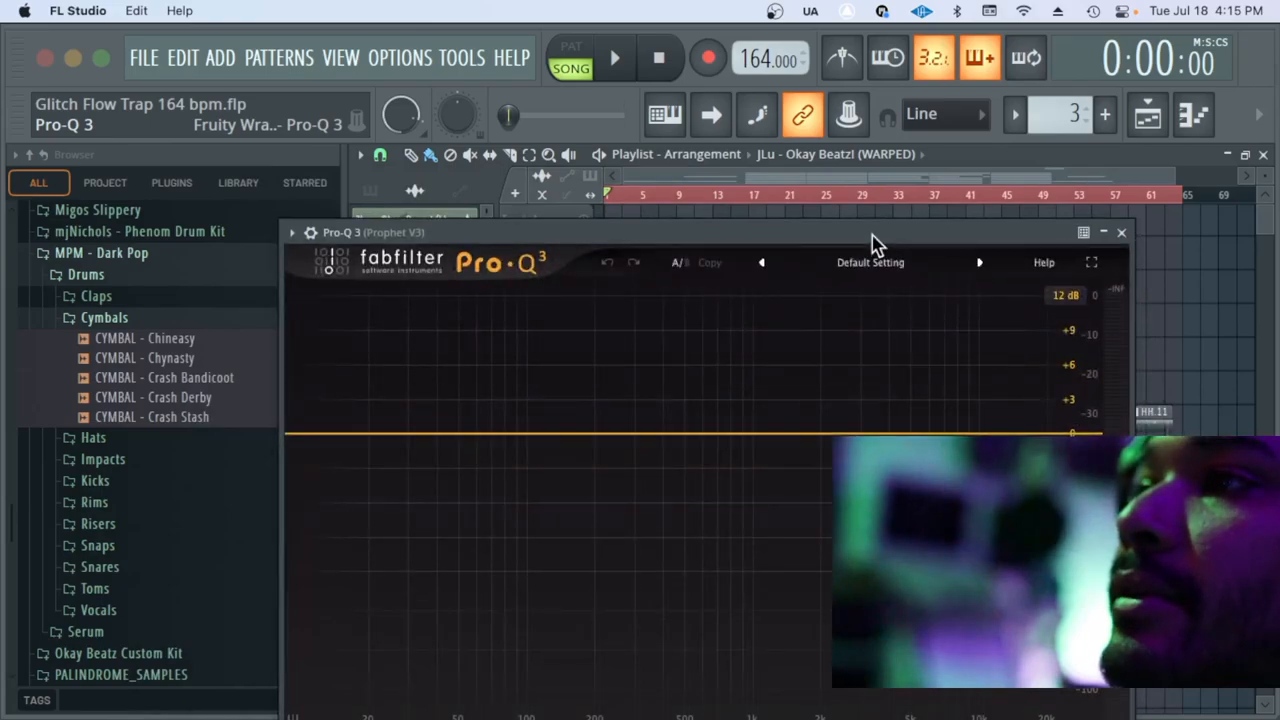
Add a low-shelf band cutting the Prophet V3's low end by roughly 6.5 dB
{"action": "left_click", "coordinate": [614, 56]}
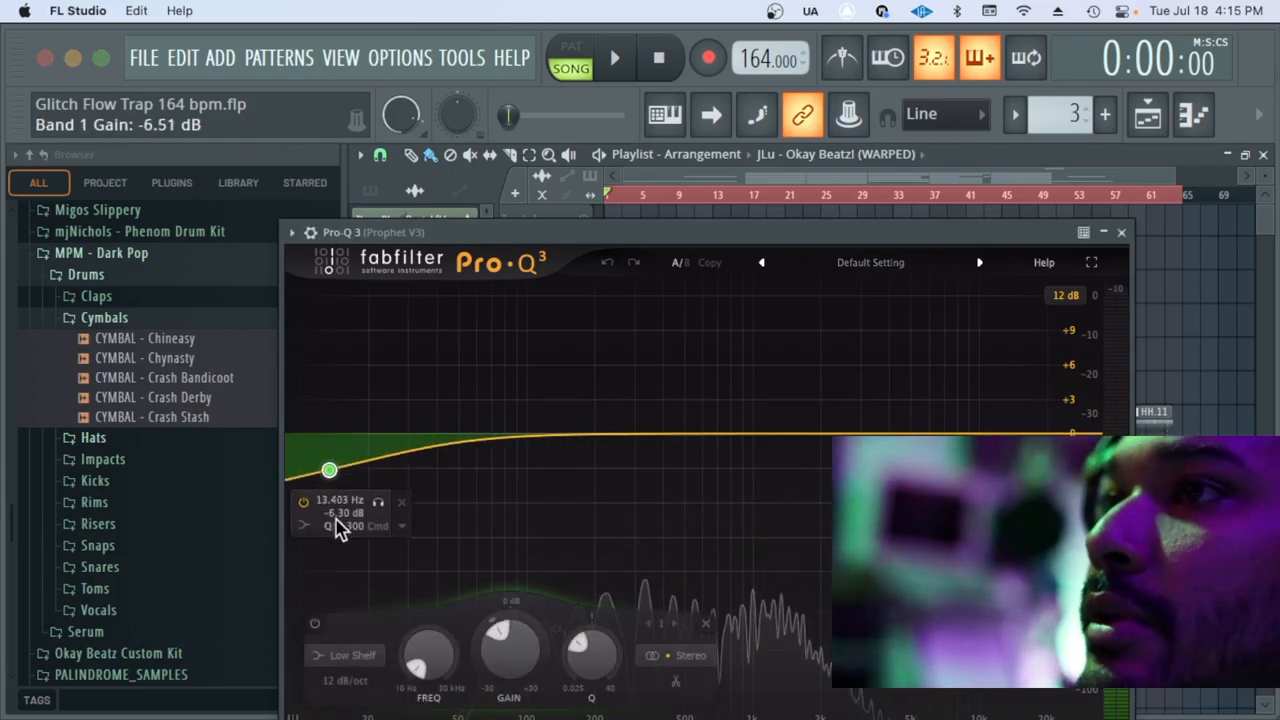
{"action": "left_click_drag", "start_coordinate": [328, 470], "coordinate": [404, 496]}
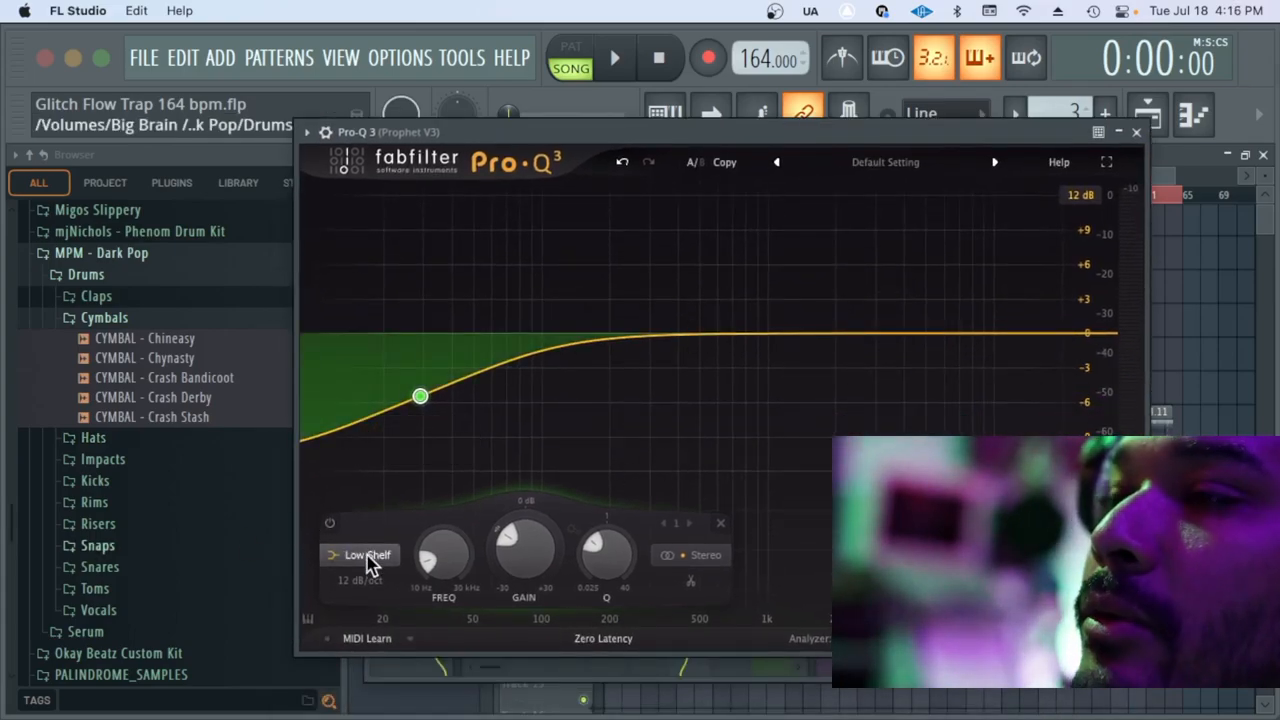
Turn the band into a 24 dB/oct low cut near 45 Hz with Q about 0.5 and audition it
{"action": "left_click", "coordinate": [368, 554]}
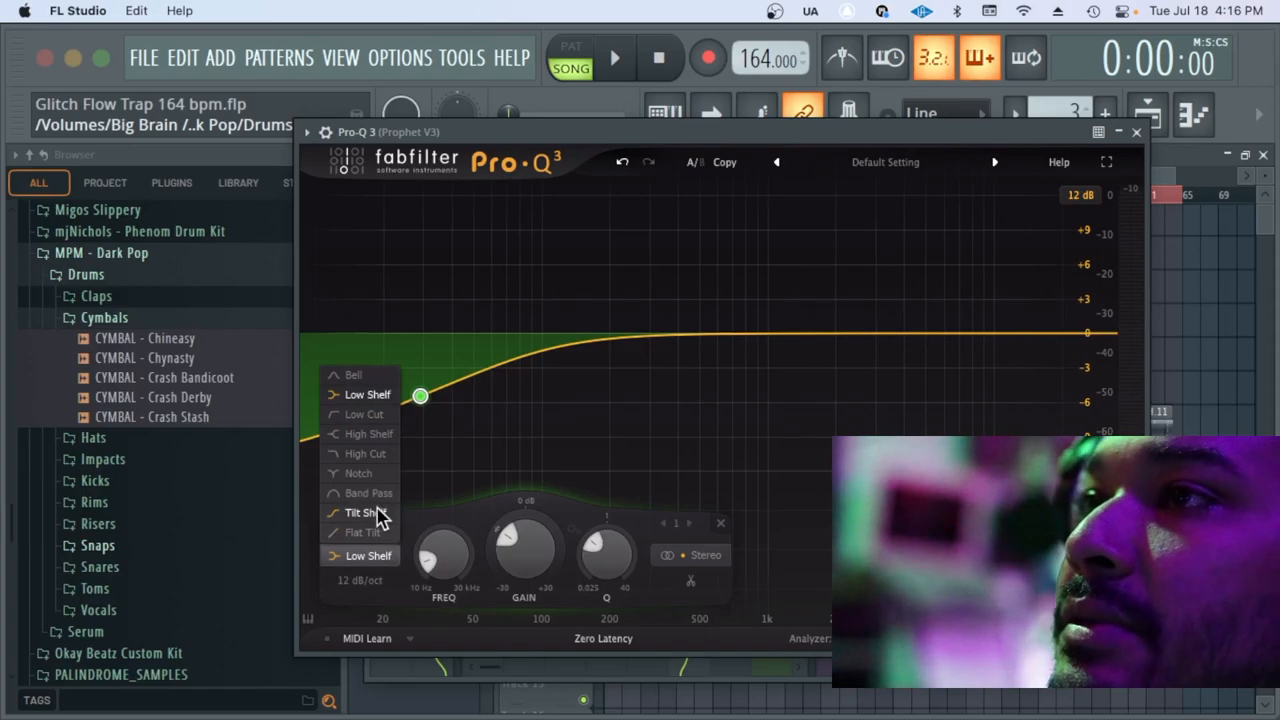
{"action": "mouse_move", "coordinate": [372, 472]}
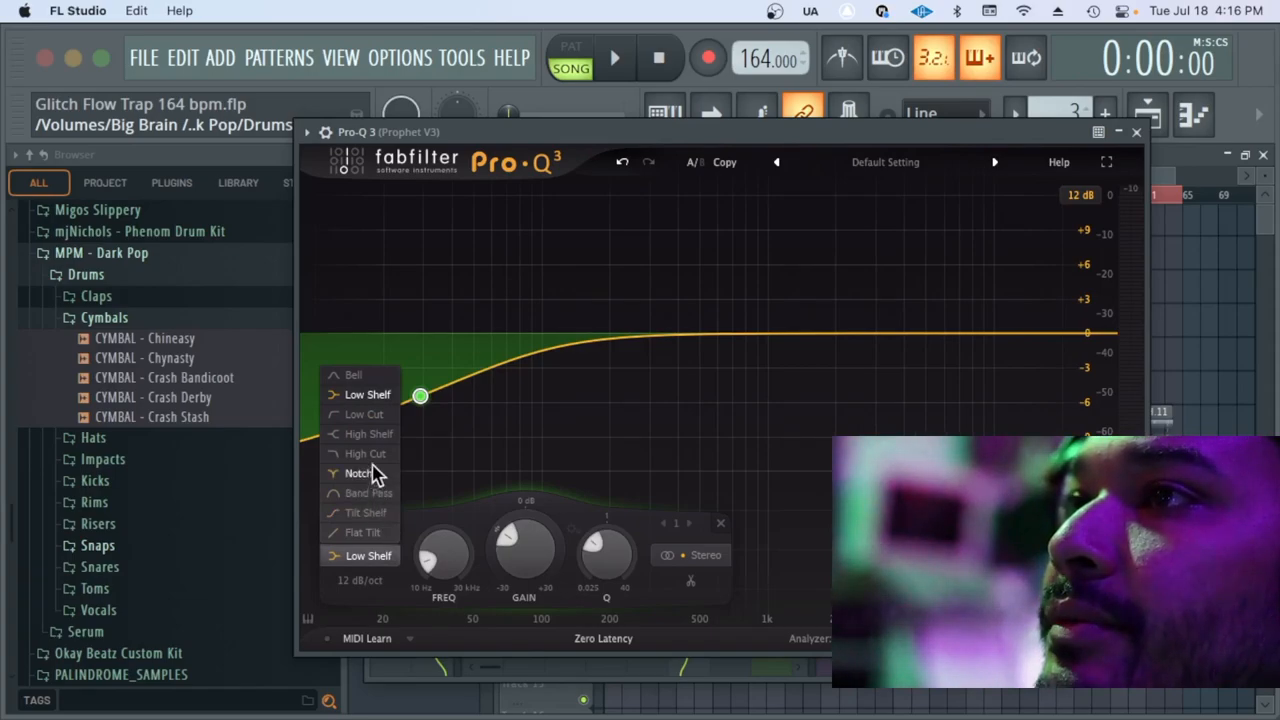
{"action": "left_click", "coordinate": [364, 414]}
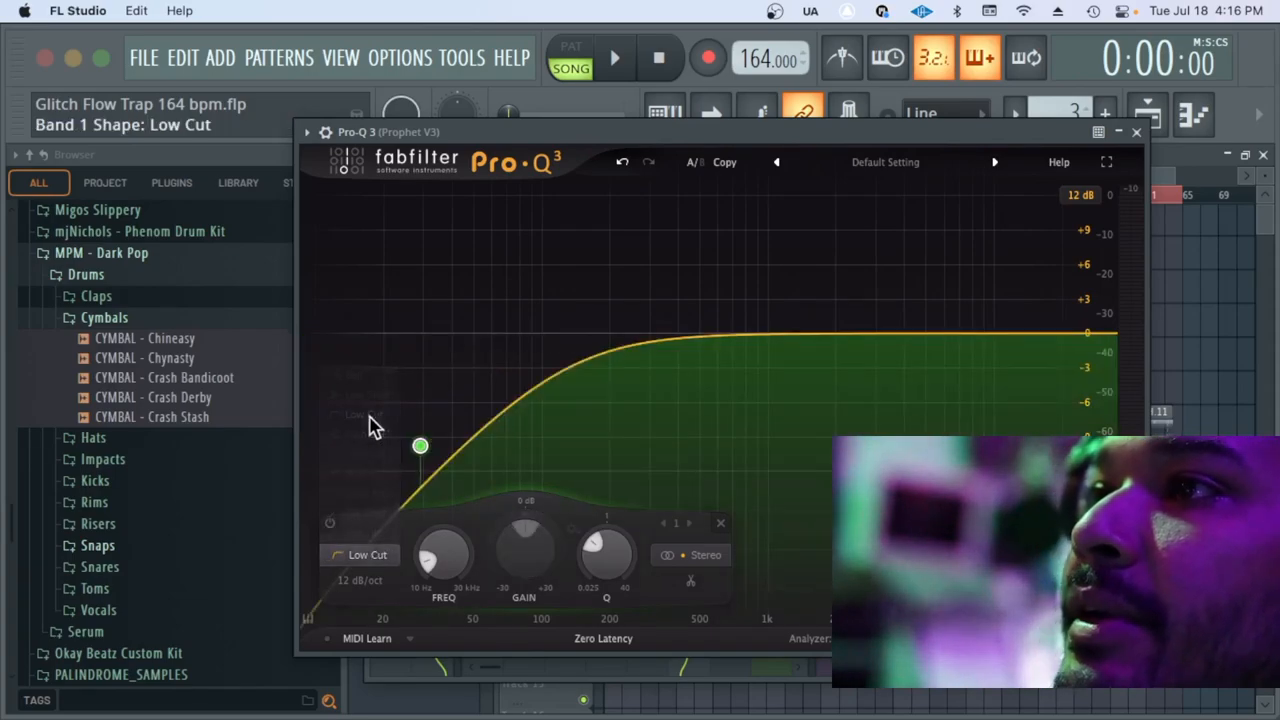
{"action": "left_click", "coordinate": [360, 580]}
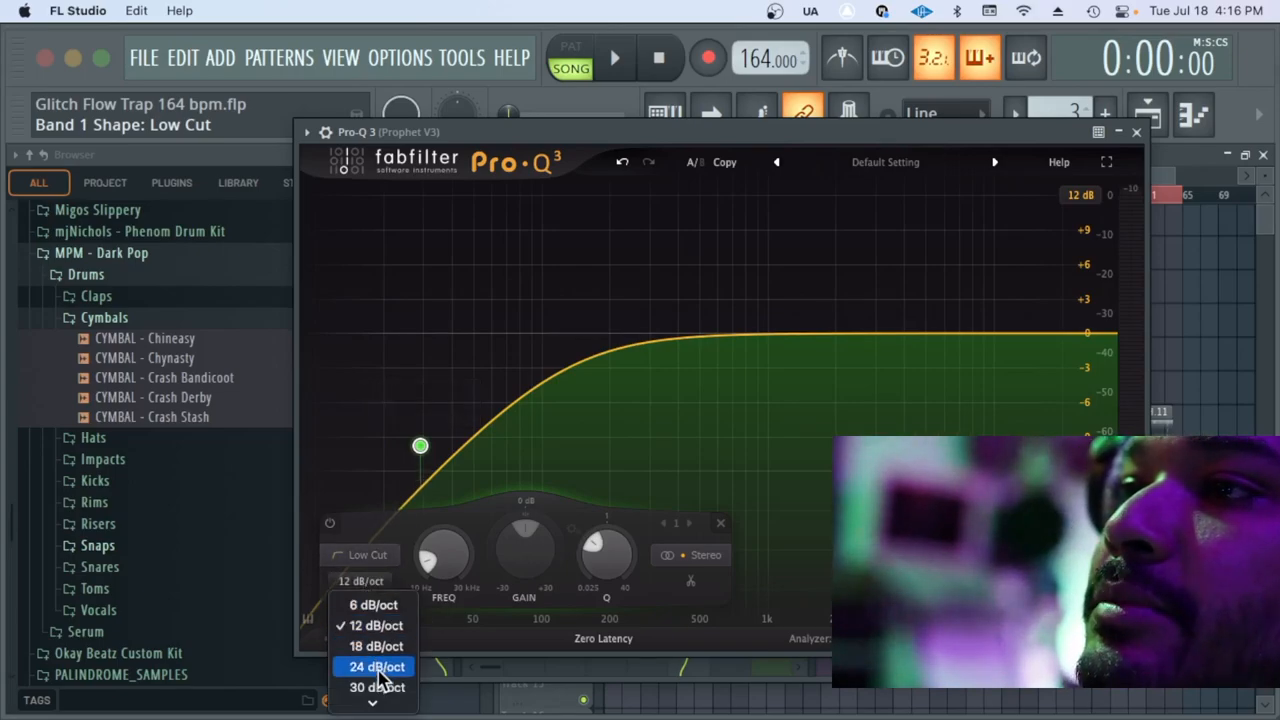
{"action": "left_click", "coordinate": [376, 666]}
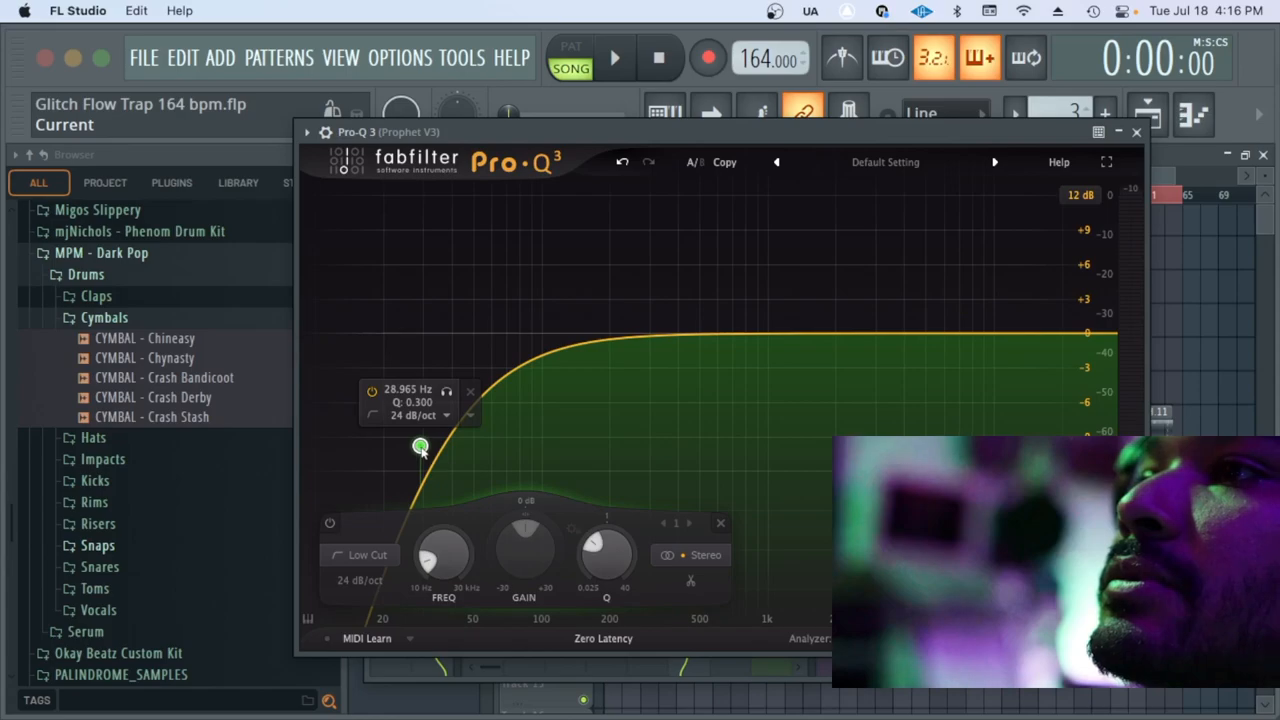
{"action": "left_click_drag", "start_coordinate": [420, 448], "coordinate": [450, 404]}
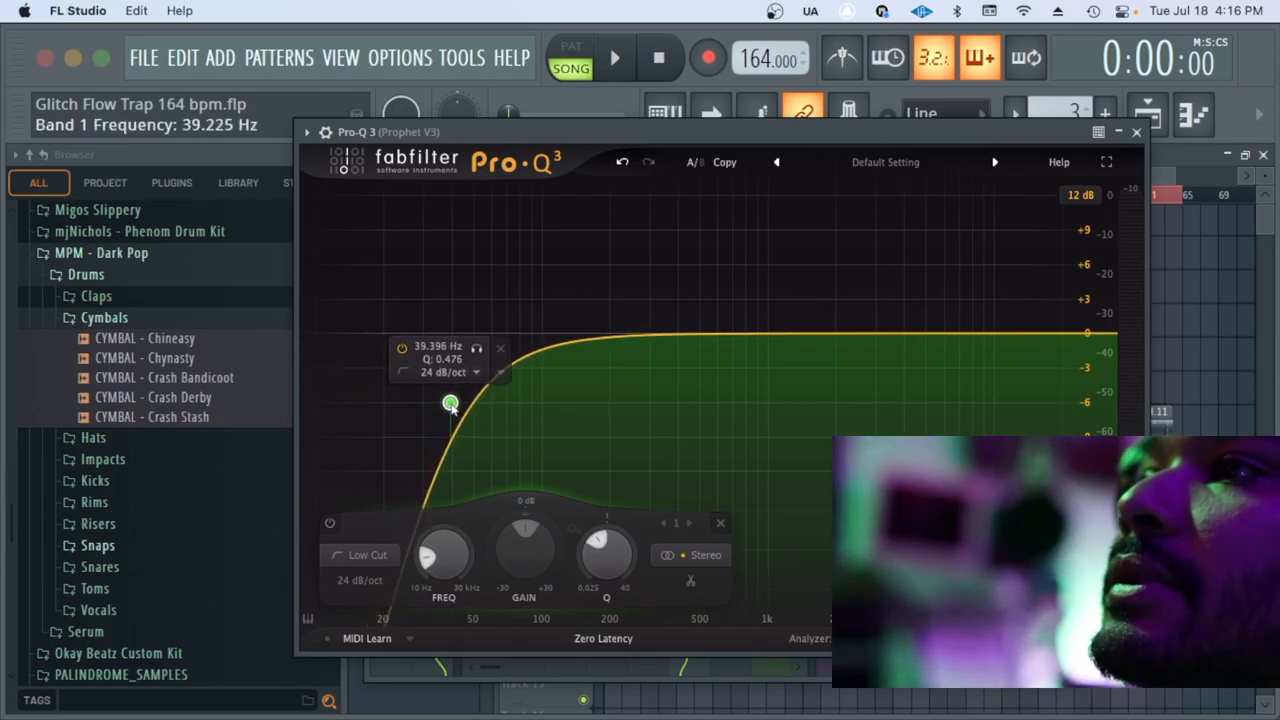
{"action": "left_click_drag", "start_coordinate": [450, 404], "coordinate": [462, 396]}
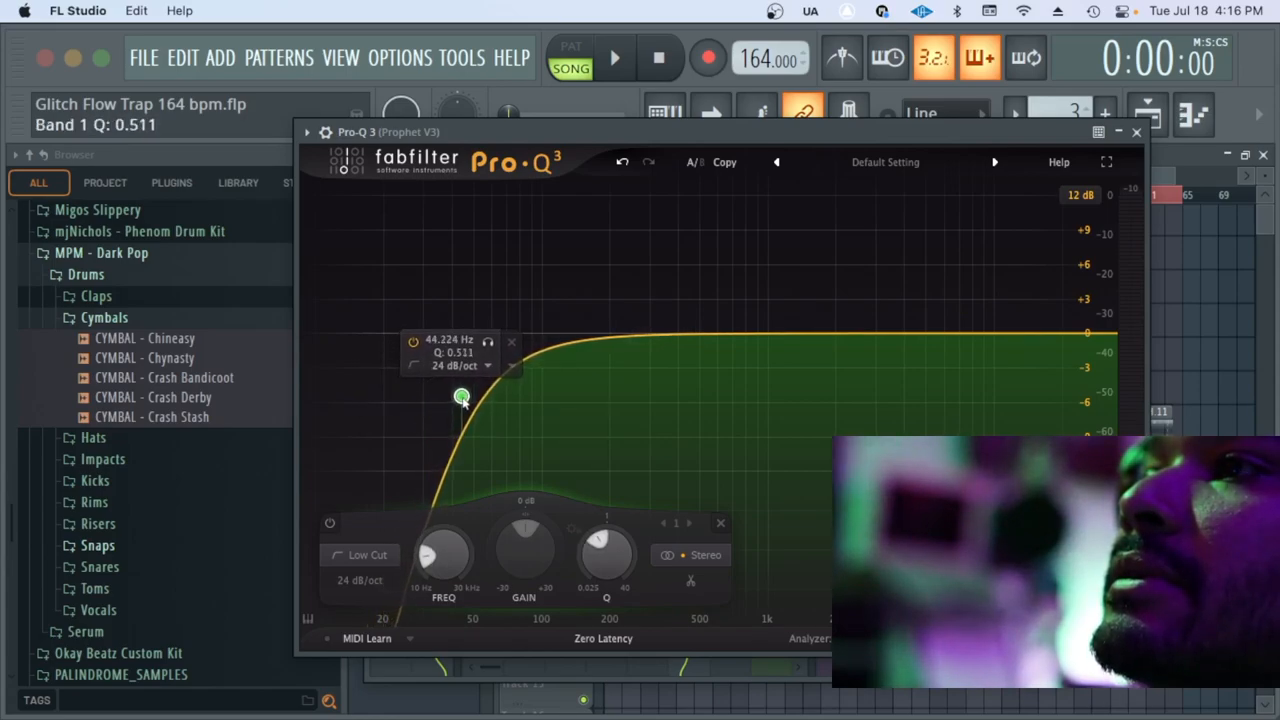
{"action": "left_click_drag", "start_coordinate": [460, 396], "coordinate": [464, 396]}
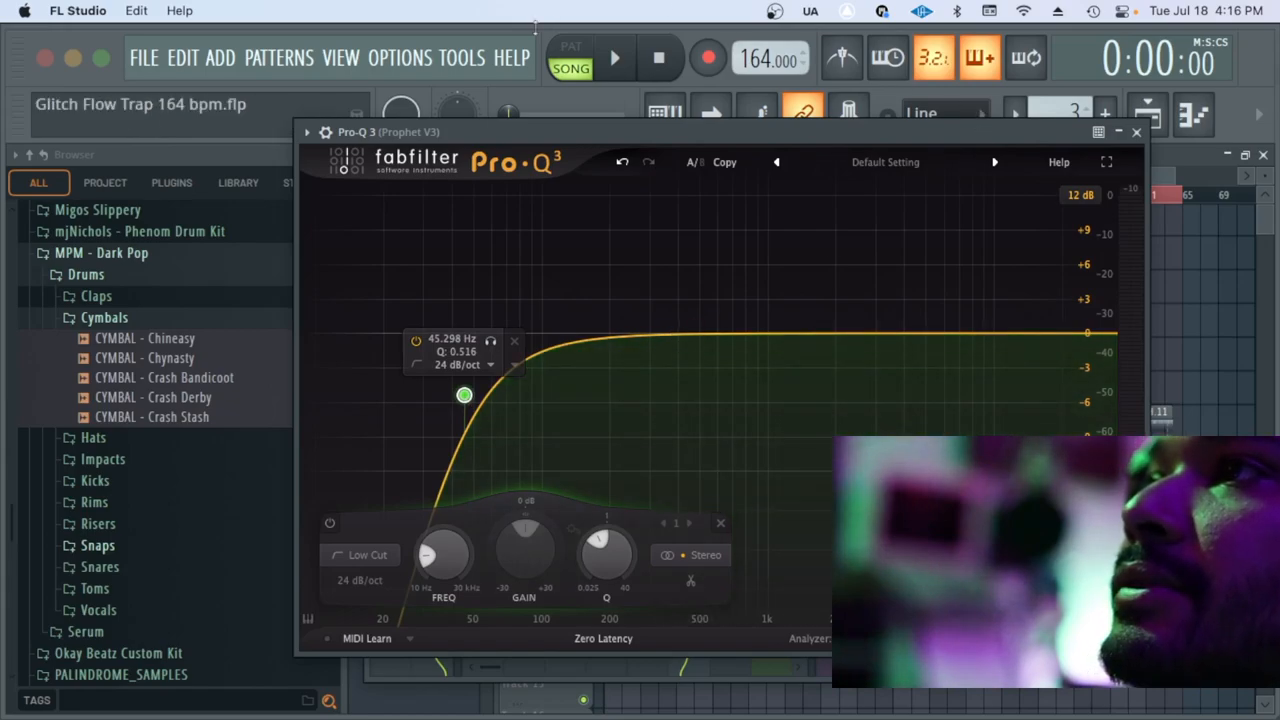
{"action": "left_click", "coordinate": [614, 56]}
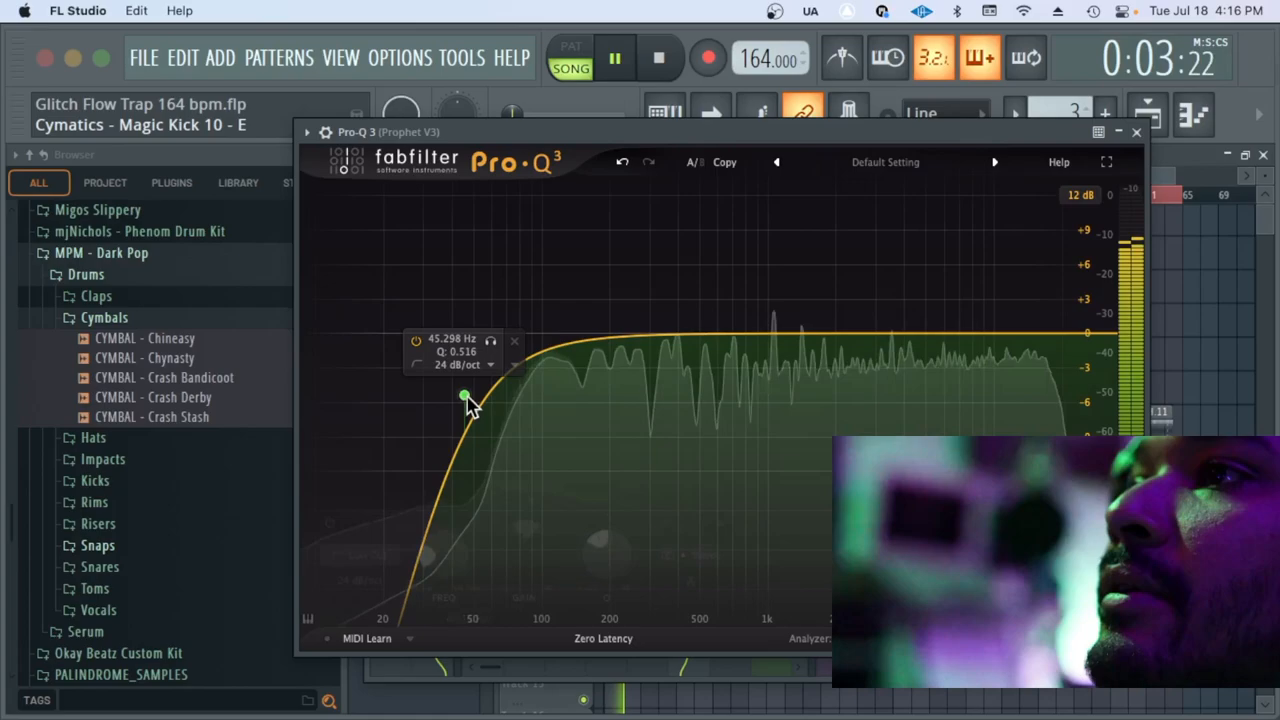
Fine-tune the low cut between about 63 and 67 Hz while the song plays
{"action": "left_click_drag", "start_coordinate": [464, 396], "coordinate": [496, 410]}
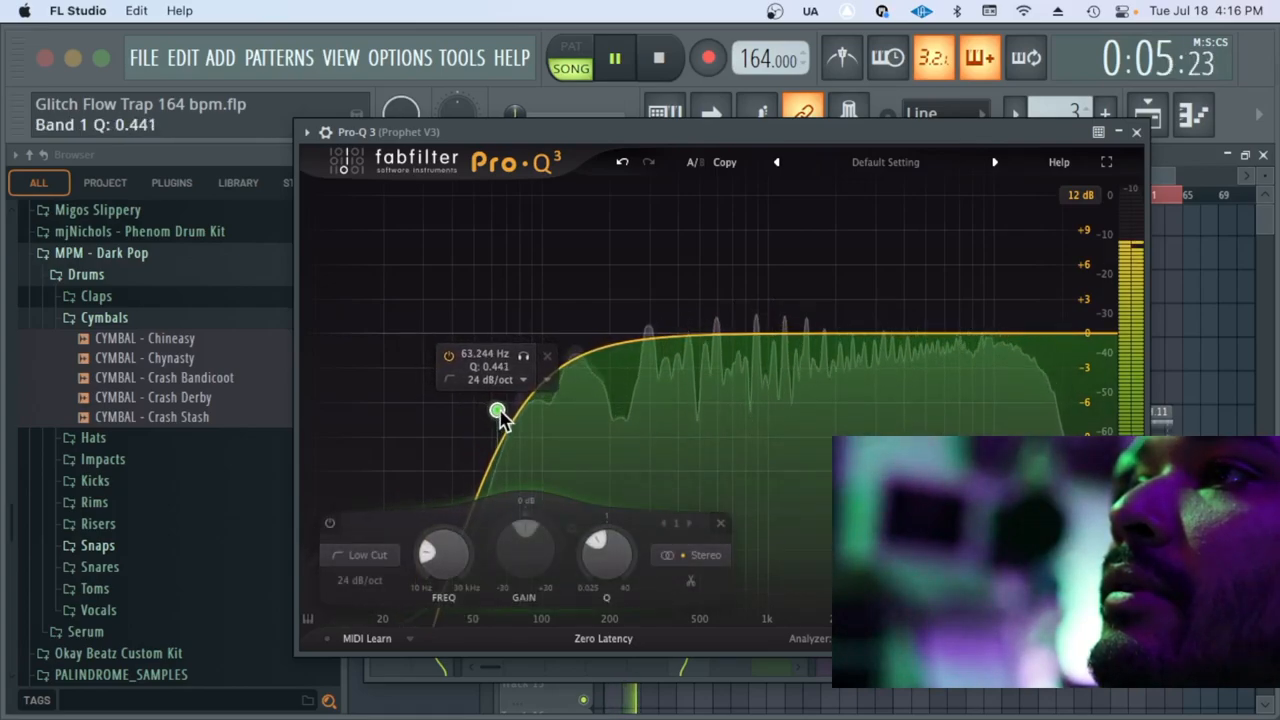
{"action": "left_click_drag", "start_coordinate": [496, 410], "coordinate": [502, 418]}
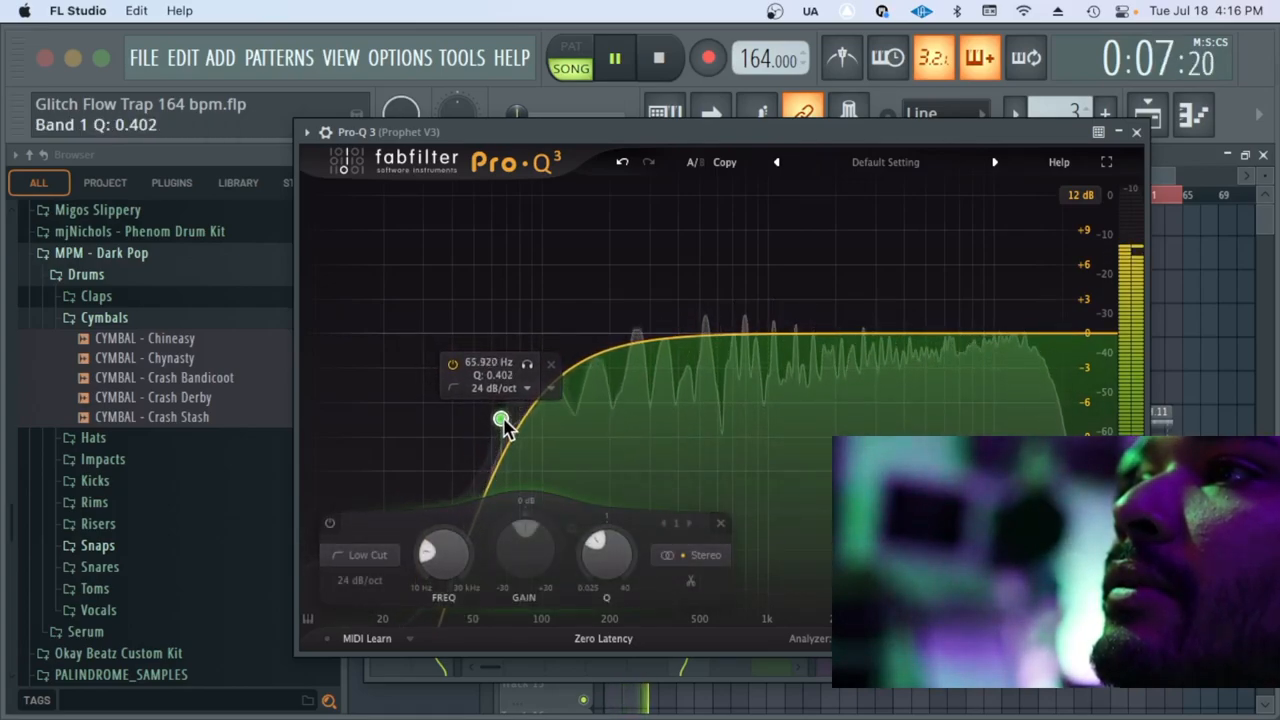
{"action": "left_click_drag", "start_coordinate": [504, 418], "coordinate": [504, 418]}
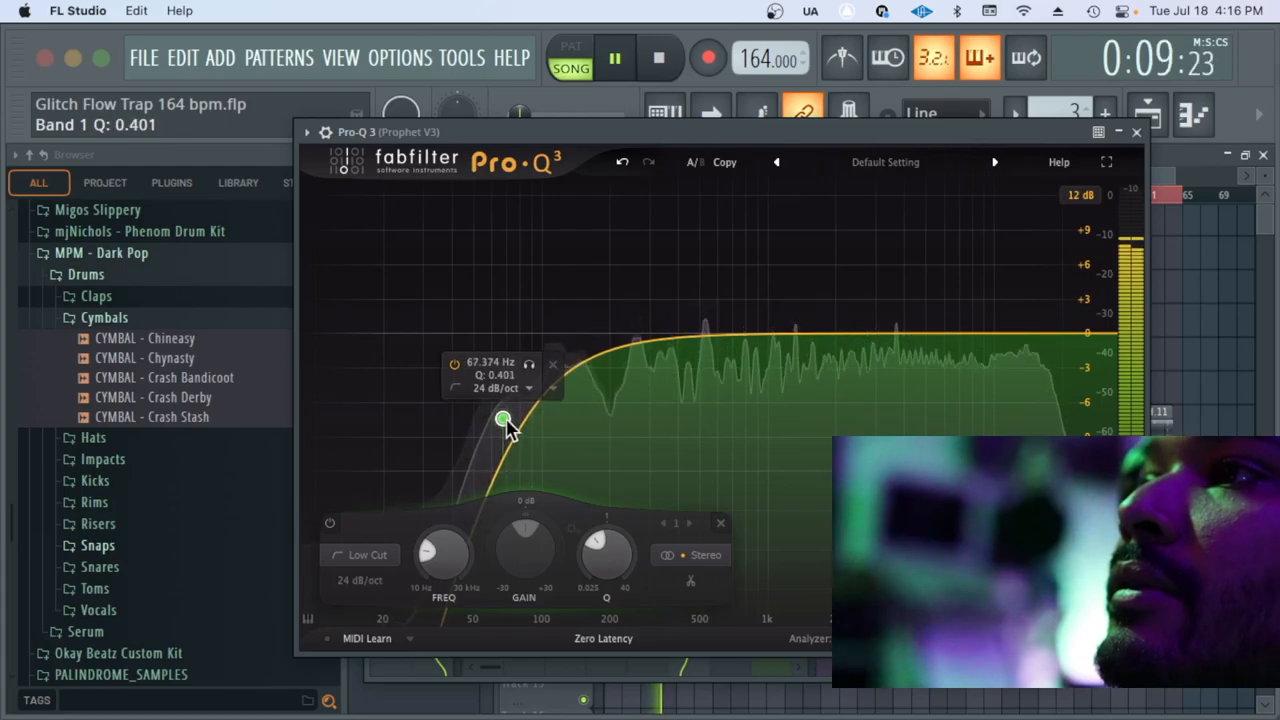
{"action": "left_click_drag", "start_coordinate": [504, 418], "coordinate": [500, 410]}
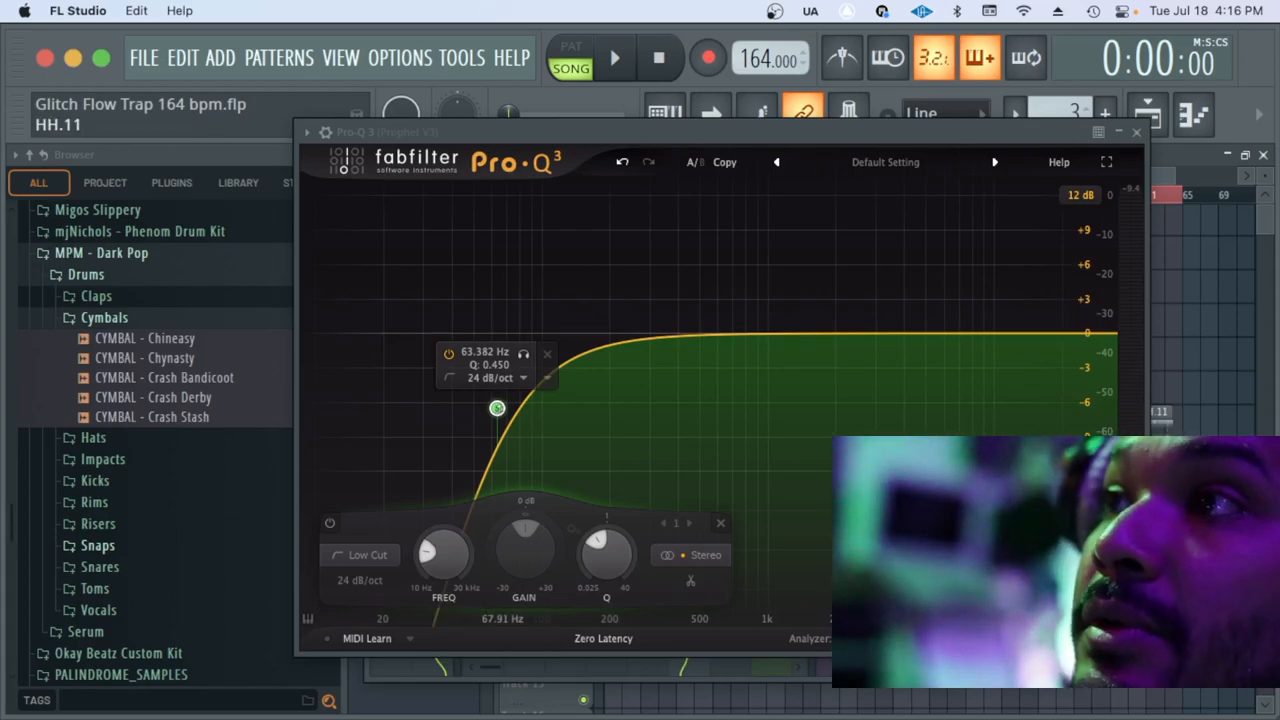
{"action": "left_click_drag", "start_coordinate": [496, 408], "coordinate": [504, 408]}
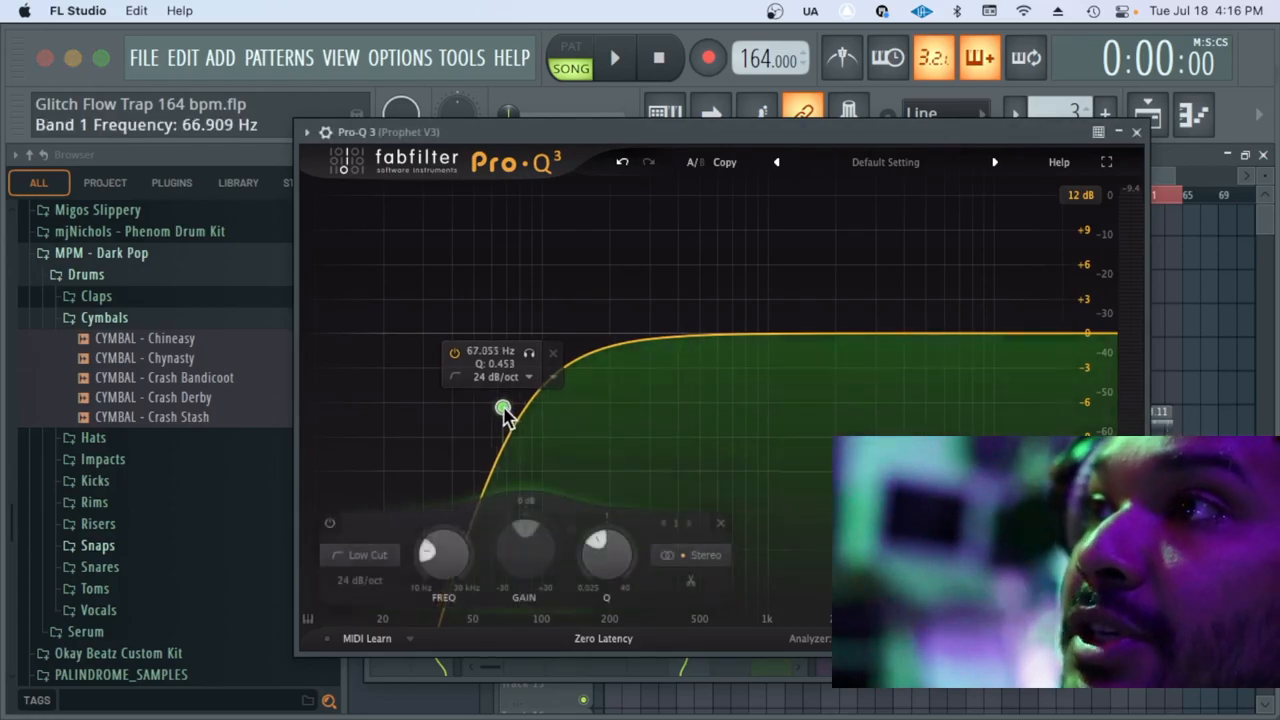
{"action": "left_click_drag", "start_coordinate": [504, 408], "coordinate": [512, 402]}
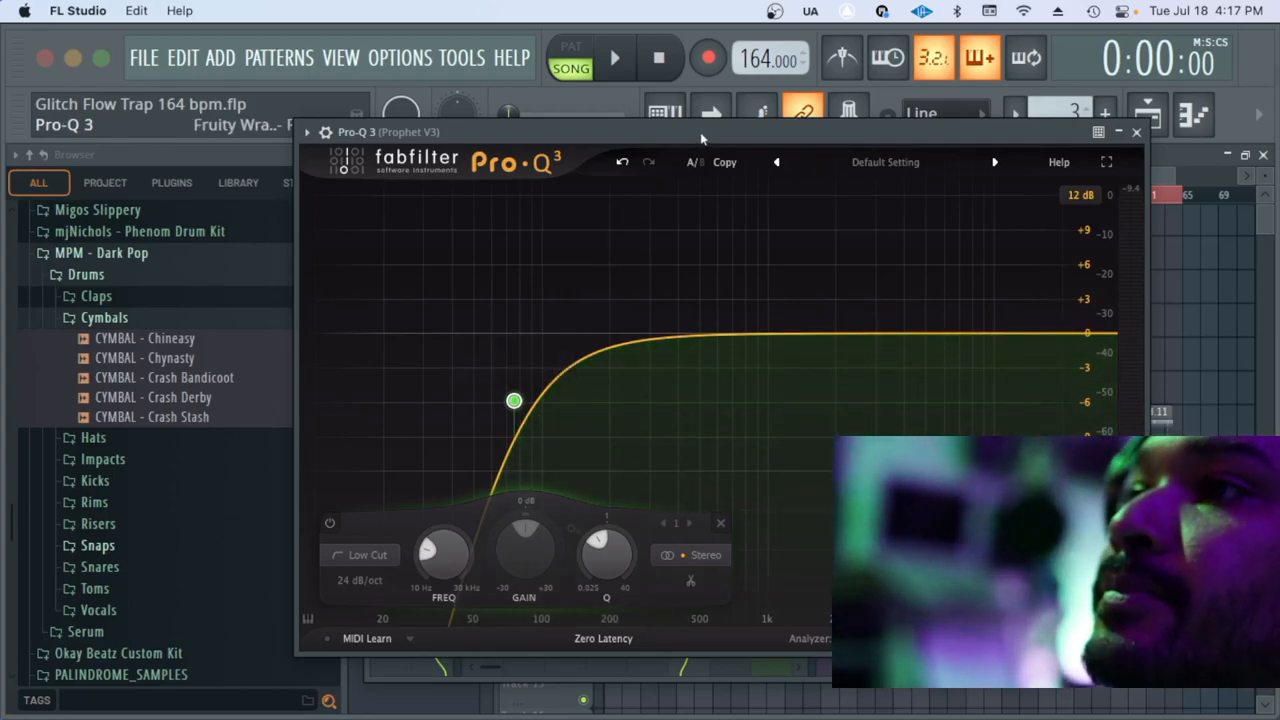
Settle the low cut near 59 Hz and add a bell band dipping about 1 dB near 477 Hz
{"action": "left_click", "coordinate": [614, 58]}
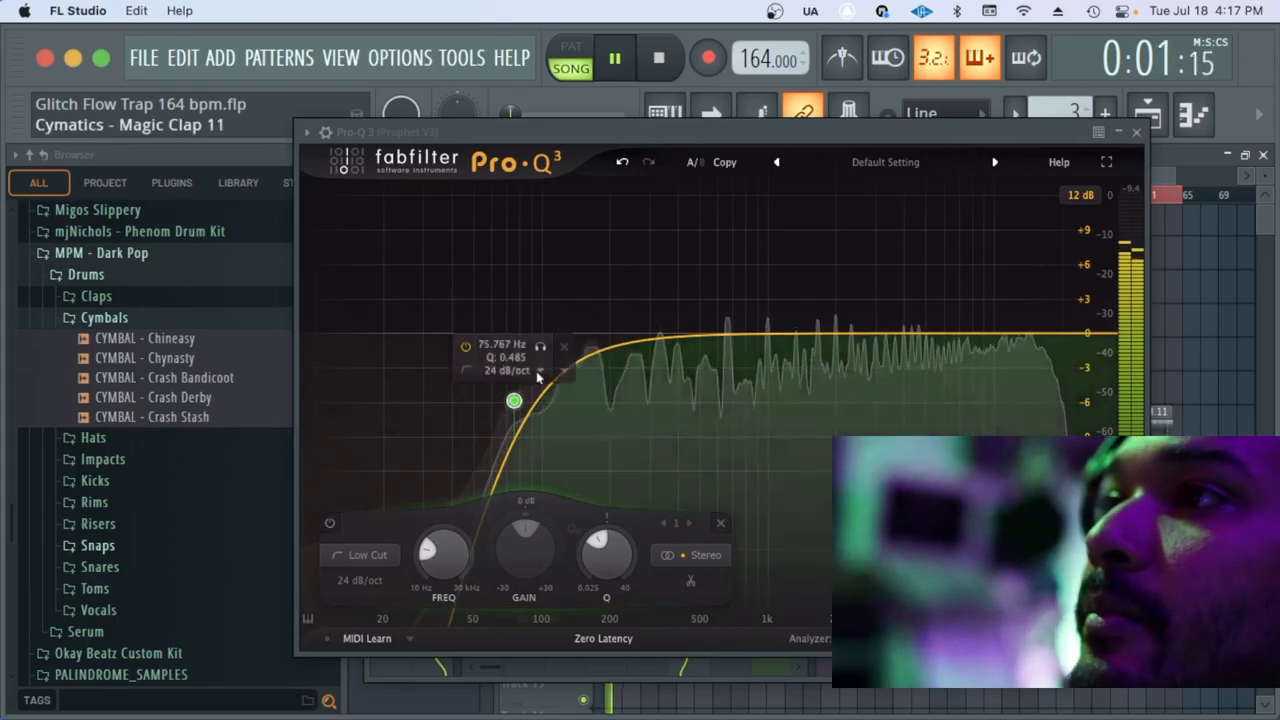
{"action": "left_click_drag", "start_coordinate": [512, 400], "coordinate": [490, 410]}
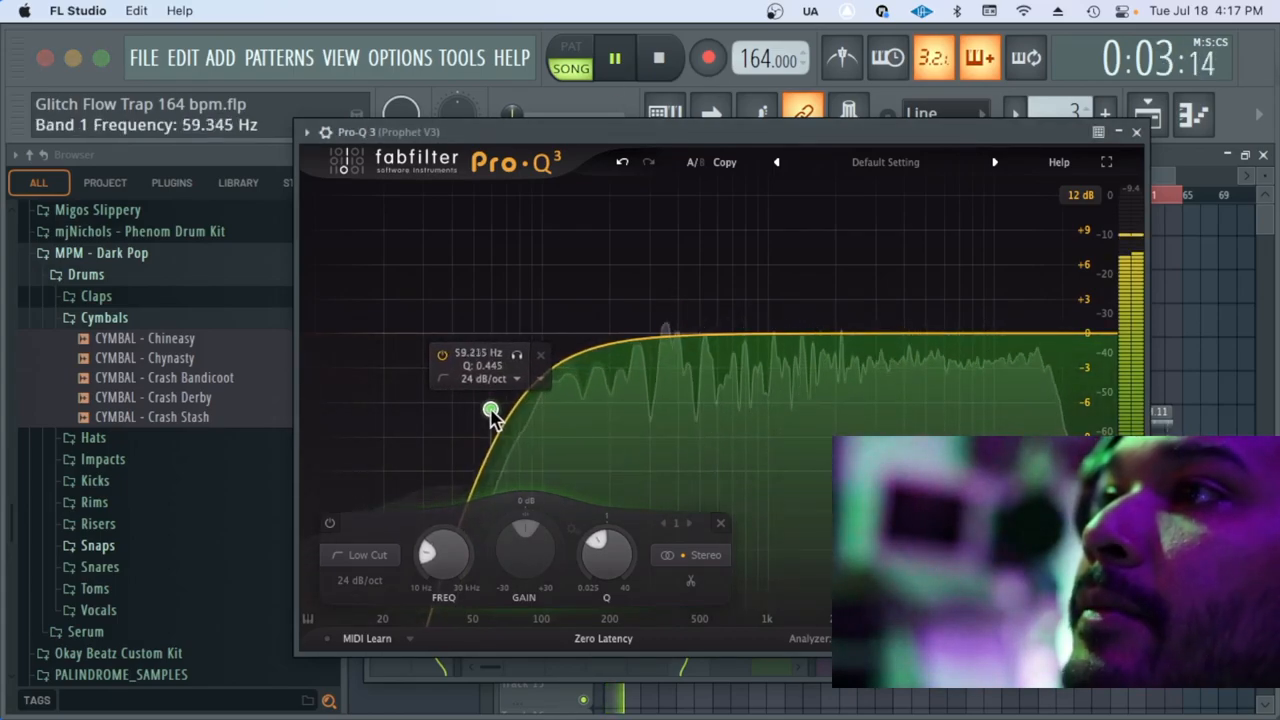
{"action": "left_click_drag", "start_coordinate": [492, 410], "coordinate": [484, 412]}
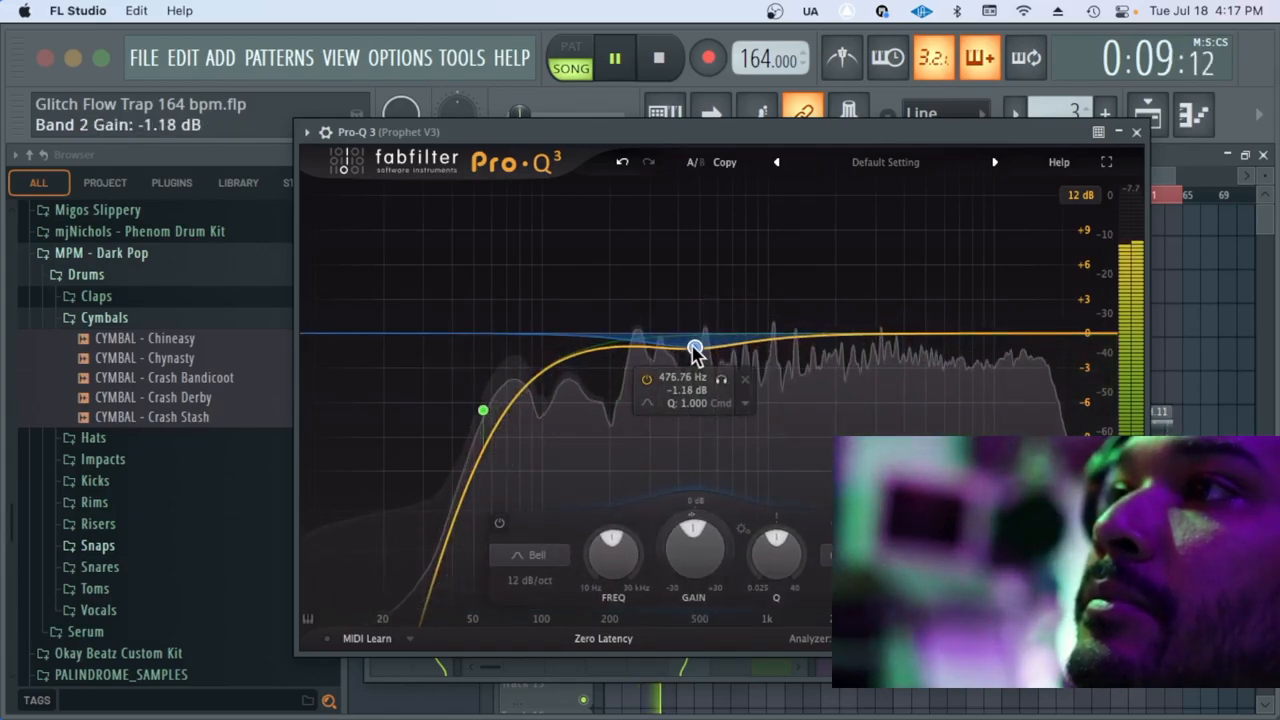
Deepen the bell dip to about −2.3 dB near 521 Hz and close Pro-Q 3
{"action": "left_click_drag", "start_coordinate": [696, 344], "coordinate": [702, 356]}
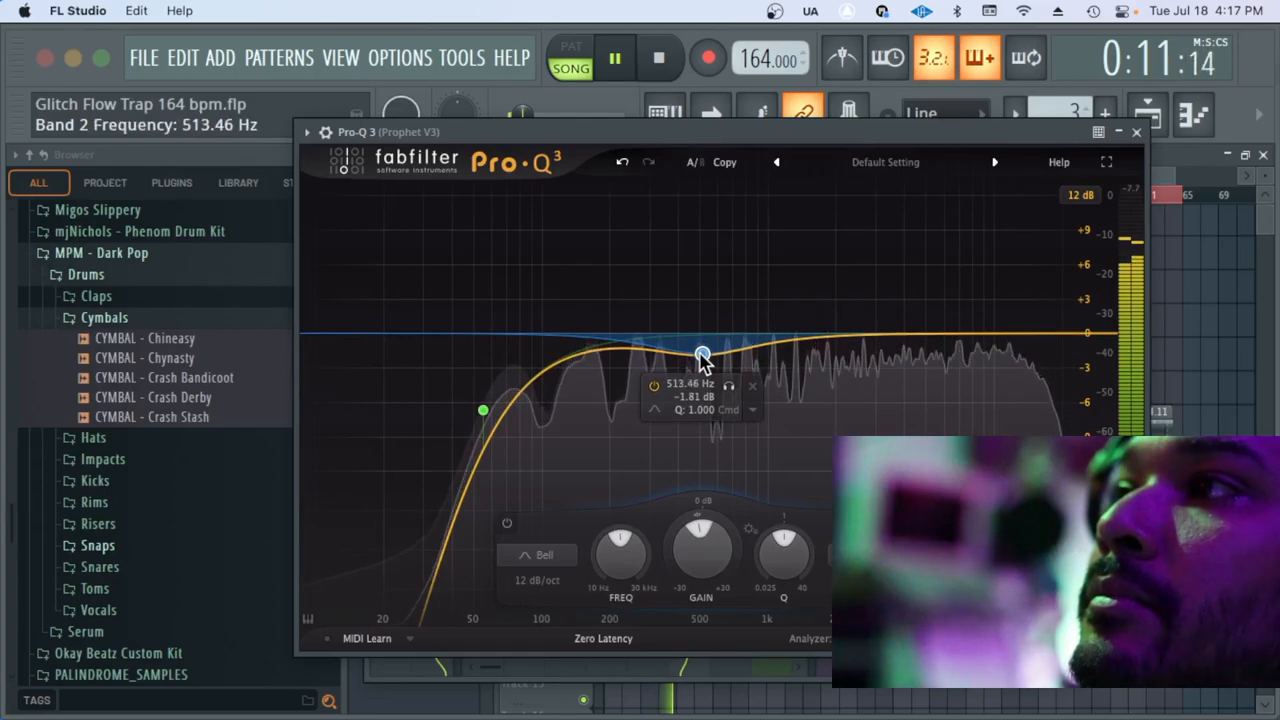
{"action": "left_click_drag", "start_coordinate": [702, 356], "coordinate": [708, 360]}
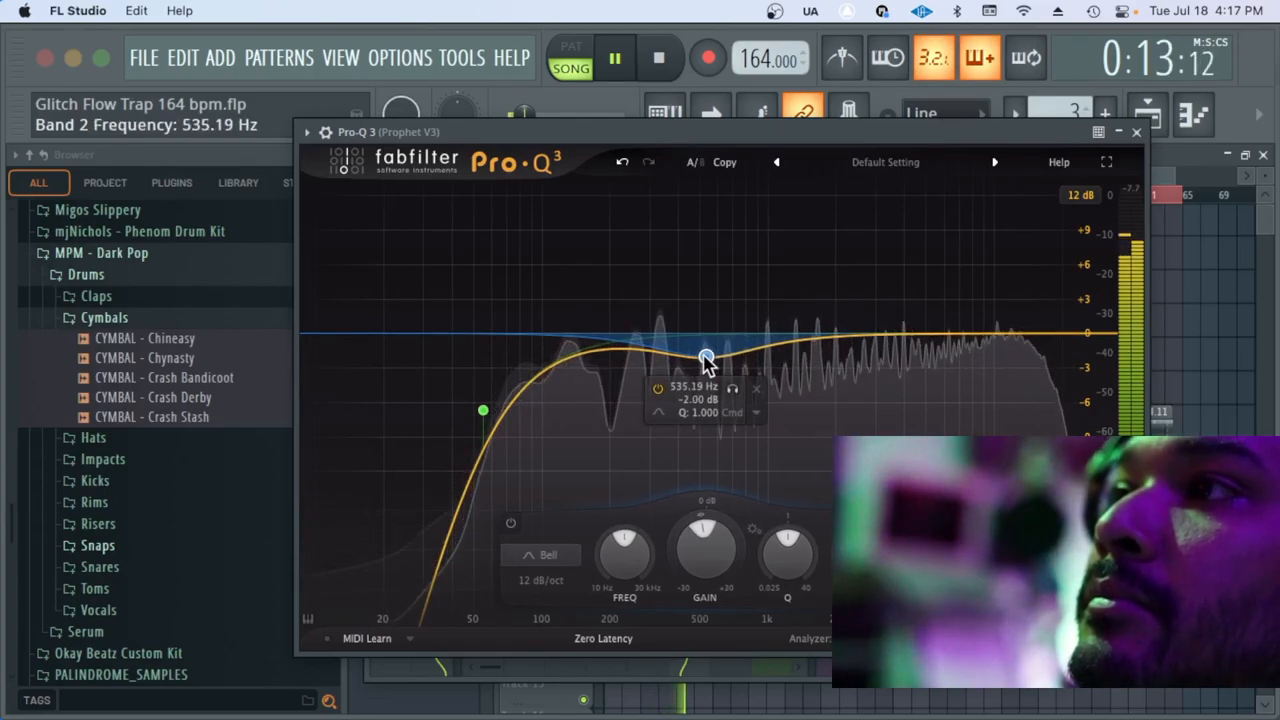
{"action": "left_click_drag", "start_coordinate": [704, 358], "coordinate": [700, 362]}
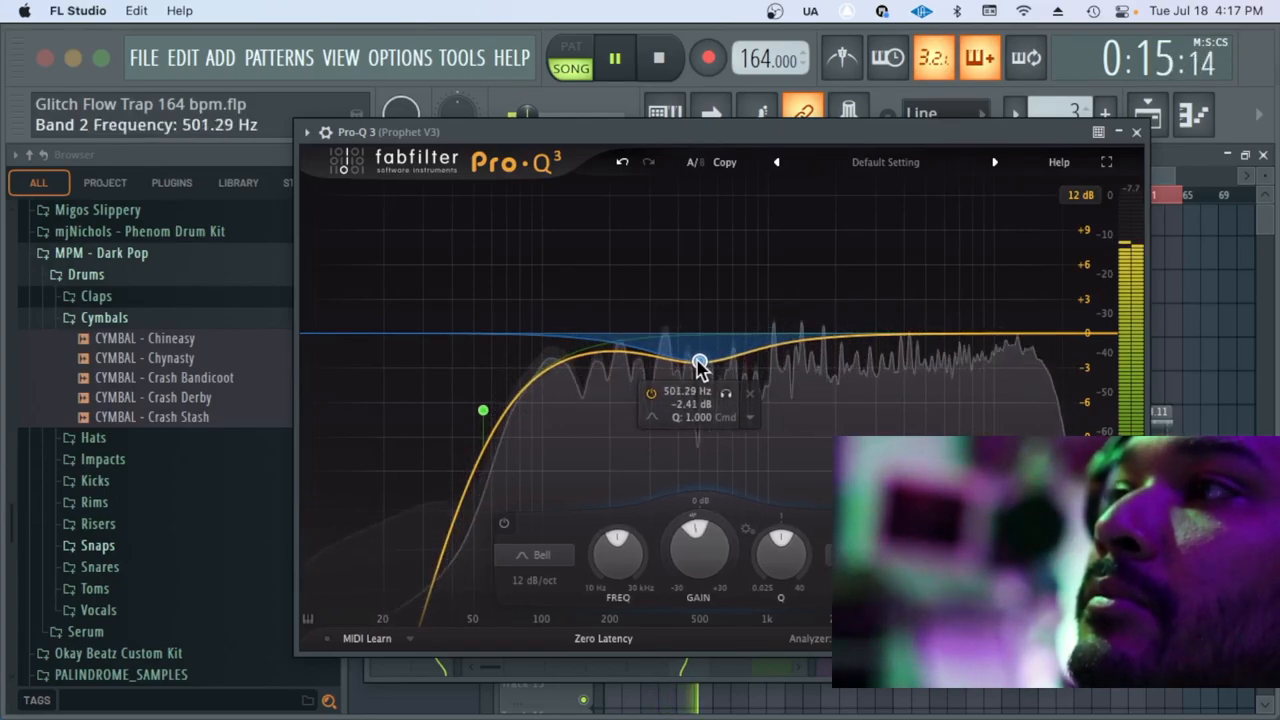
{"action": "left_click_drag", "start_coordinate": [700, 362], "coordinate": [704, 358]}
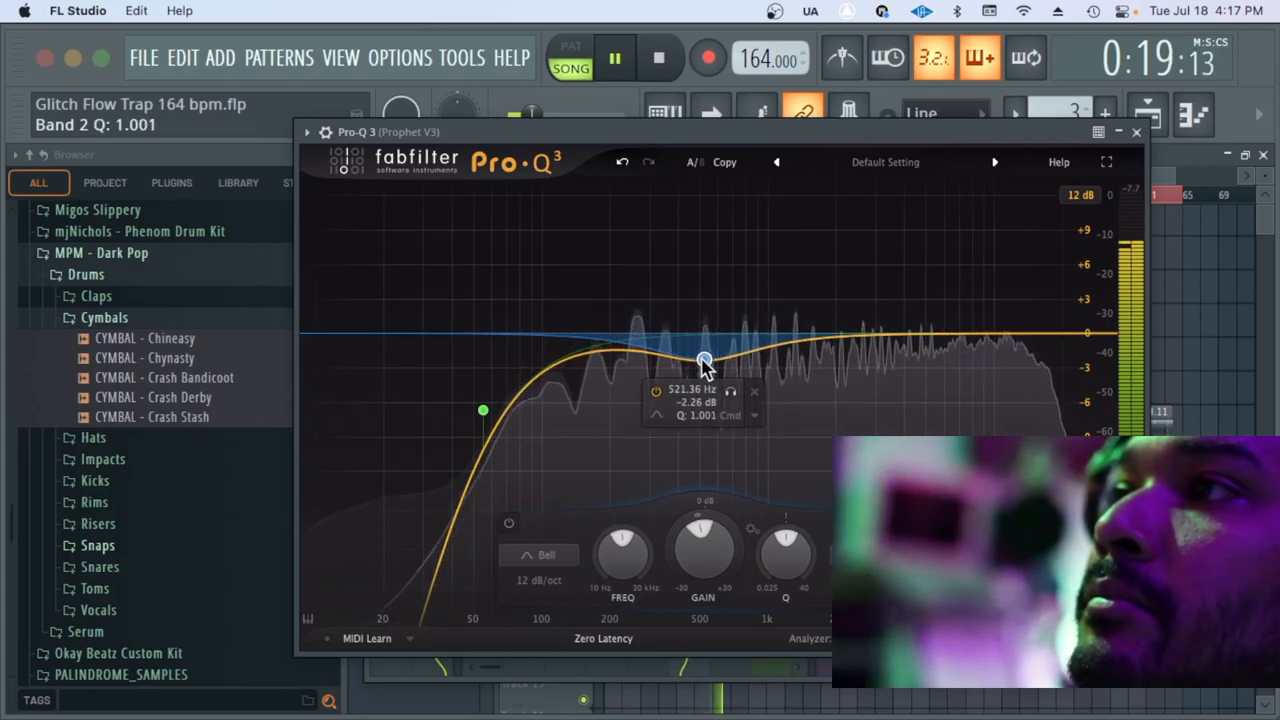
{"action": "left_click_drag", "start_coordinate": [704, 360], "coordinate": [704, 340]}
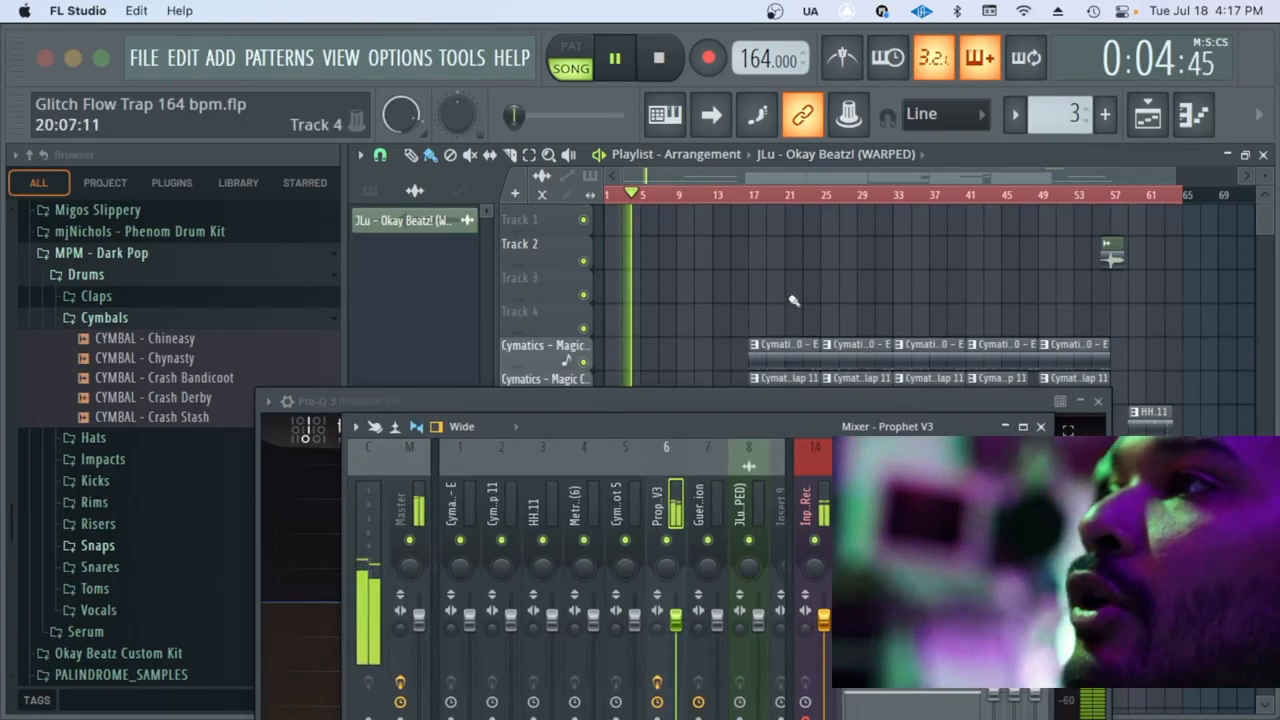
Restart playback and reopen Pro-Q 3 on Prophet V3 with its low cut and 500 Hz dip
{"action": "left_click", "coordinate": [658, 56]}
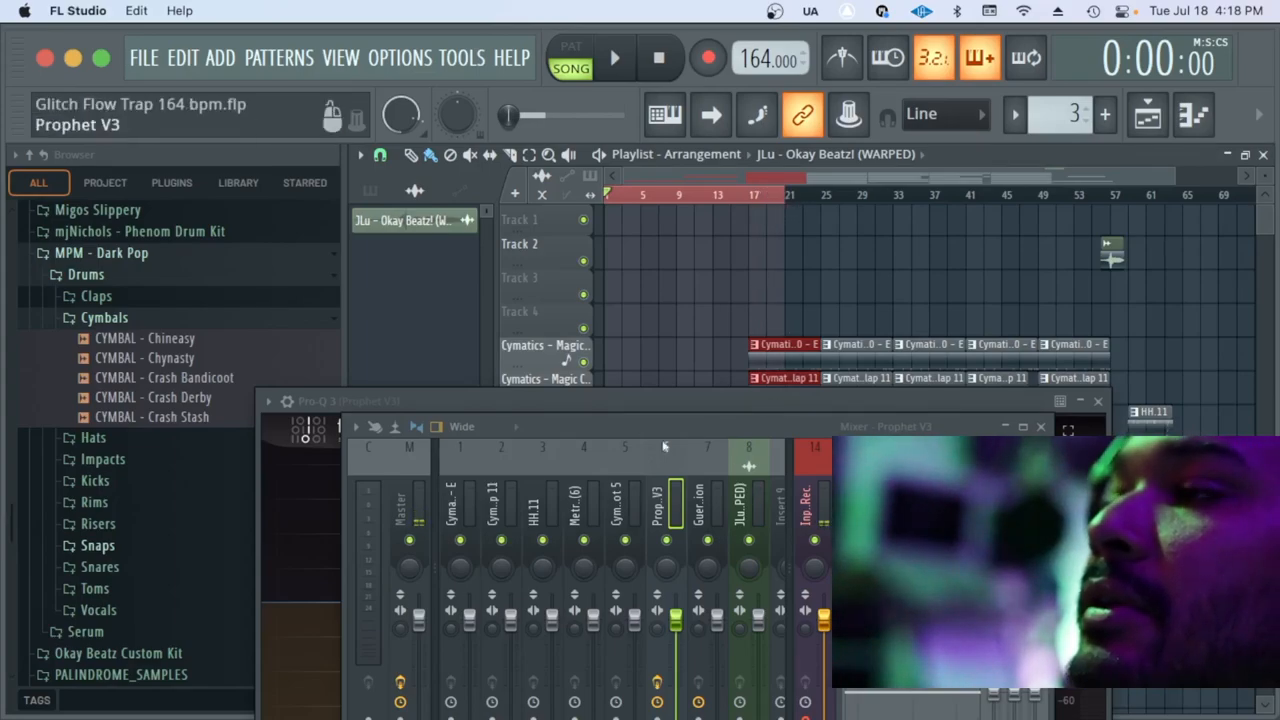
{"action": "left_click", "coordinate": [614, 56]}
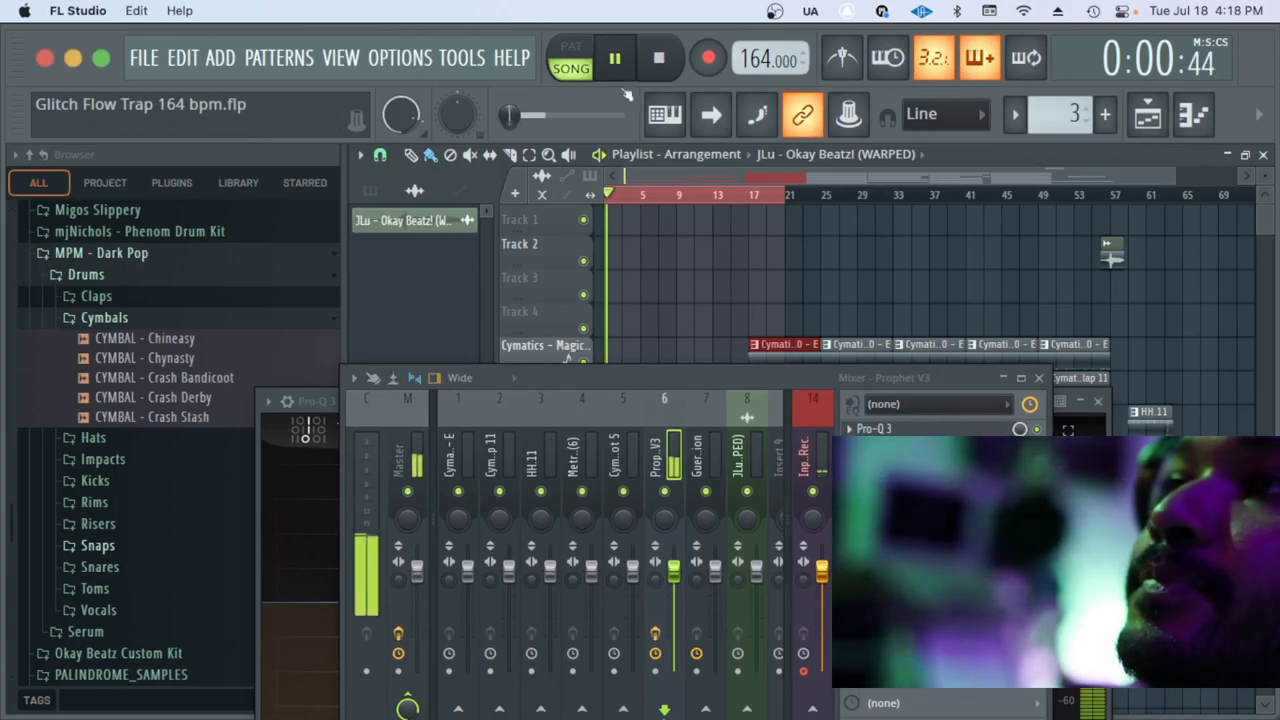
{"action": "left_click", "coordinate": [614, 58]}
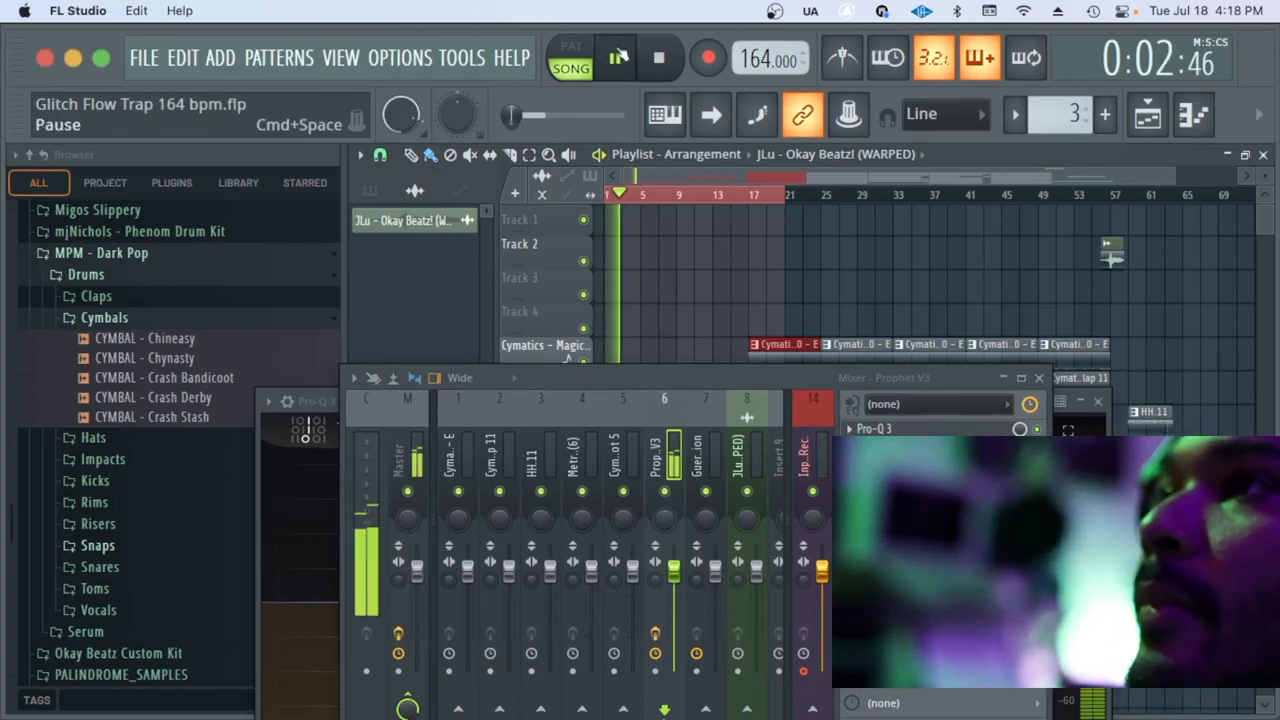
{"action": "left_click", "coordinate": [658, 56]}
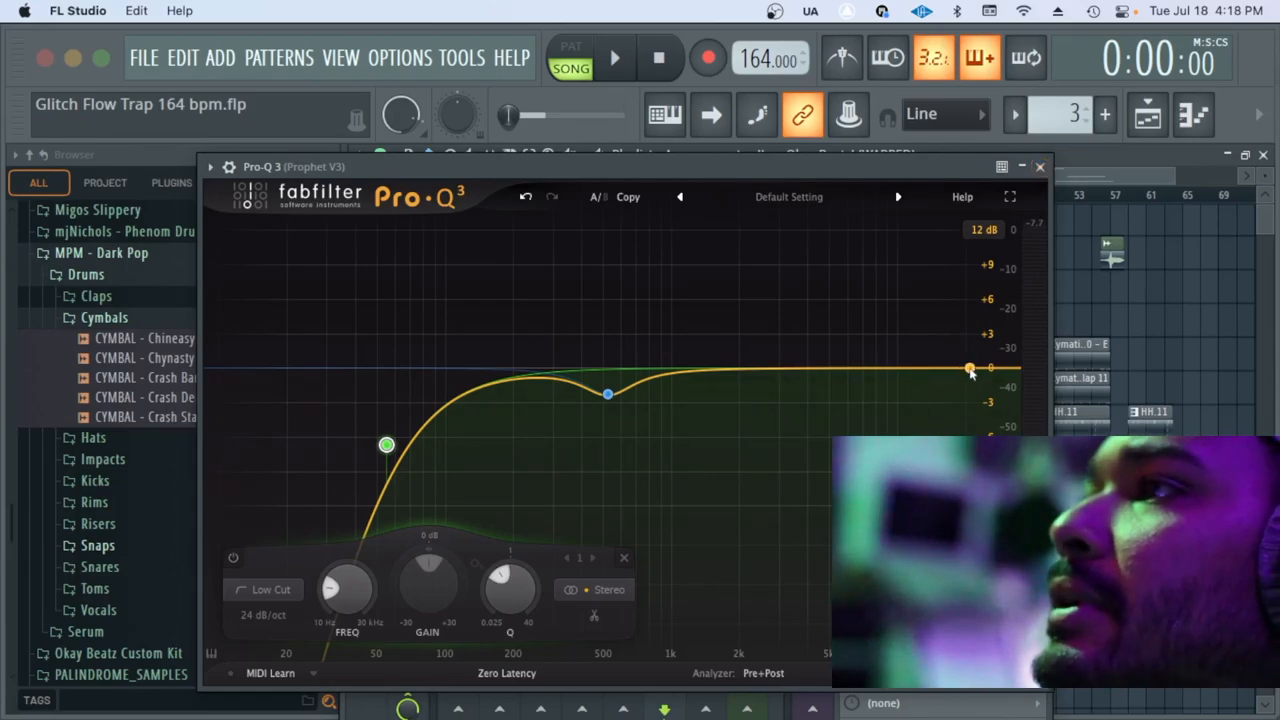
Add a high shelf near 10 kHz on Prophet V3 and ease it to about -1.75 dB
{"action": "left_click_drag", "start_coordinate": [968, 368], "coordinate": [952, 384]}
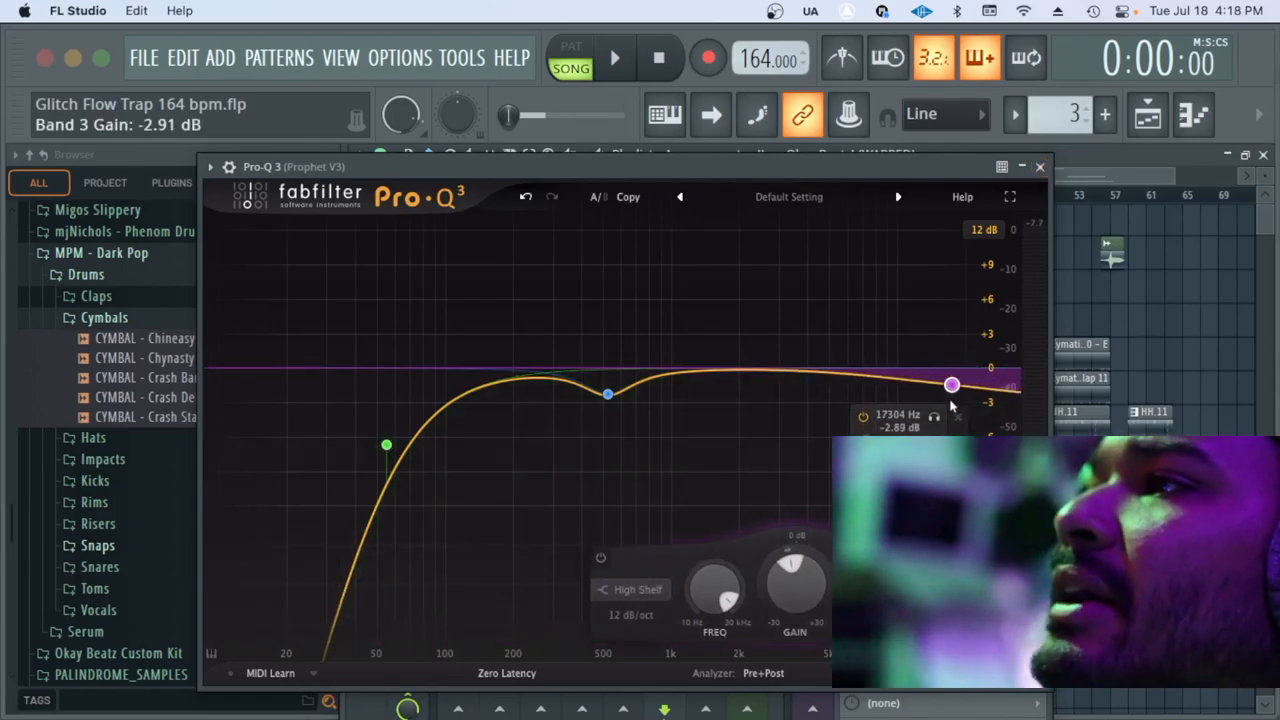
{"action": "left_click_drag", "start_coordinate": [952, 384], "coordinate": [944, 390]}
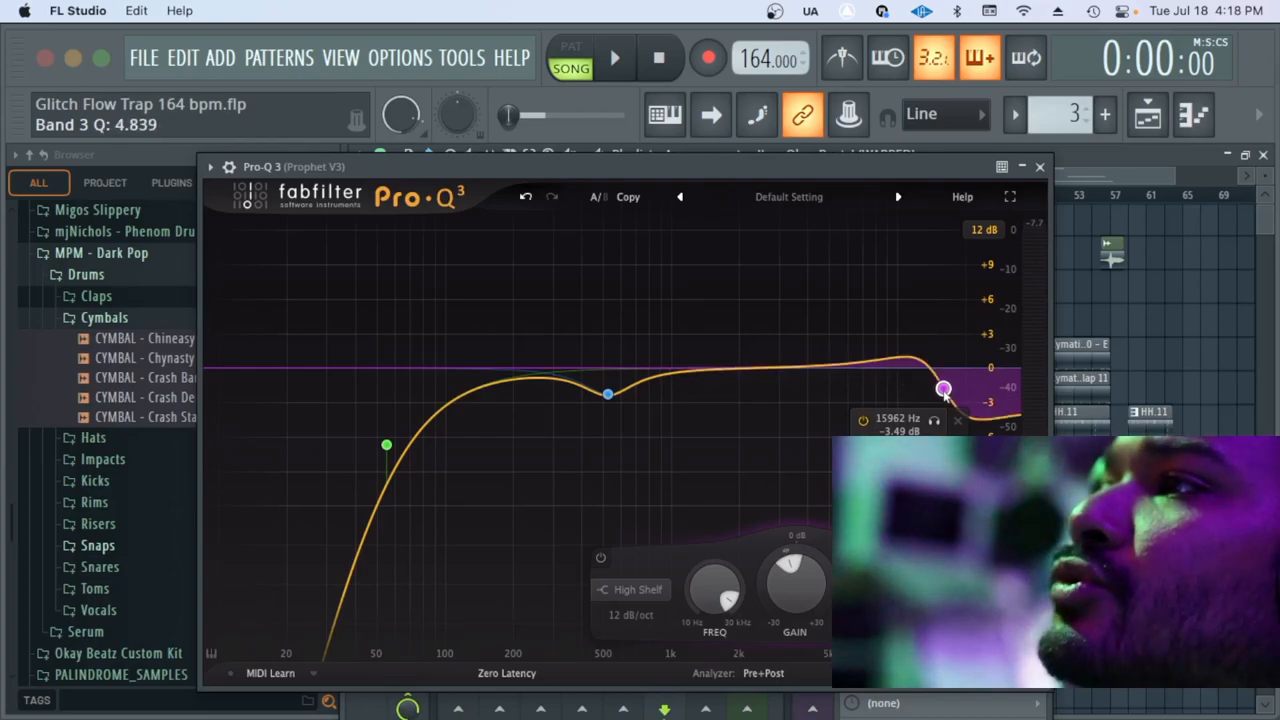
{"action": "left_click_drag", "start_coordinate": [944, 388], "coordinate": [928, 388]}
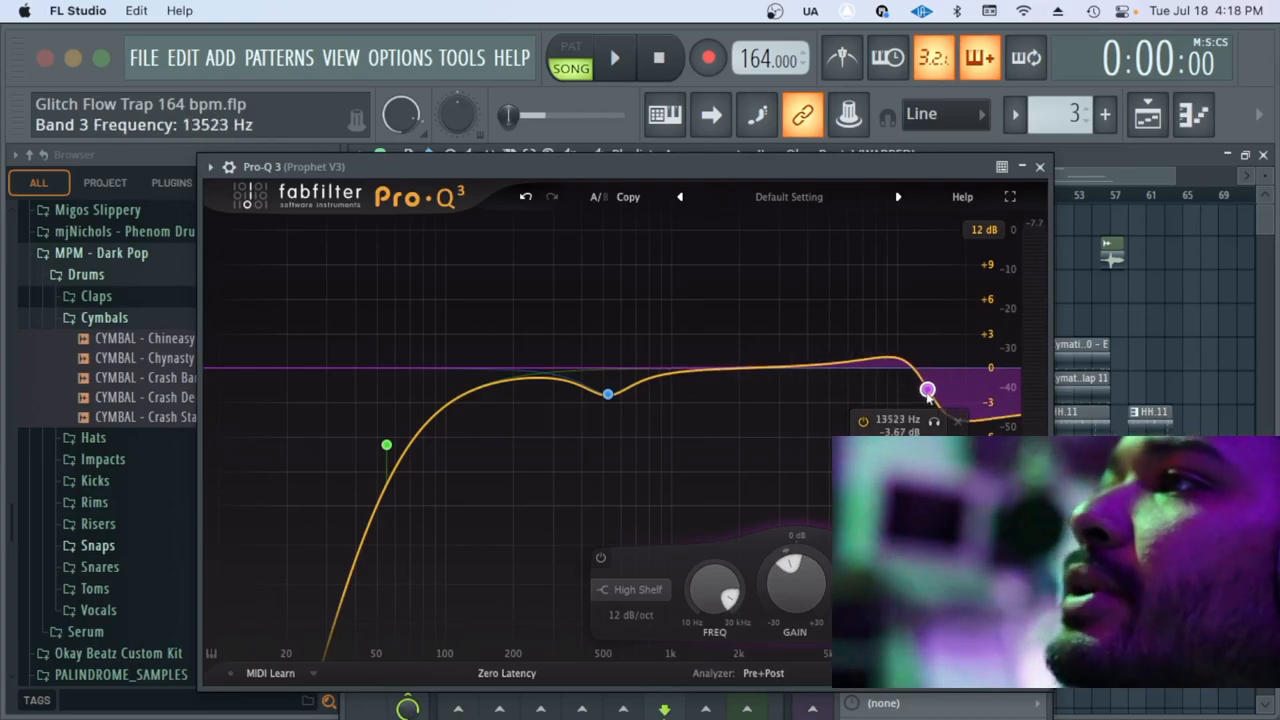
{"action": "left_click_drag", "start_coordinate": [928, 388], "coordinate": [910, 382]}
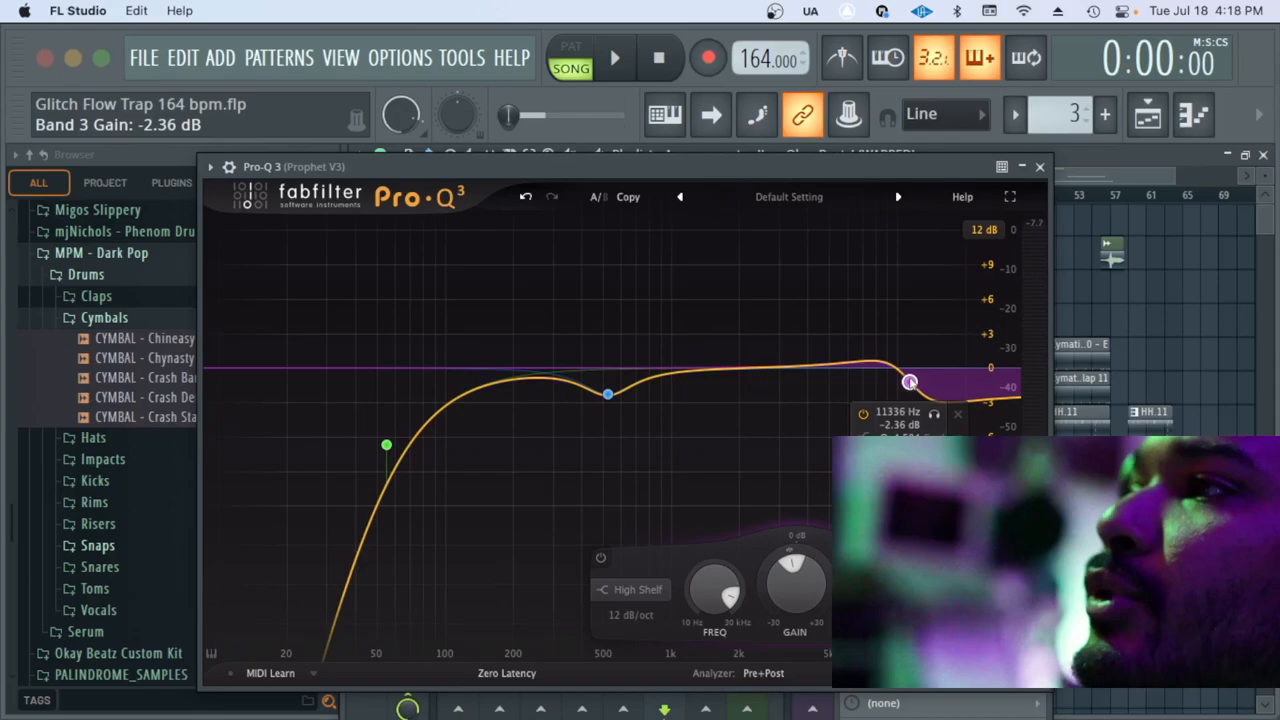
{"action": "left_click_drag", "start_coordinate": [910, 384], "coordinate": [908, 378]}
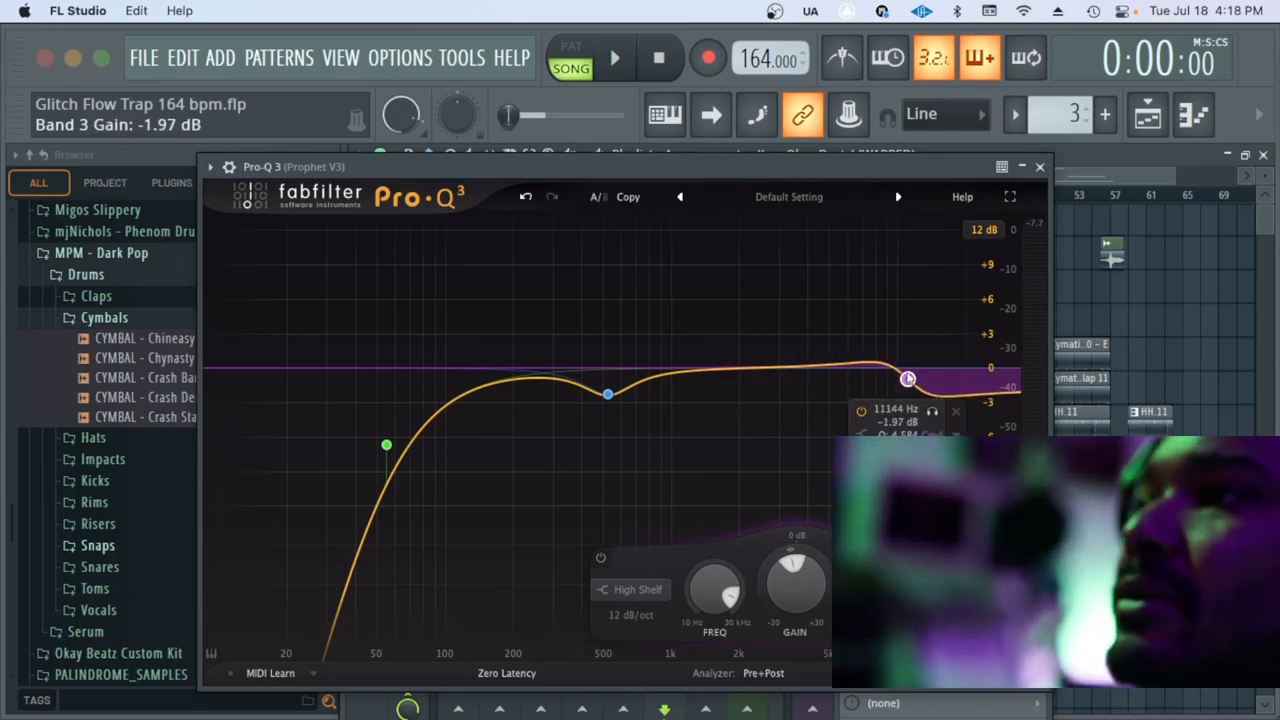
{"action": "left_click_drag", "start_coordinate": [908, 378], "coordinate": [900, 376]}
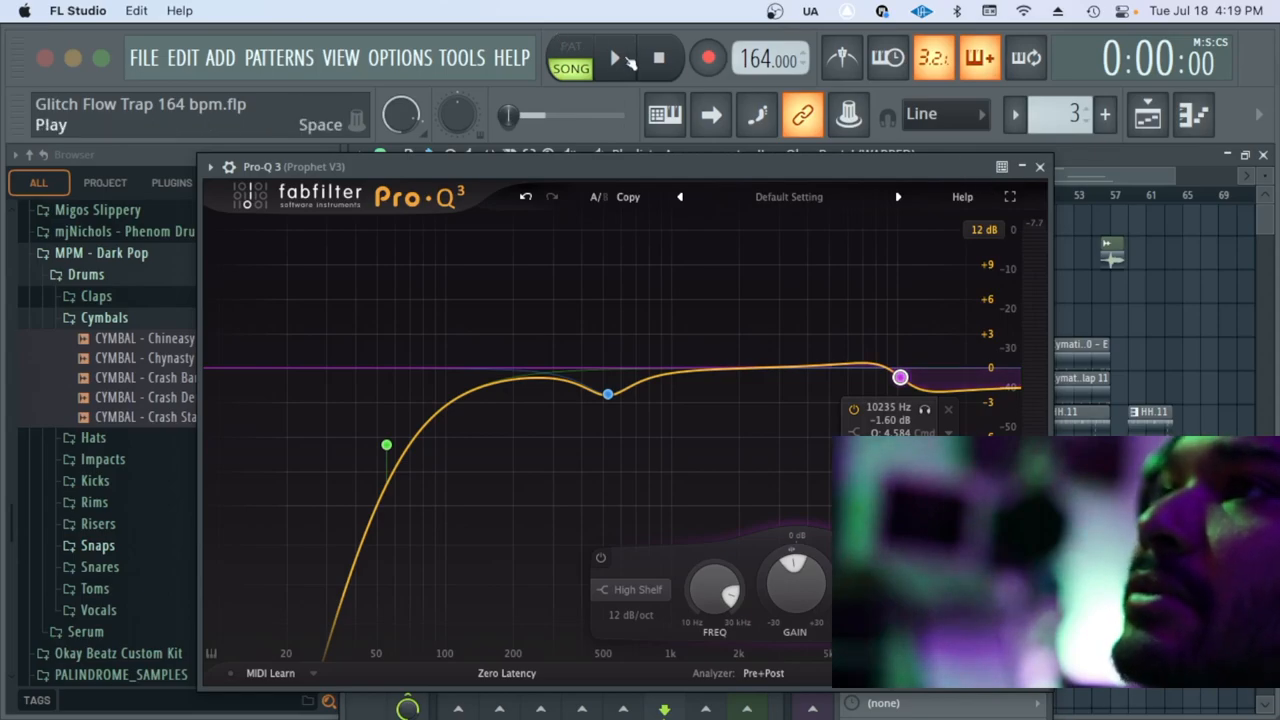
{"action": "left_click", "coordinate": [614, 58]}
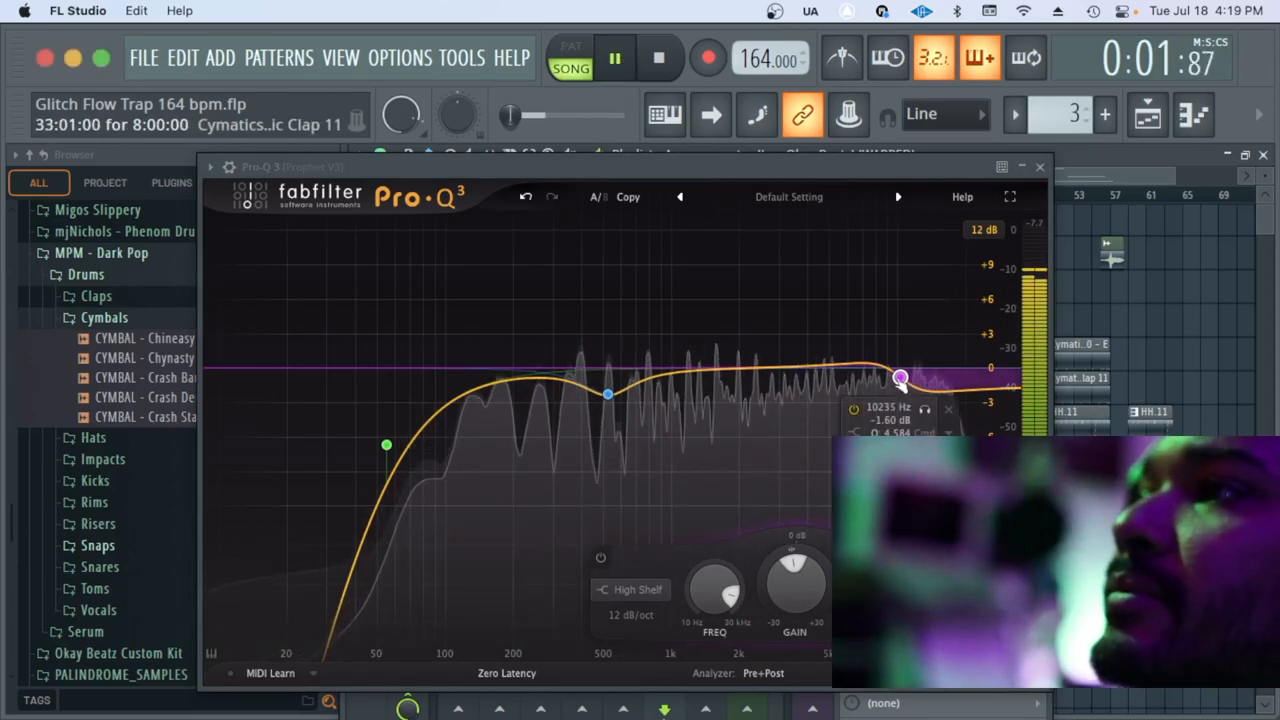
{"action": "left_click_drag", "start_coordinate": [900, 378], "coordinate": [898, 380]}
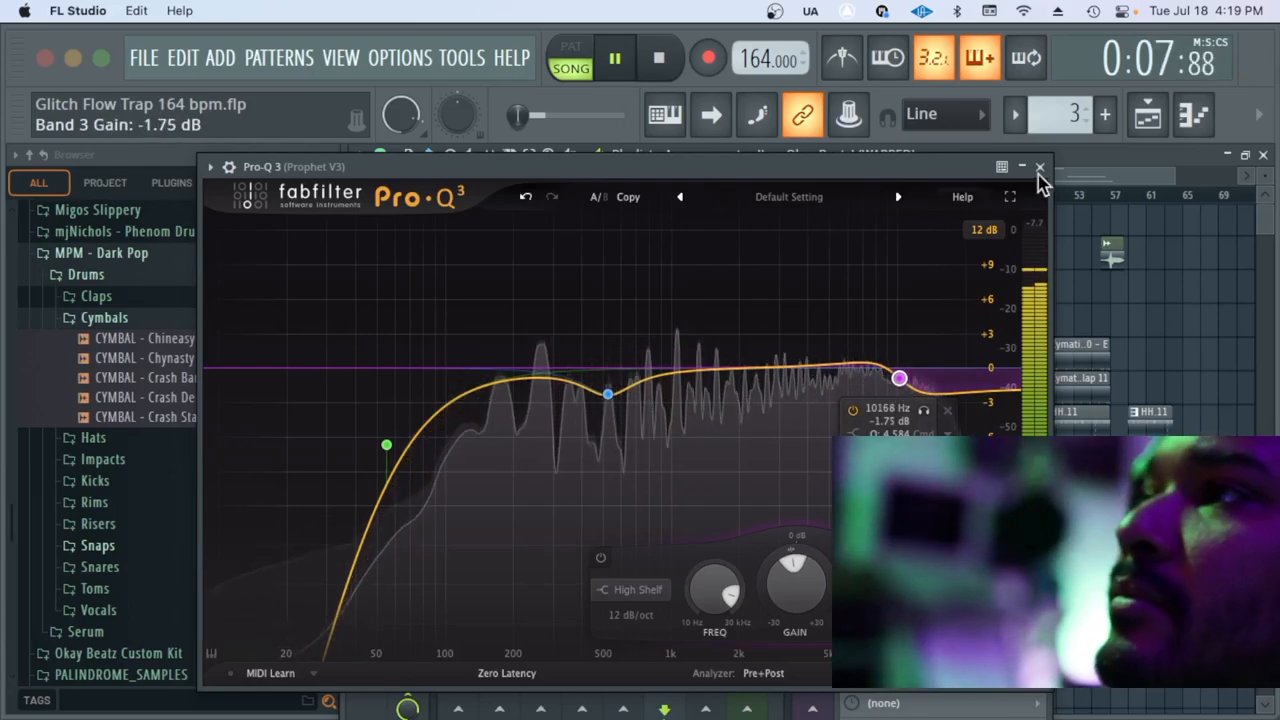
Close the Prophet V3 Pro-Q 3 window, returning to the playlist and mixer
{"action": "left_click", "coordinate": [1020, 168]}
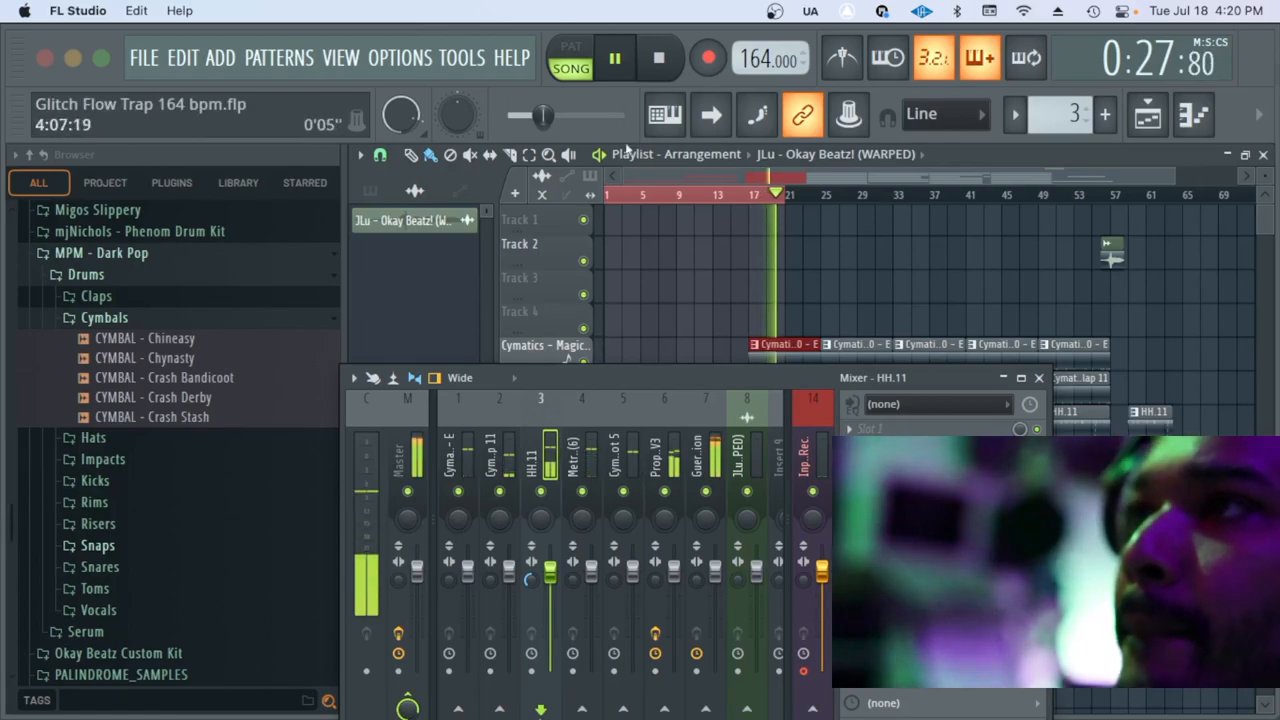
Select the Guerilla Nation insert track in the mixer
{"action": "left_click", "coordinate": [658, 56]}
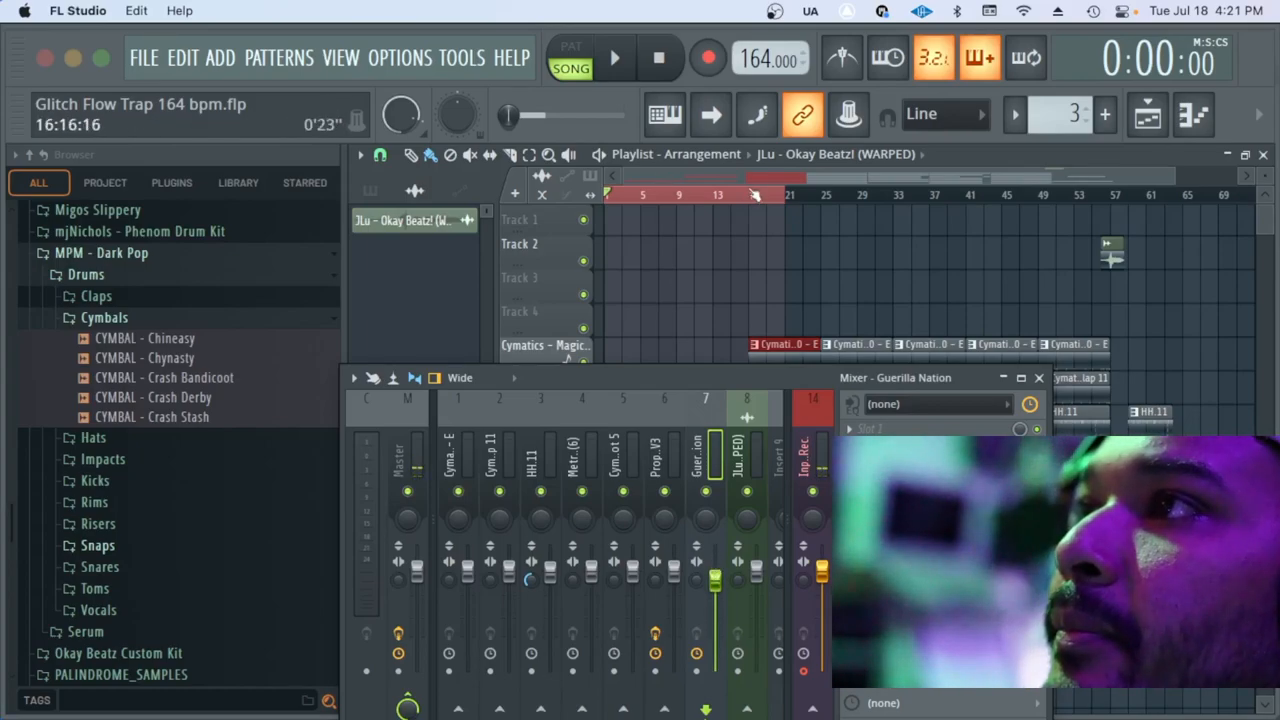
Open the effect plugin list from an empty slot on the Guerilla Nation insert
{"action": "left_click", "coordinate": [614, 56]}
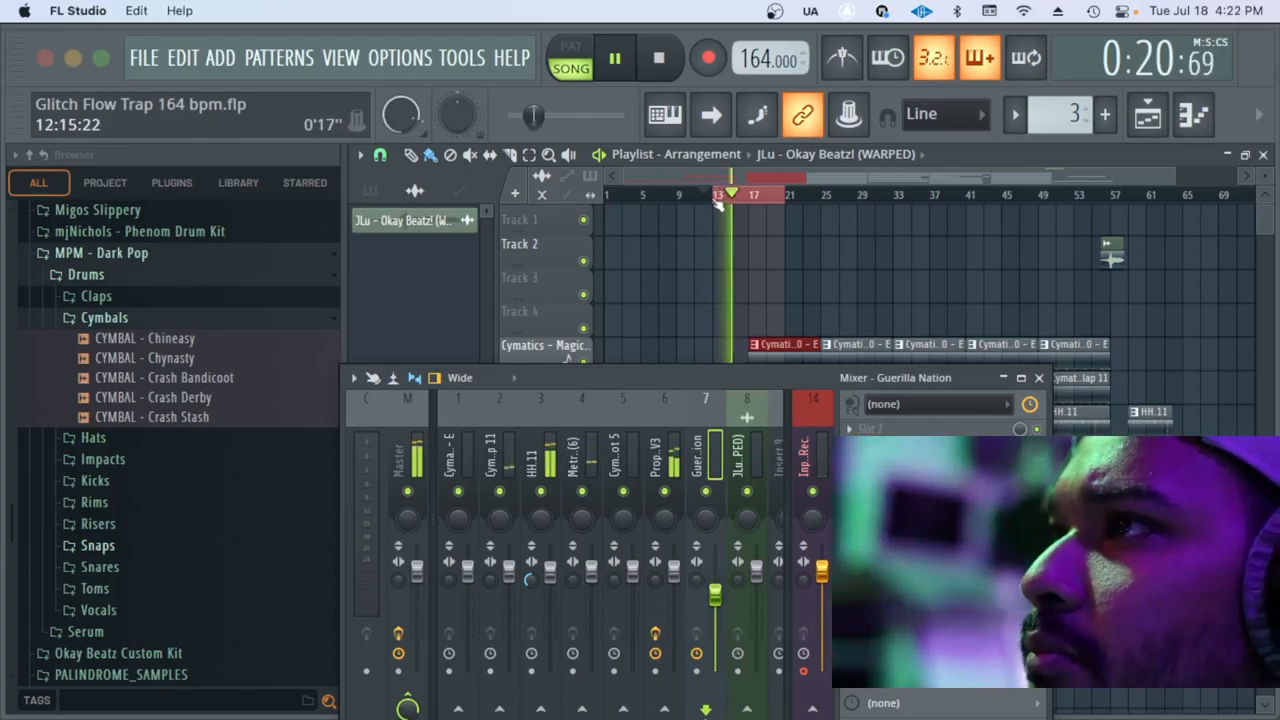
{"action": "left_click", "coordinate": [658, 56]}
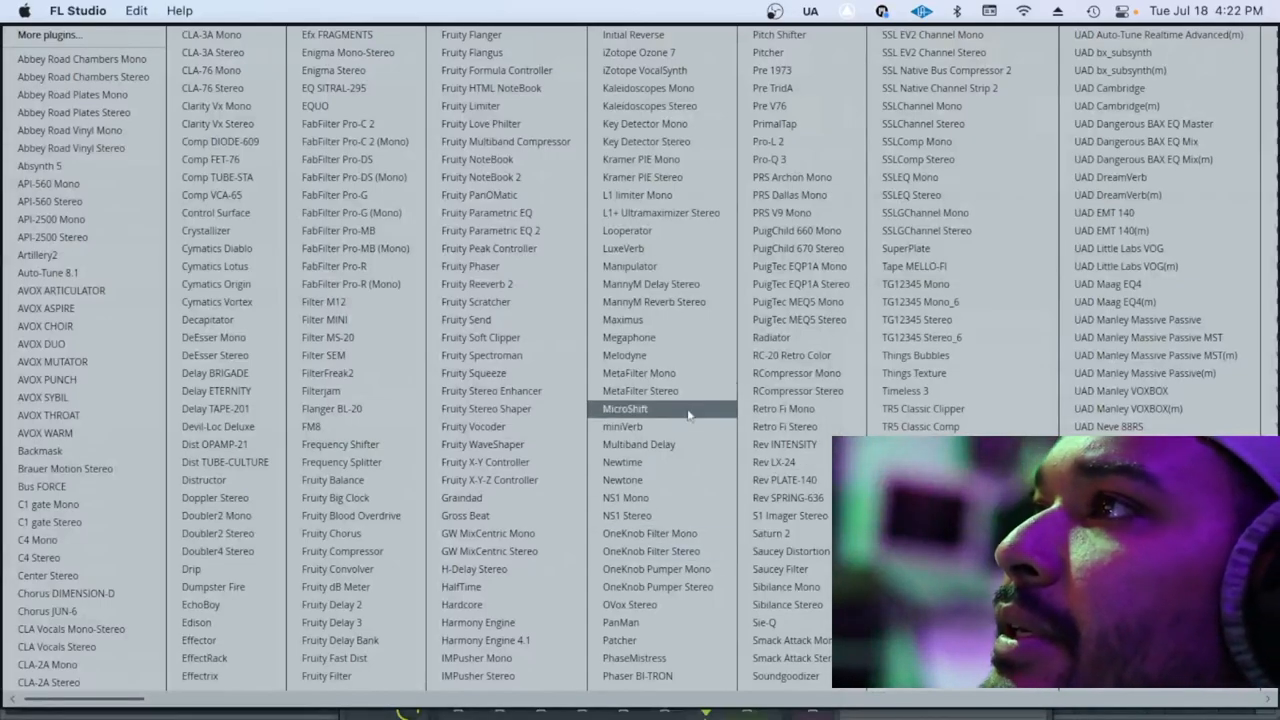
{"action": "mouse_move", "coordinate": [800, 160]}
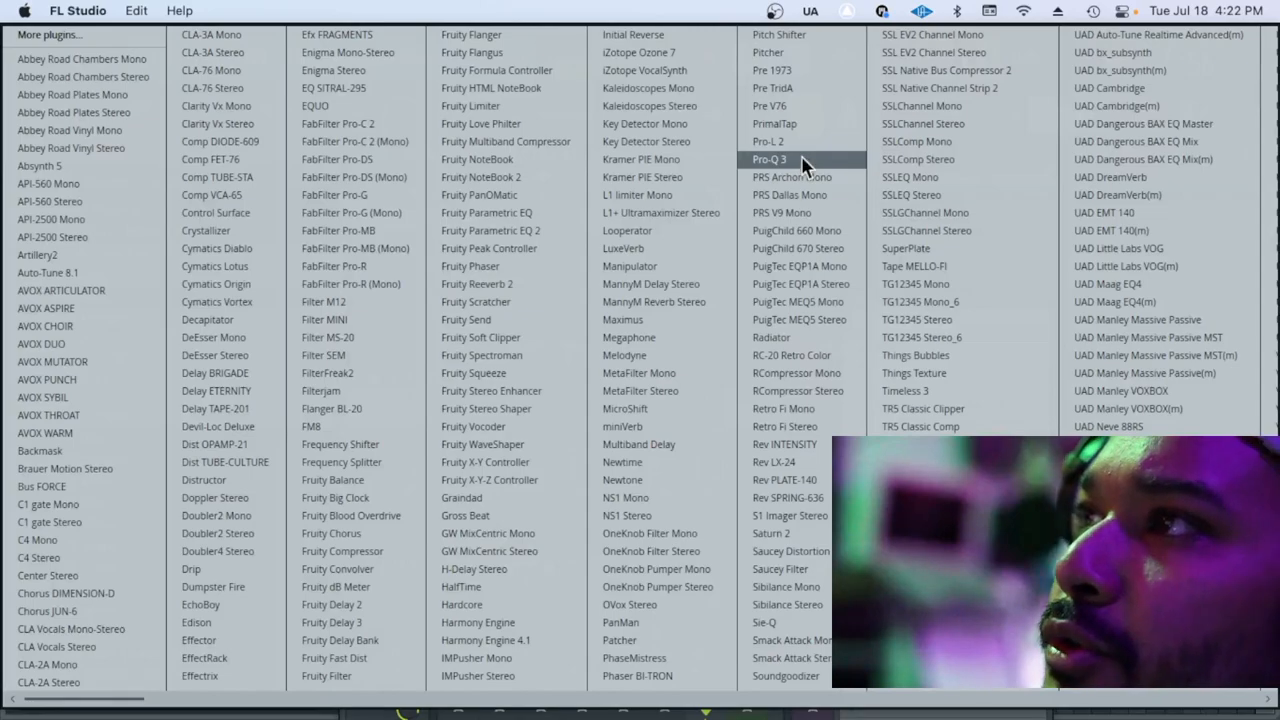
Load Pro-Q 3 onto the Guerilla Nation insert at its flat default curve
{"action": "left_click", "coordinate": [768, 160]}
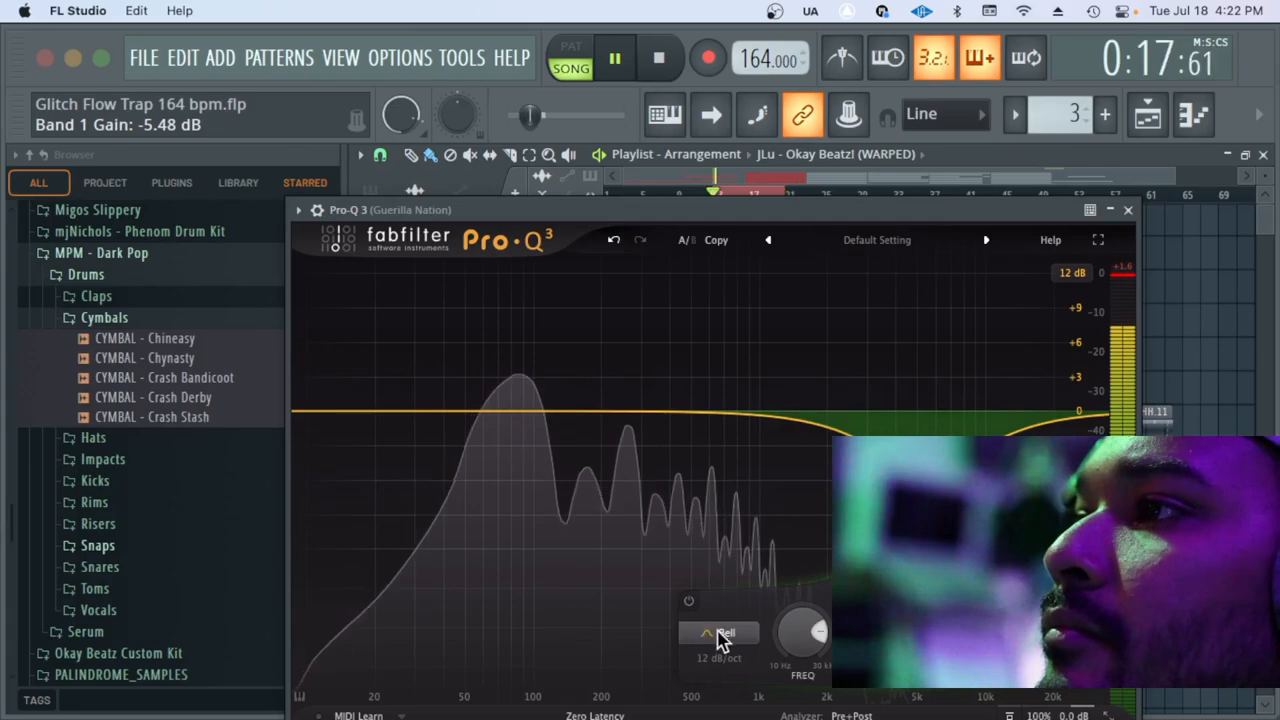
Make the band a 12 dB/oct High Cut and lower it to roughly 1.5 kHz
{"action": "left_click", "coordinate": [724, 632]}
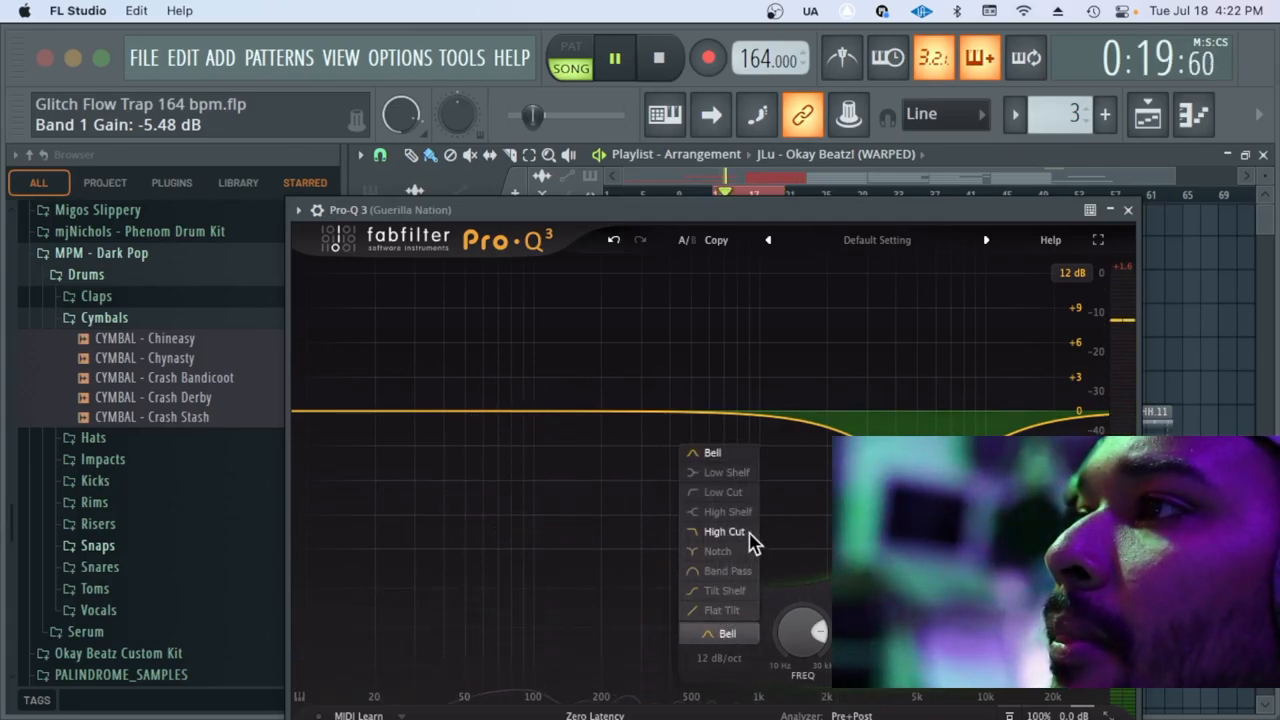
{"action": "left_click", "coordinate": [724, 532]}
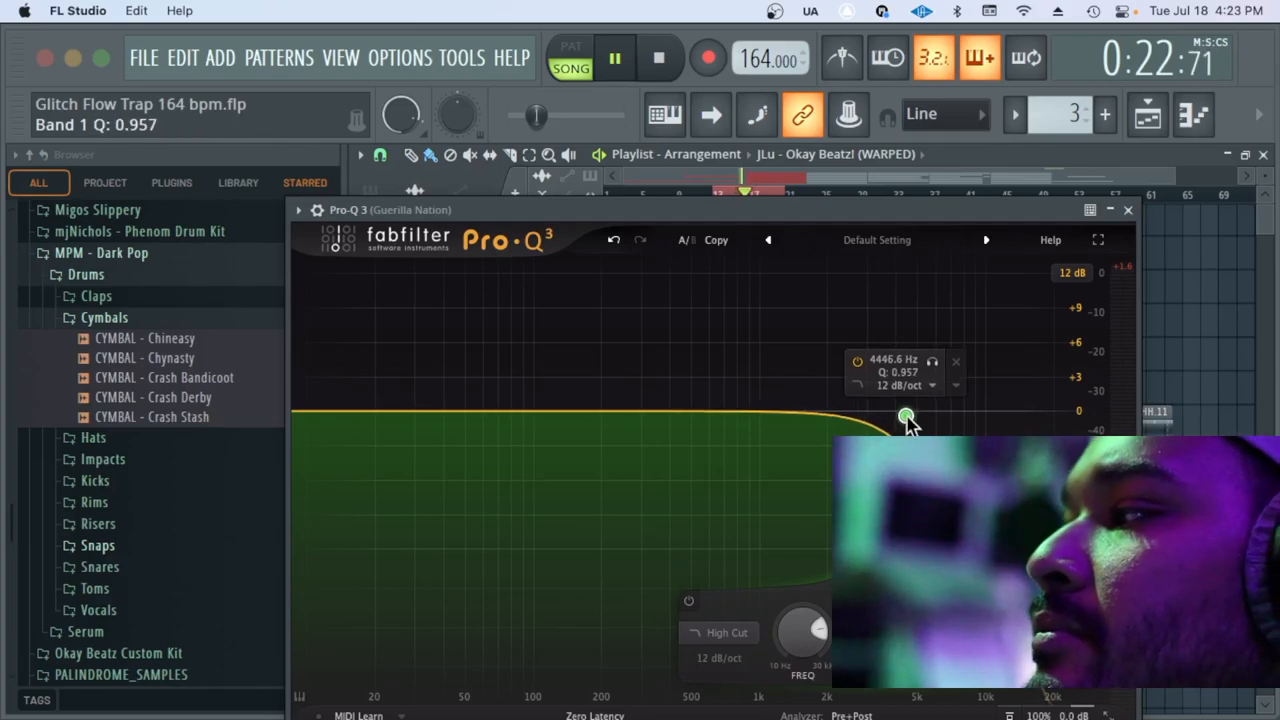
{"action": "left_click_drag", "start_coordinate": [904, 414], "coordinate": [888, 432]}
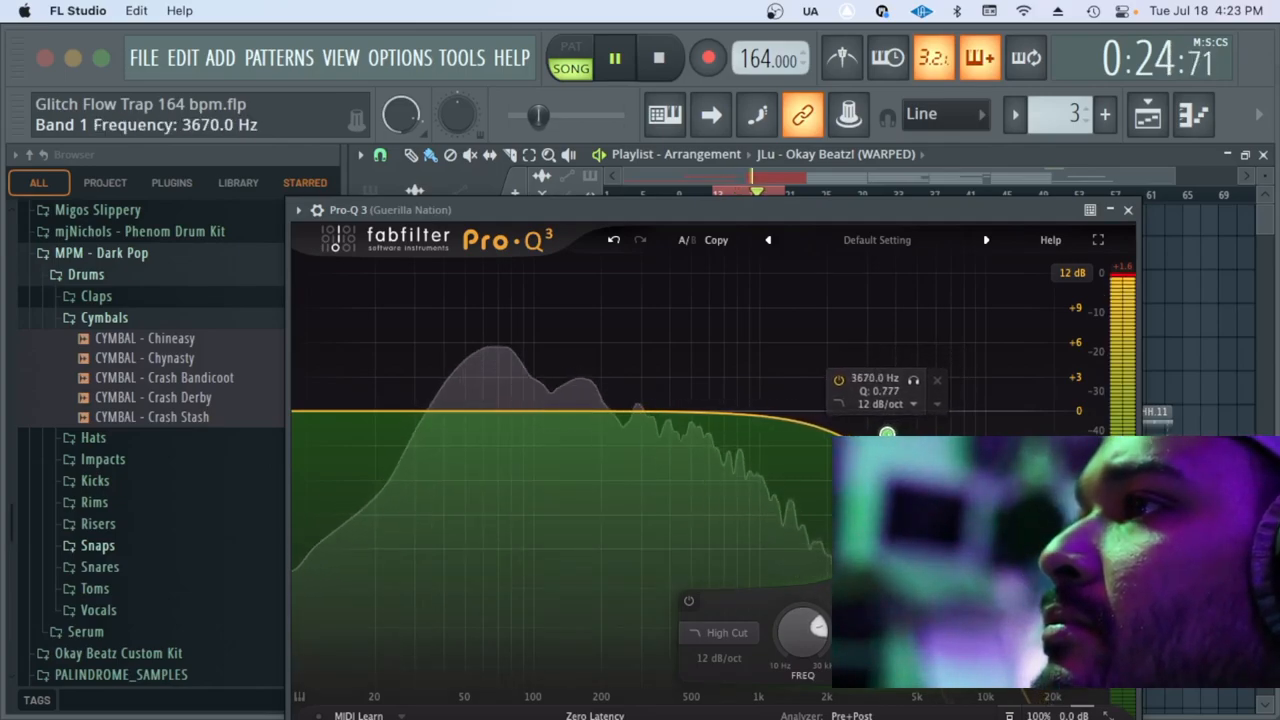
{"action": "left_click_drag", "start_coordinate": [888, 432], "coordinate": [836, 428]}
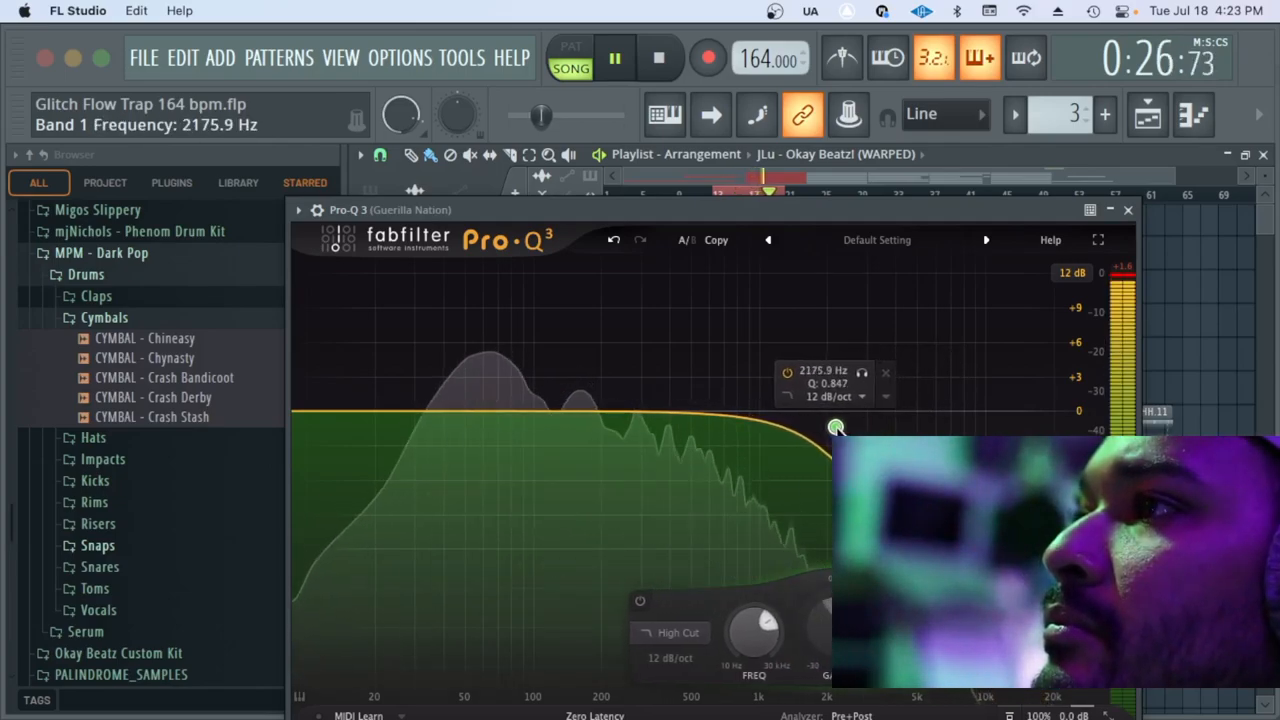
{"action": "left_click_drag", "start_coordinate": [836, 428], "coordinate": [808, 428]}
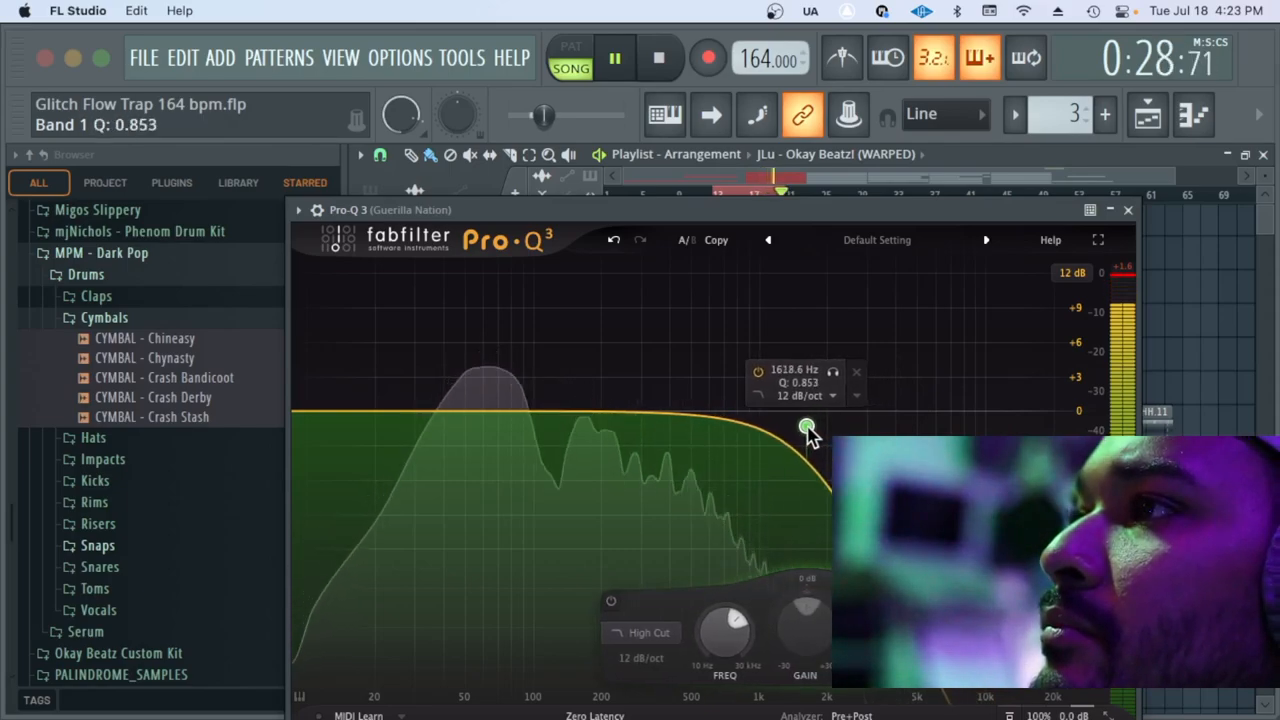
{"action": "left_click_drag", "start_coordinate": [808, 424], "coordinate": [798, 436]}
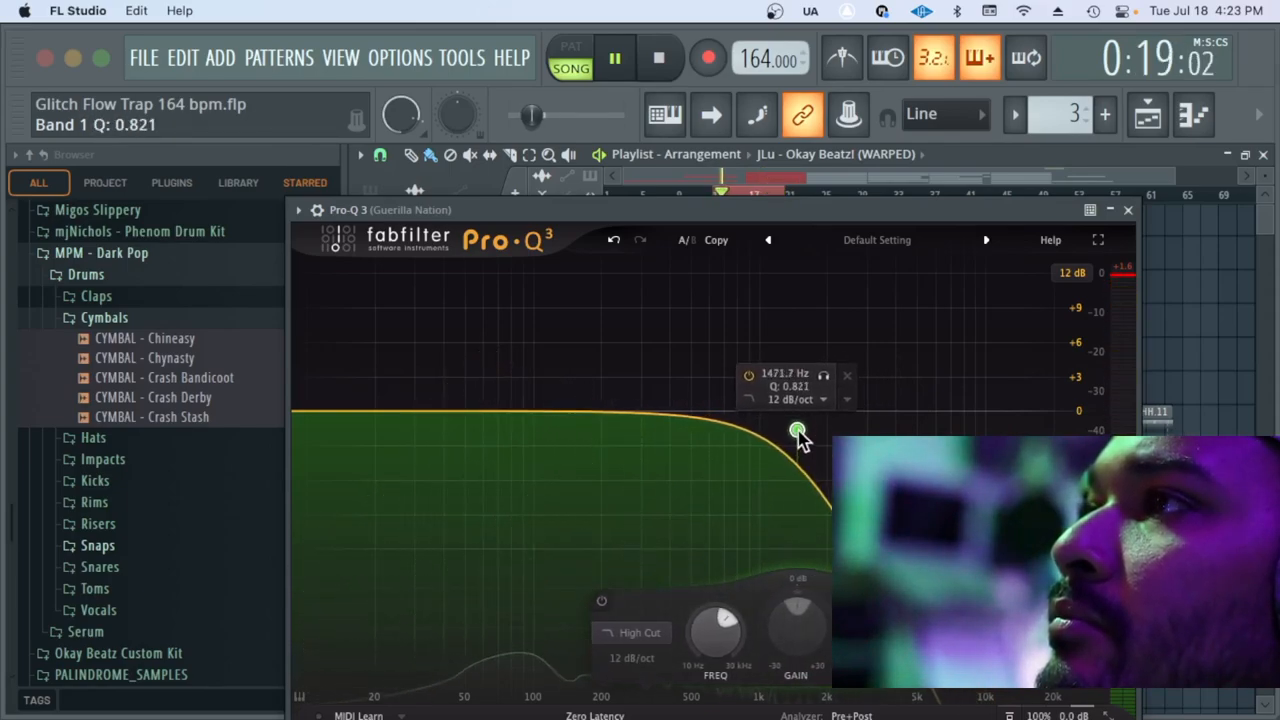
{"action": "left_click_drag", "start_coordinate": [796, 436], "coordinate": [796, 430]}
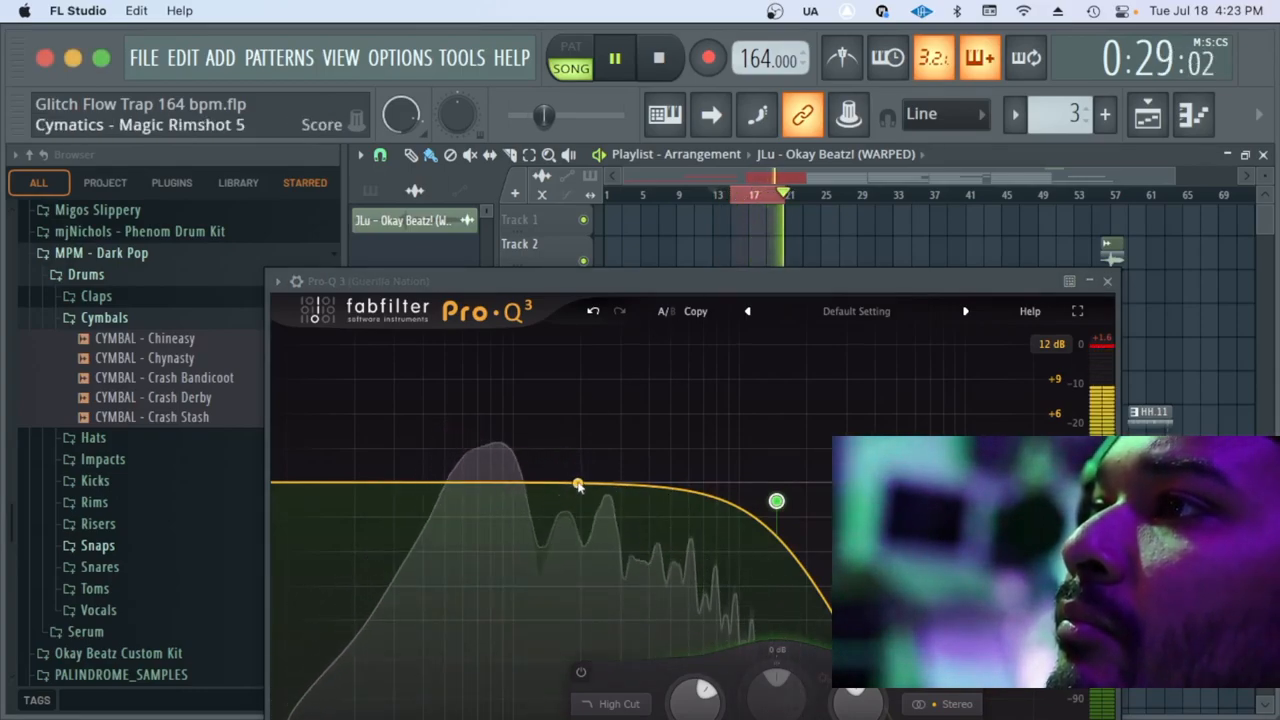
Add a gentle cut near 390 Hz and a narrow +1.1 dB boost at about 250 Hz
{"action": "left_click_drag", "start_coordinate": [578, 482], "coordinate": [648, 502]}
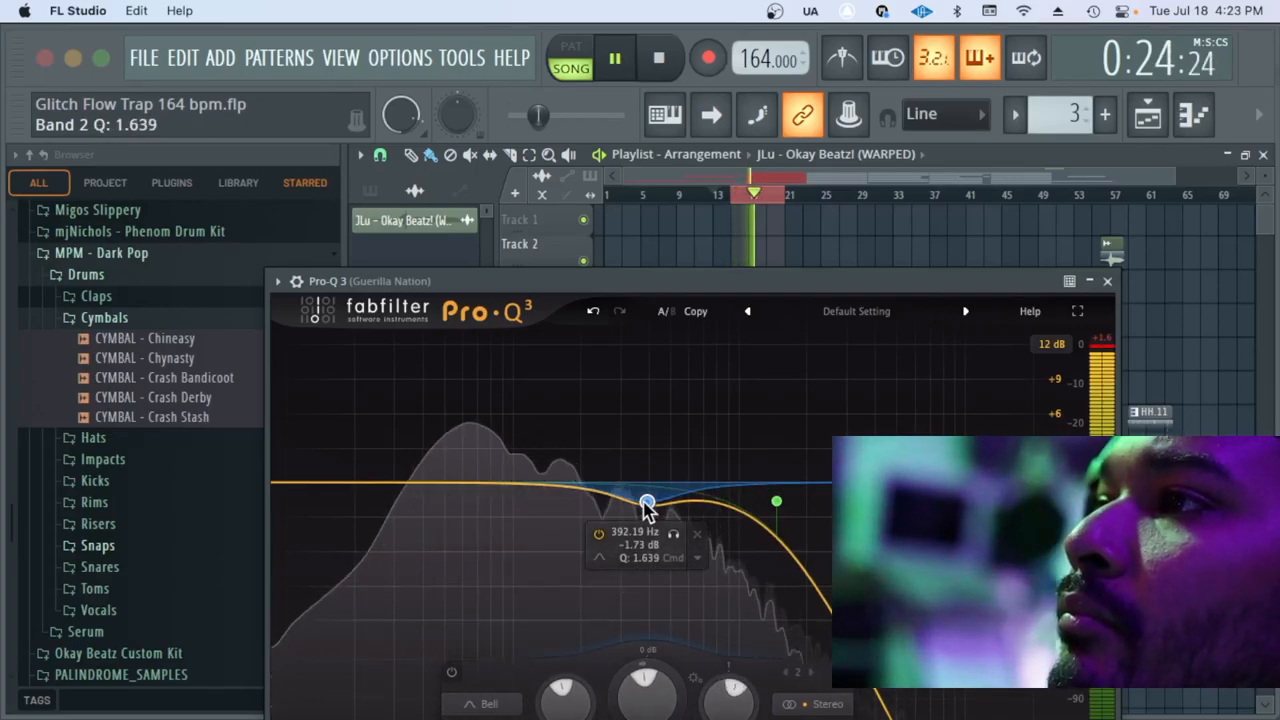
{"action": "left_click_drag", "start_coordinate": [648, 502], "coordinate": [640, 500]}
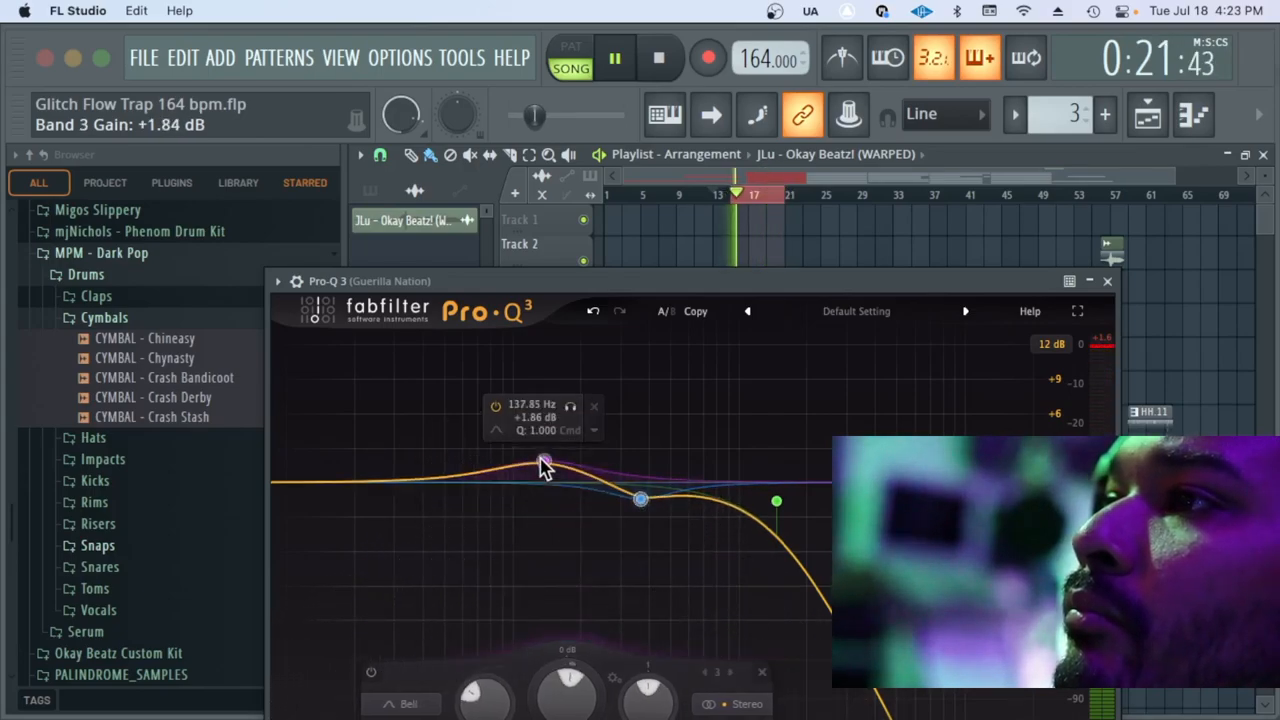
{"action": "left_click_drag", "start_coordinate": [544, 462], "coordinate": [592, 466]}
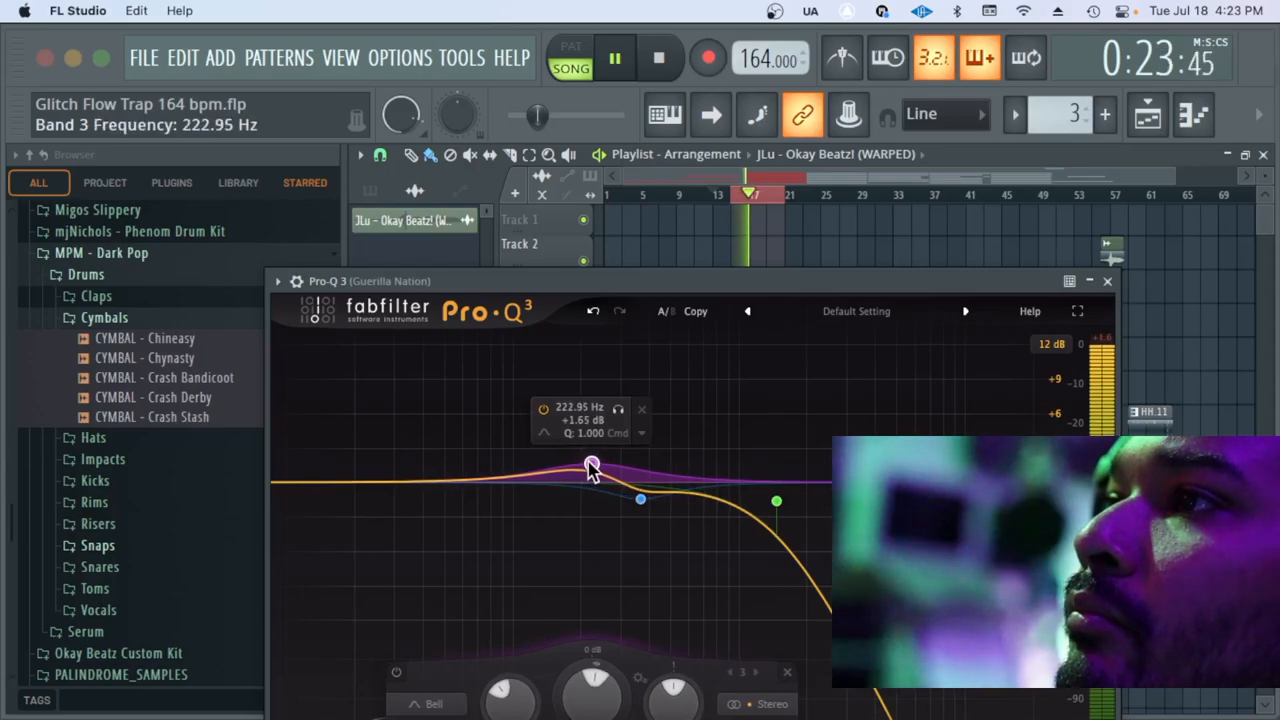
{"action": "left_click_drag", "start_coordinate": [592, 464], "coordinate": [604, 464]}
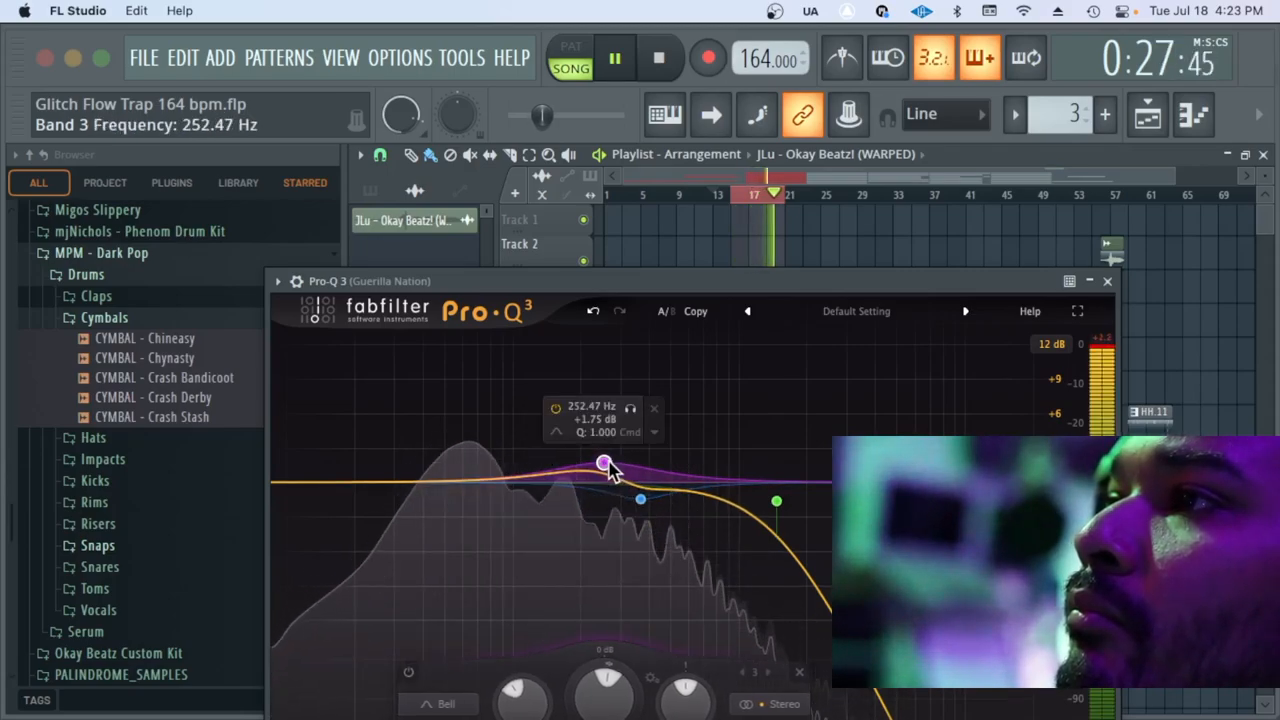
{"action": "left_click_drag", "start_coordinate": [604, 464], "coordinate": [604, 476]}
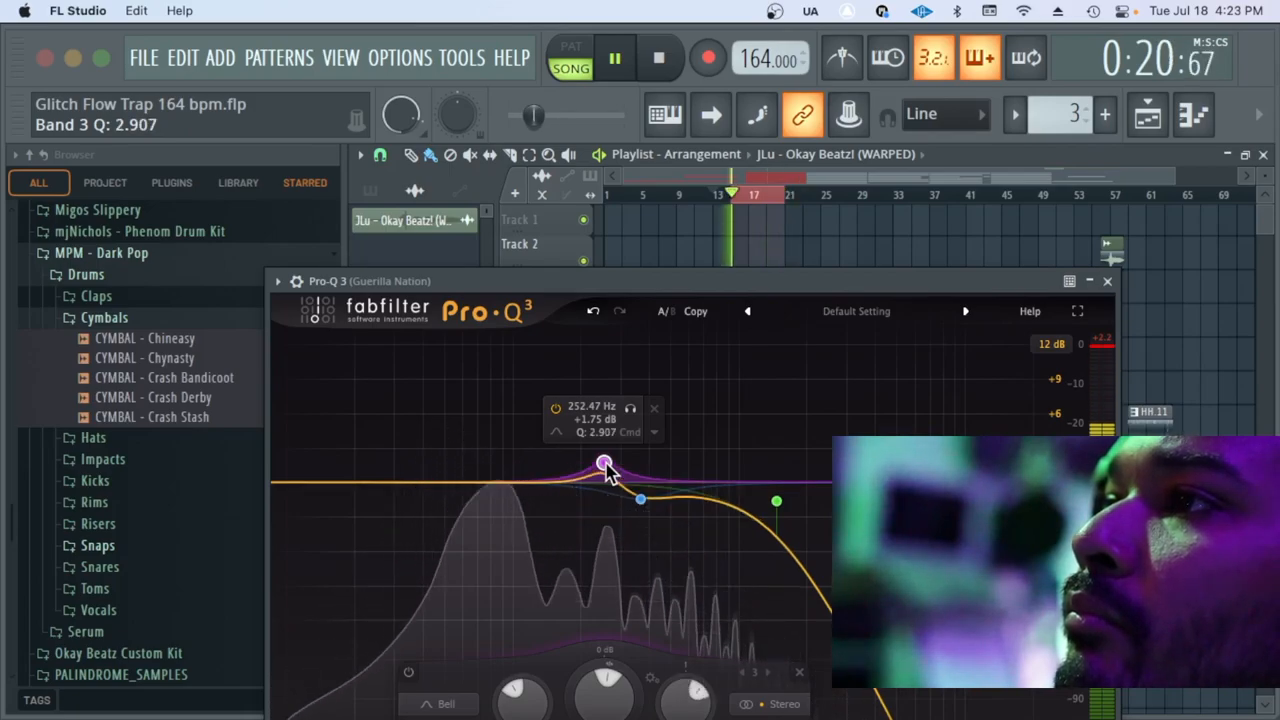
{"action": "left_click_drag", "start_coordinate": [604, 464], "coordinate": [604, 472]}
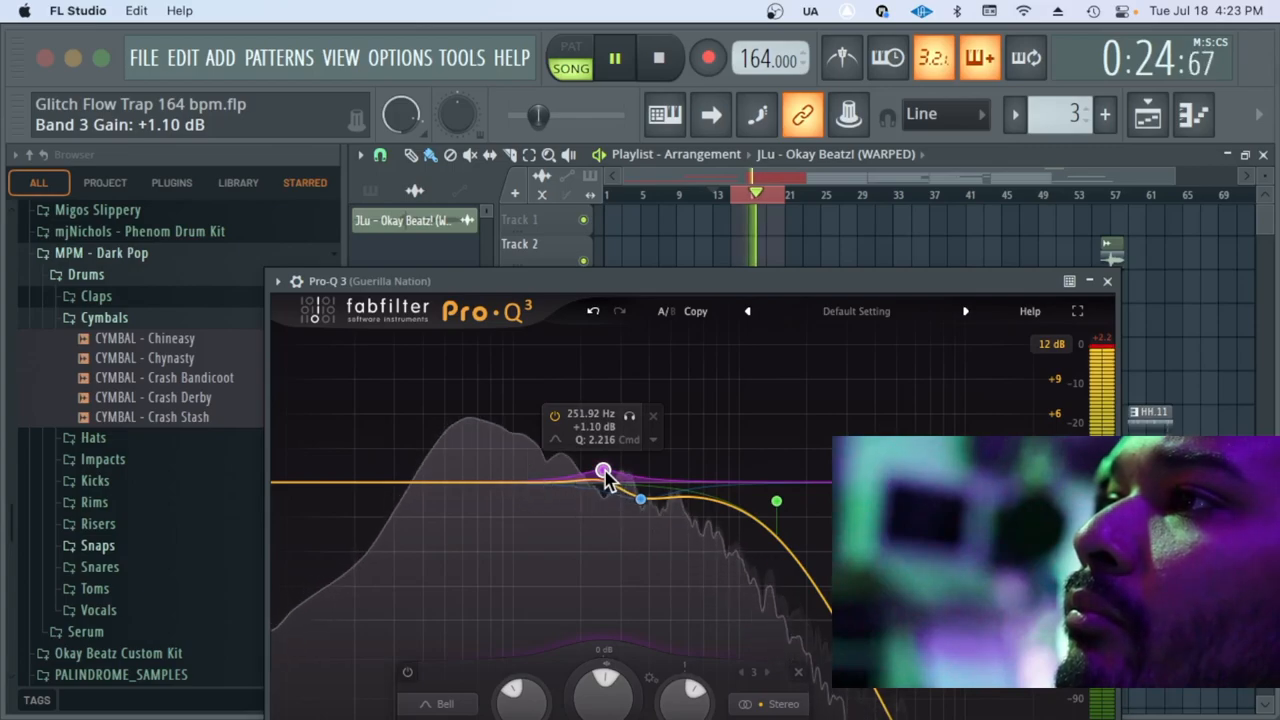
Move the cut to about 367 Hz, narrow it, and add a 48 Hz low-shelf boost
{"action": "left_click_drag", "start_coordinate": [604, 470], "coordinate": [640, 500]}
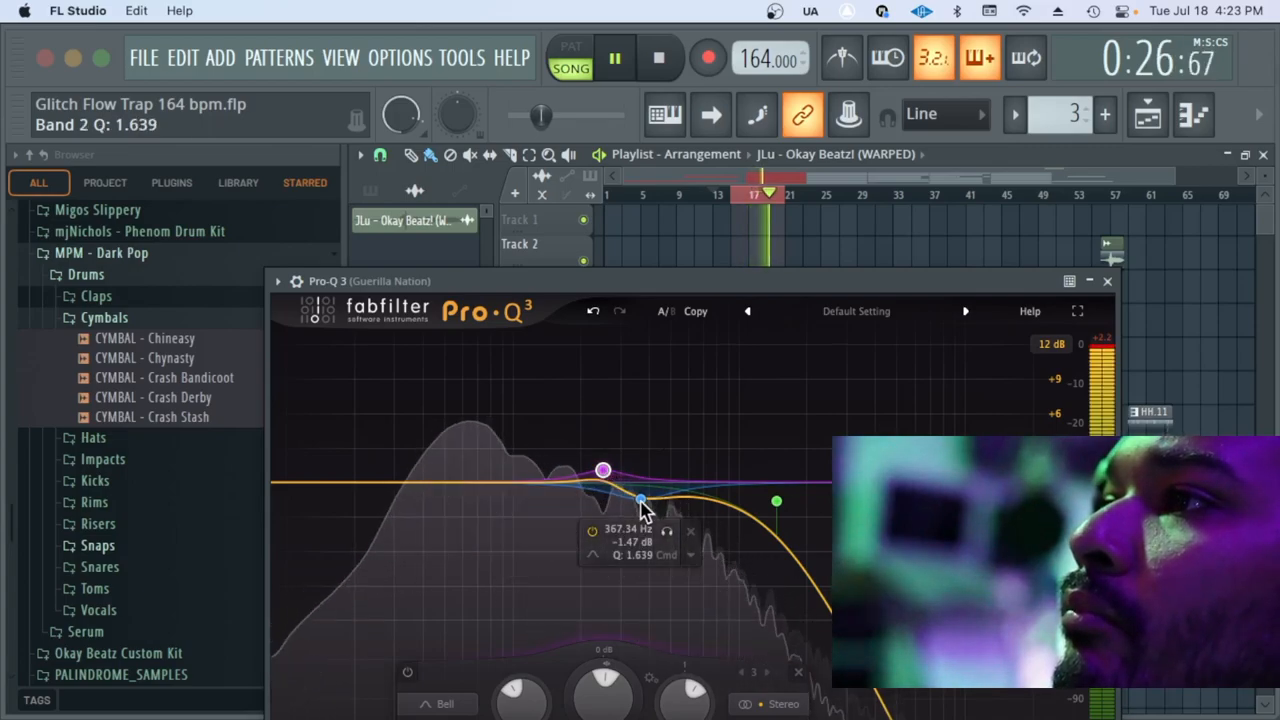
{"action": "left_click_drag", "start_coordinate": [640, 500], "coordinate": [640, 498]}
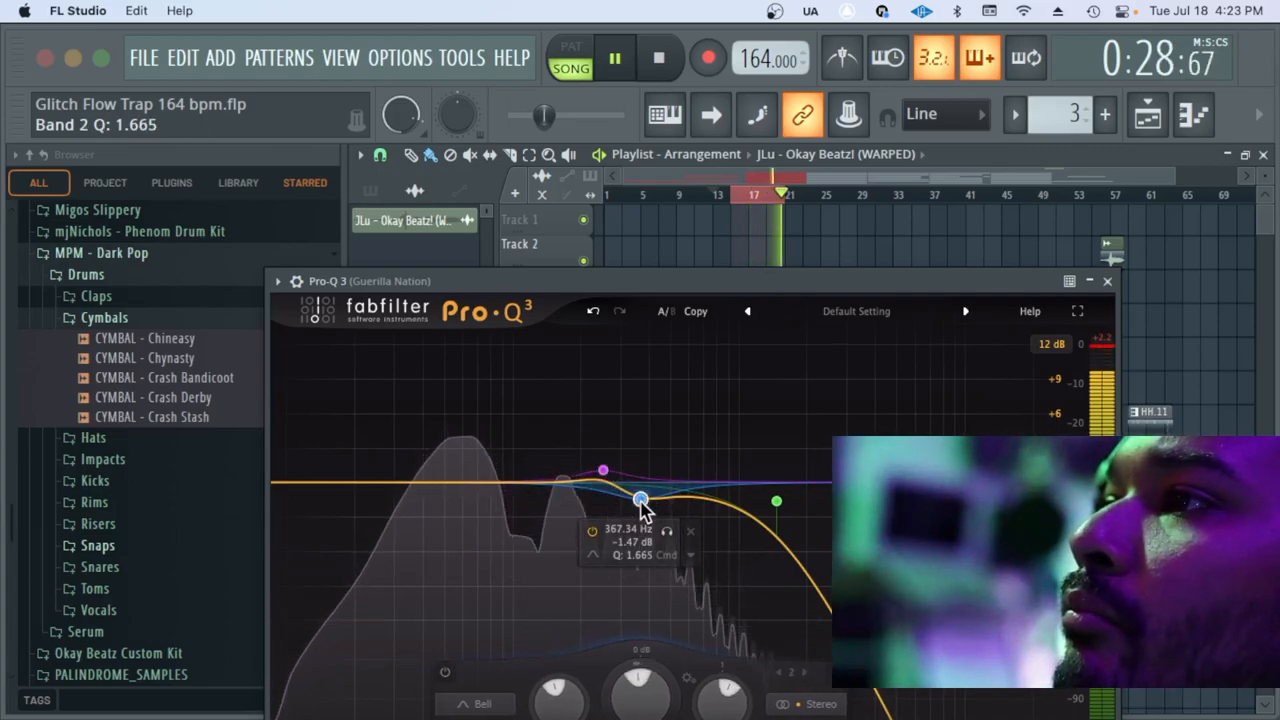
{"action": "left_click_drag", "start_coordinate": [640, 500], "coordinate": [644, 502]}
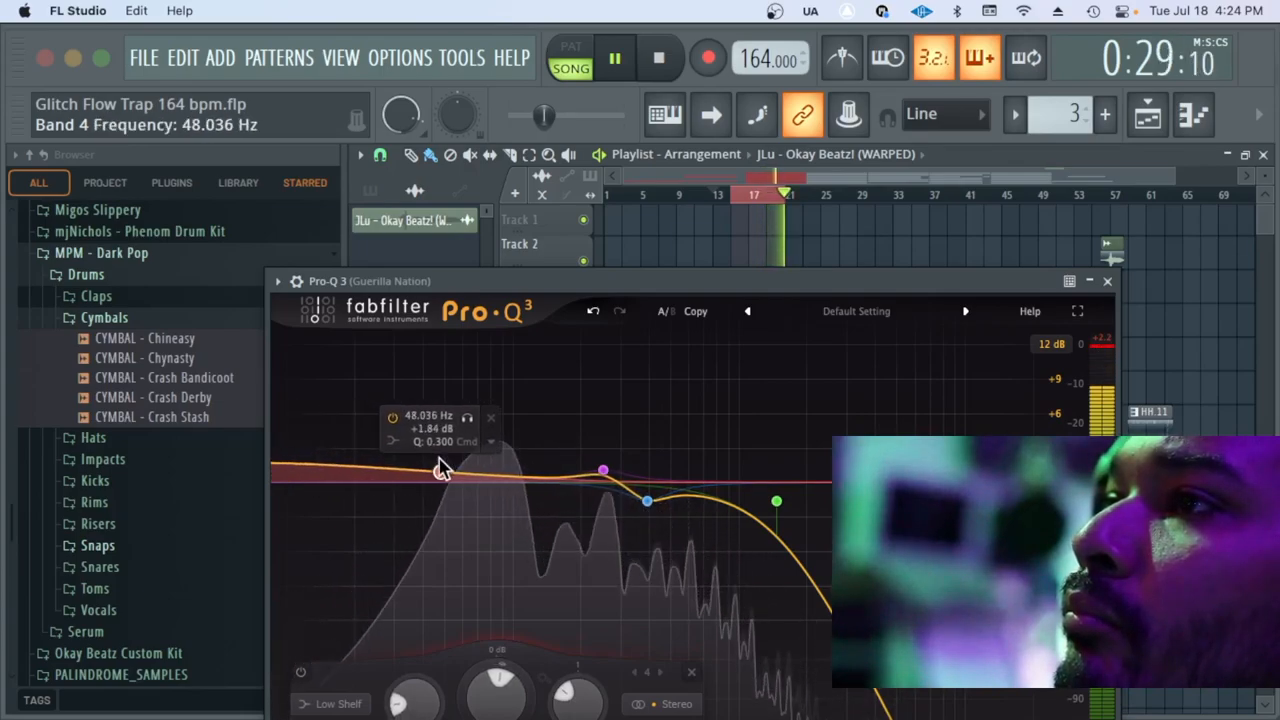
{"action": "left_click_drag", "start_coordinate": [444, 468], "coordinate": [436, 478]}
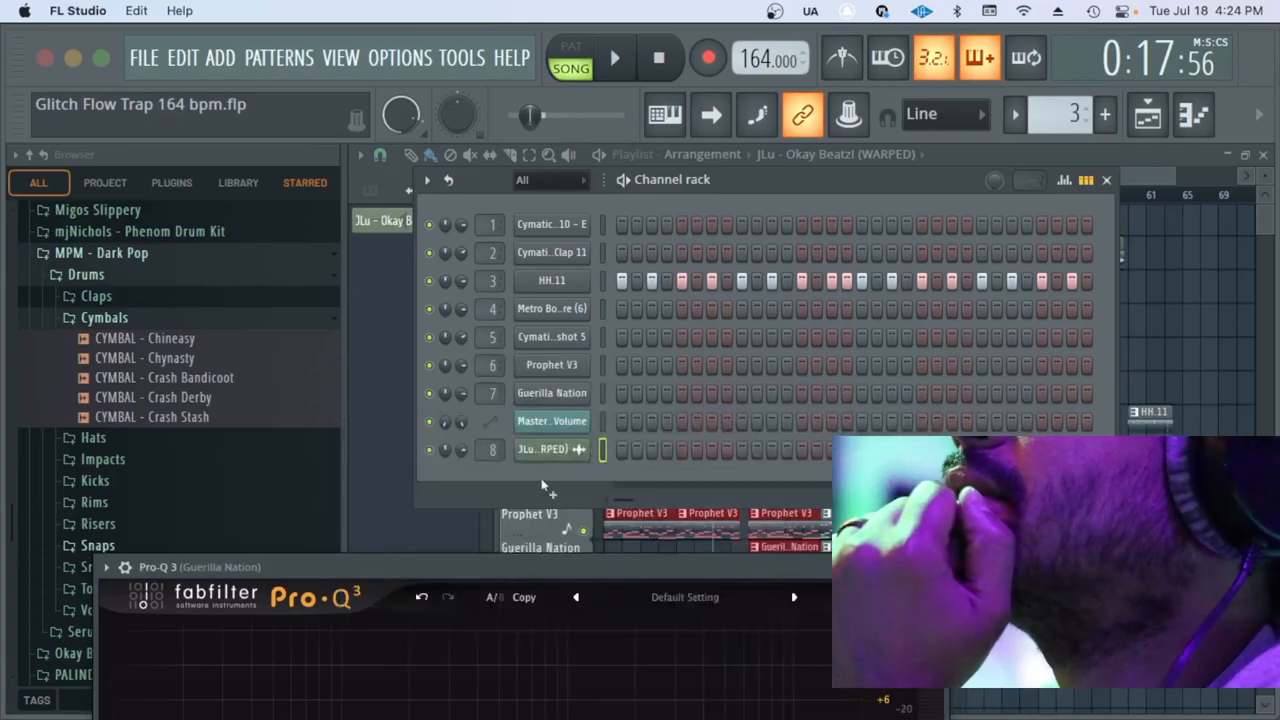
Open the Guerilla Nation instrument window from the Channel rack, then return to the playlist
{"action": "left_click", "coordinate": [552, 392]}
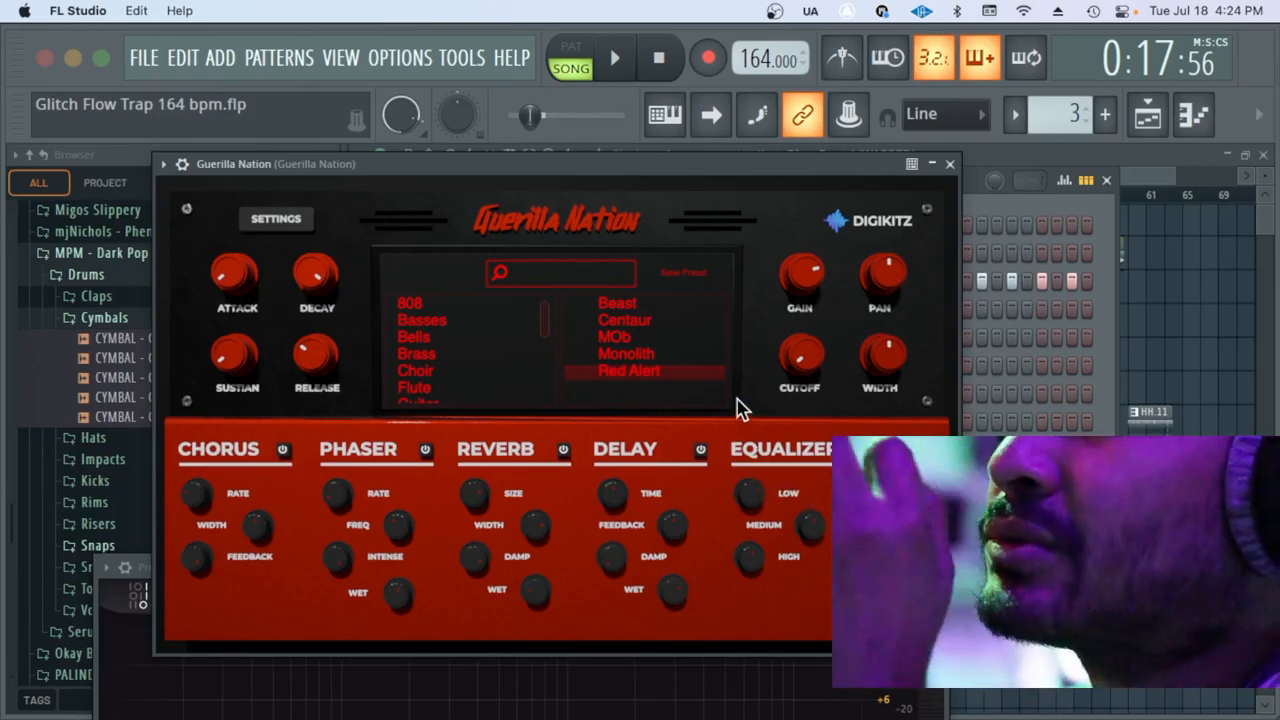
{"action": "left_click", "coordinate": [948, 164]}
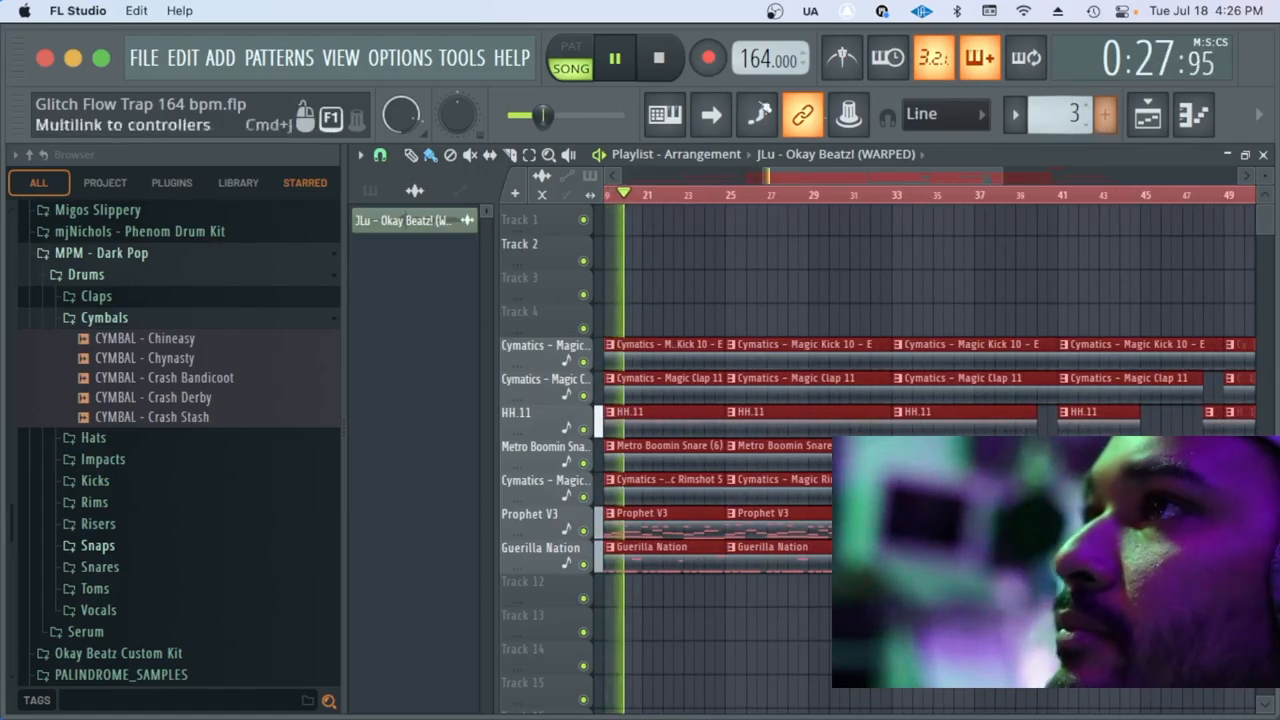
Show the Mixer from the View menu, with the Cymatics Magic Clap insert chosen
{"action": "left_click", "coordinate": [340, 56]}
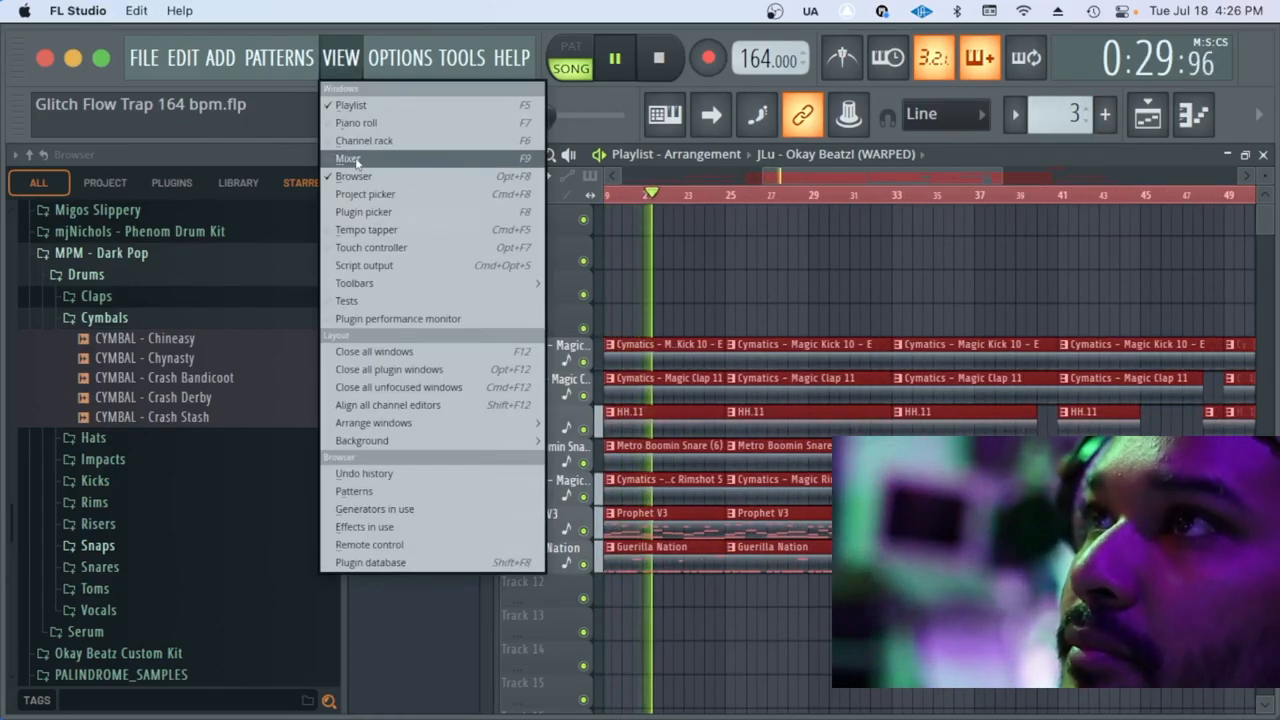
{"action": "left_click", "coordinate": [348, 158]}
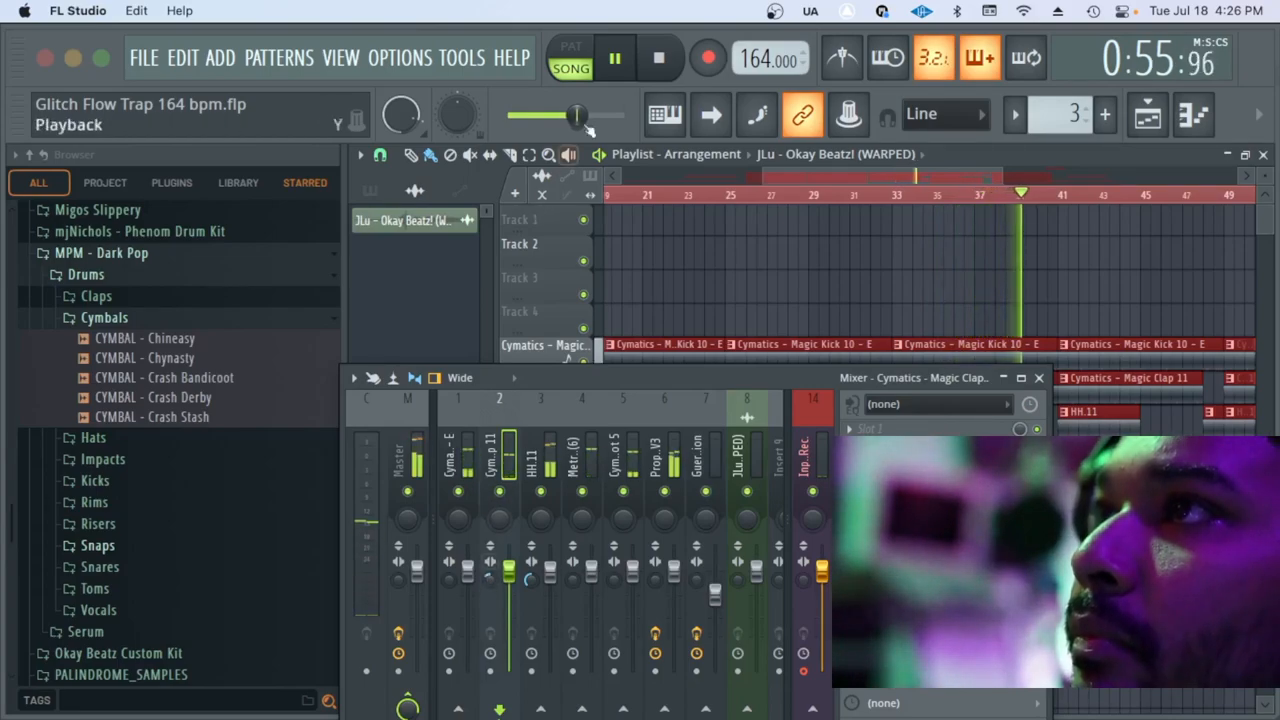
Arrange the Guerilla Nation bass, Magic Kick and Metro Boomin Snare as the first mixer tracks
{"action": "left_click", "coordinate": [614, 58]}
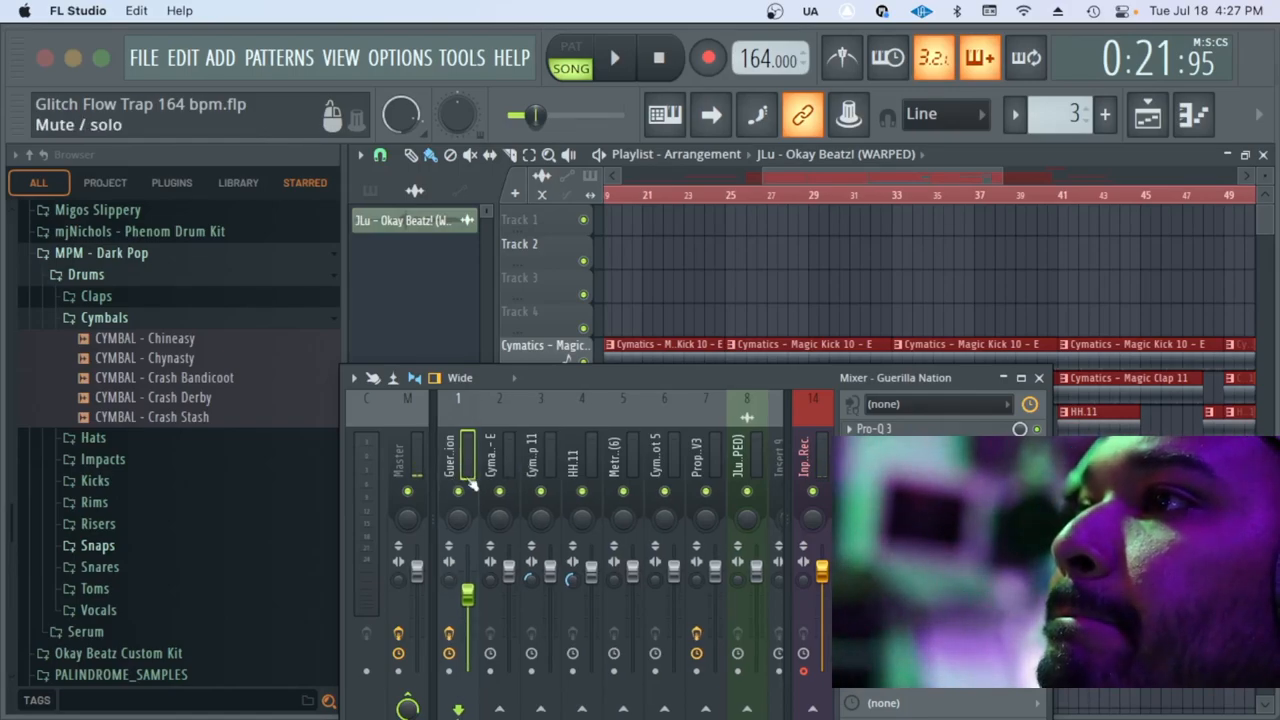
{"action": "left_click", "coordinate": [500, 460]}
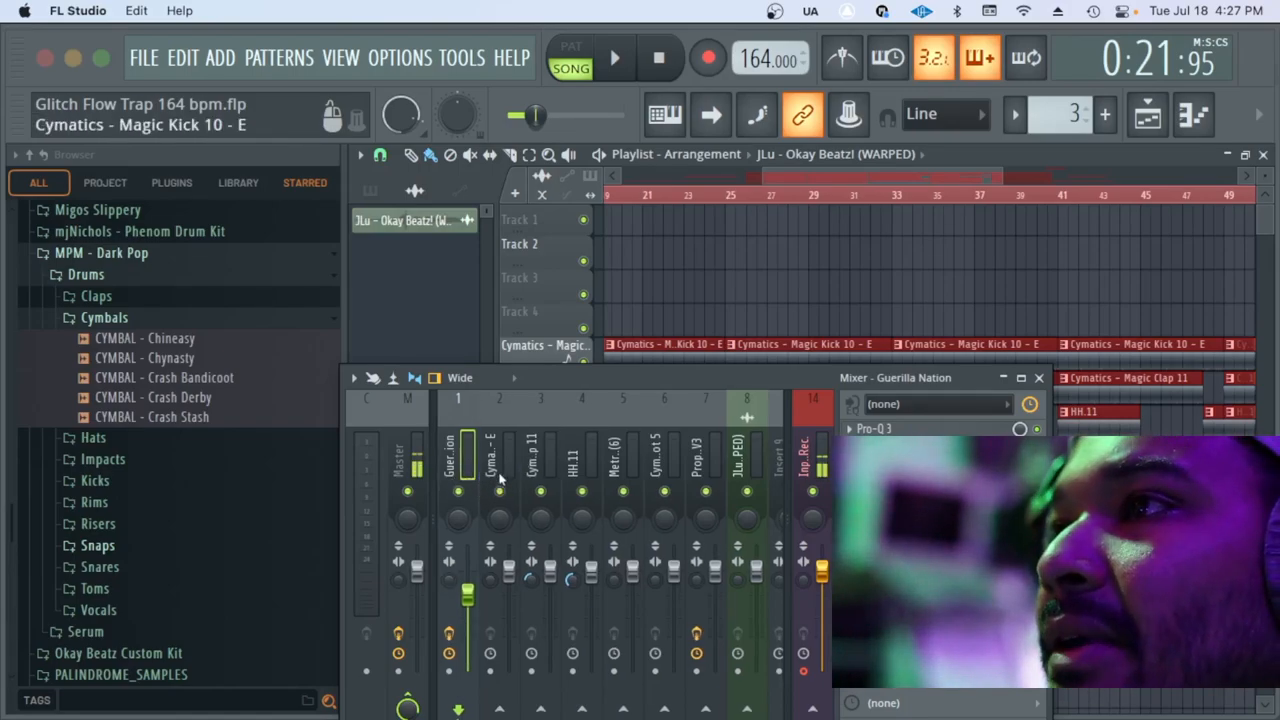
{"action": "left_click", "coordinate": [500, 460]}
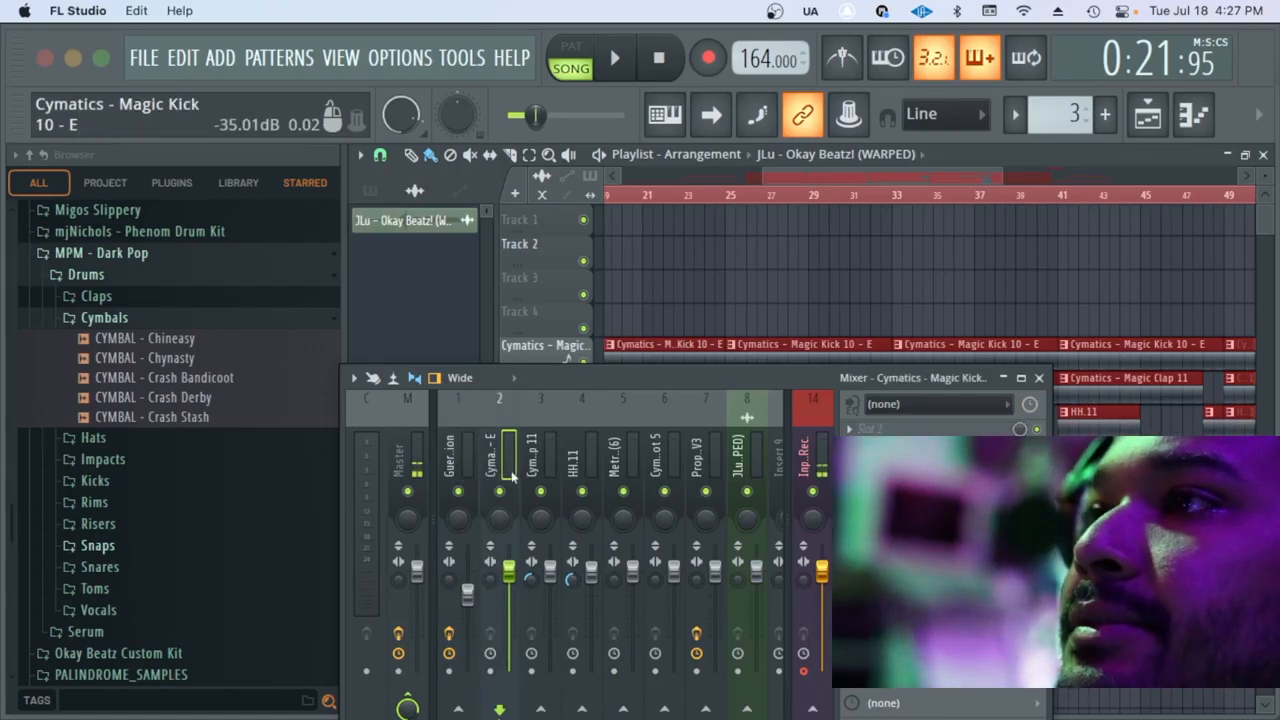
{"action": "left_click", "coordinate": [540, 460]}
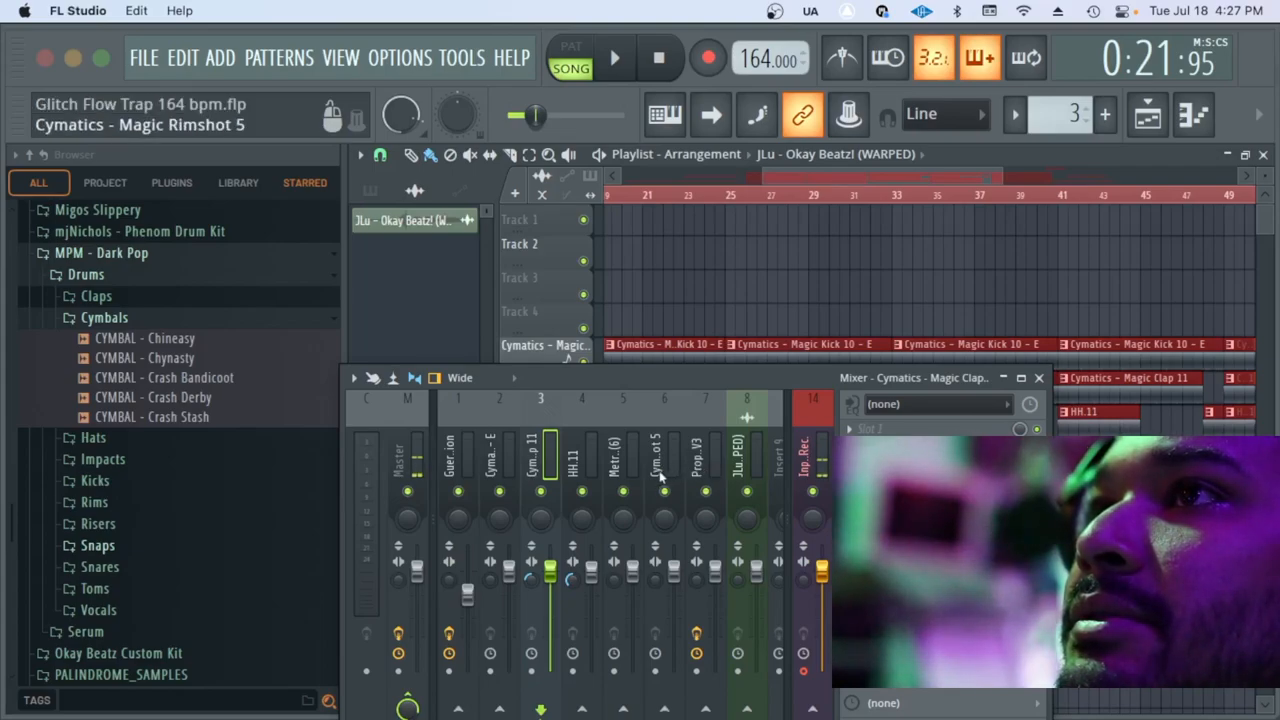
{"action": "left_click", "coordinate": [614, 456]}
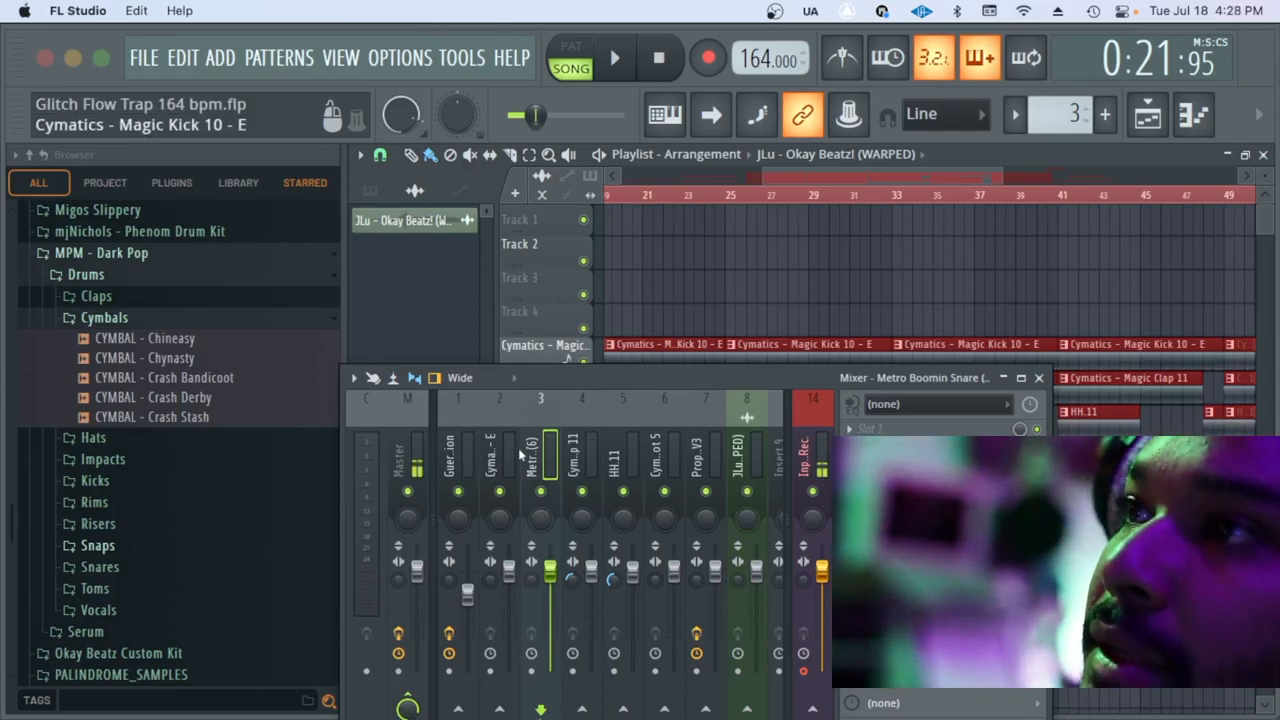
Place the Magic Clap and HH.11 hi-hat tracks after the snare, checking the tracks that follow
{"action": "left_click", "coordinate": [540, 456]}
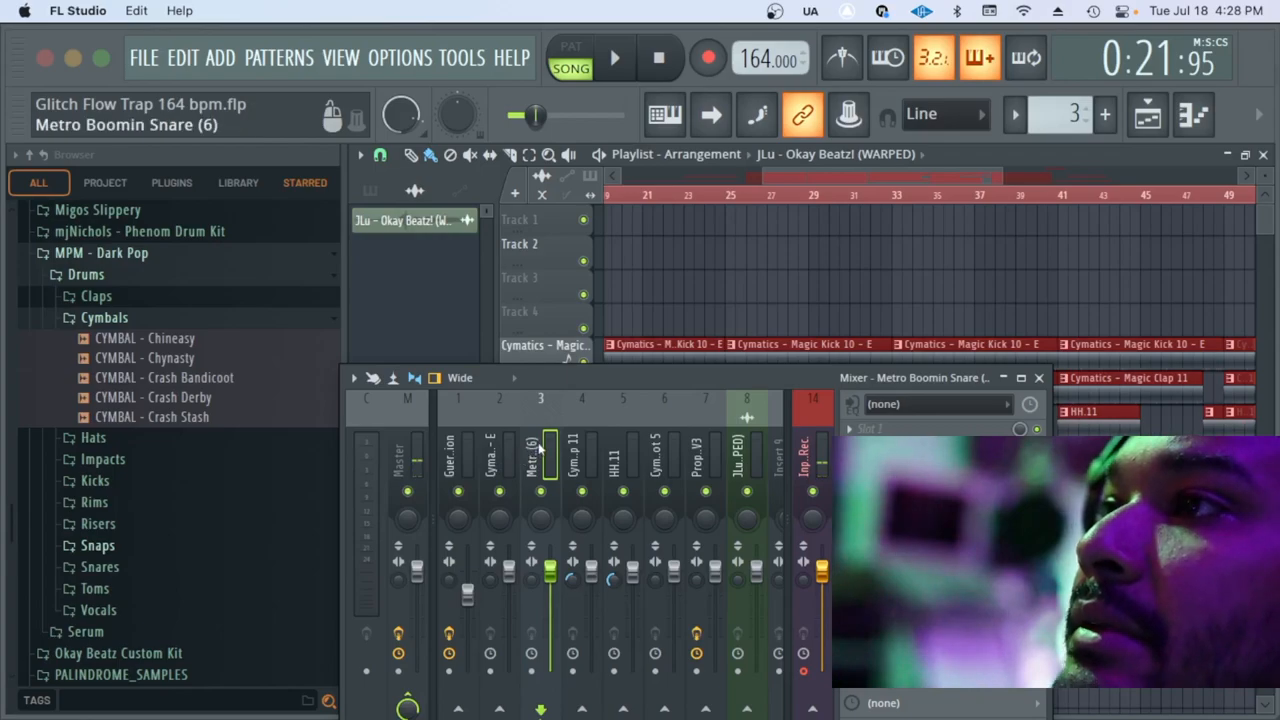
{"action": "left_click", "coordinate": [612, 456]}
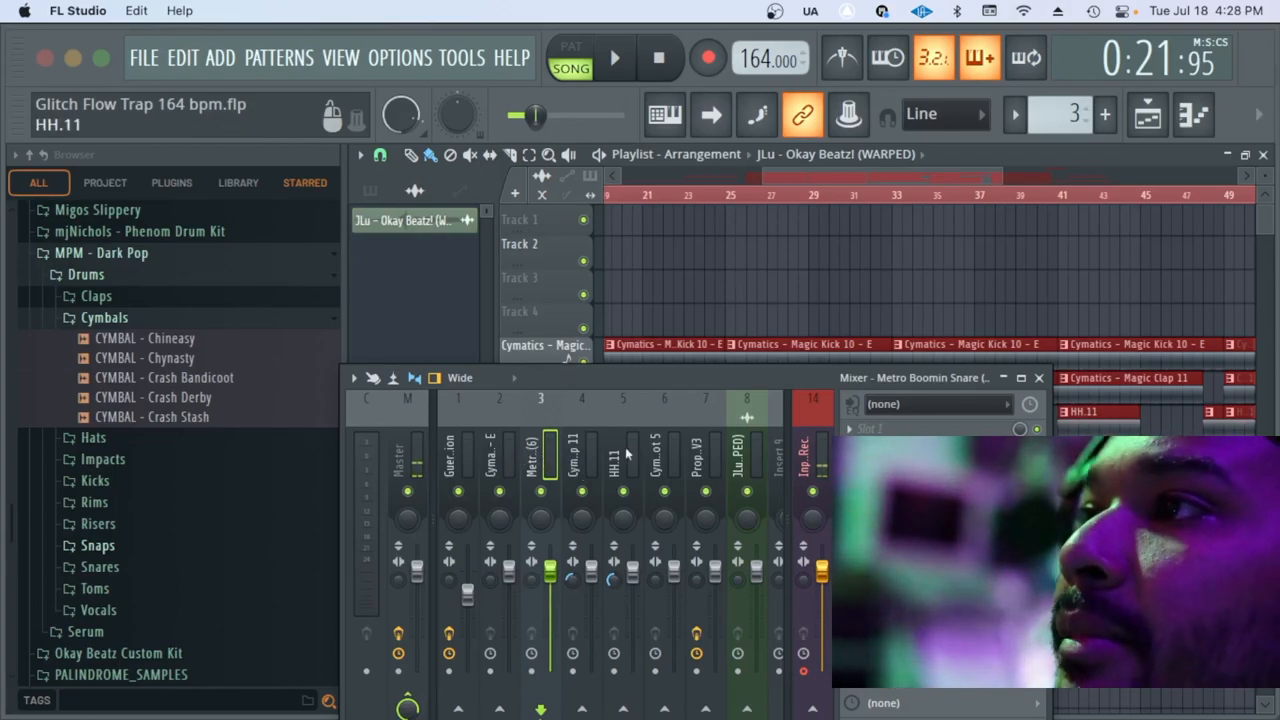
{"action": "left_click", "coordinate": [656, 460]}
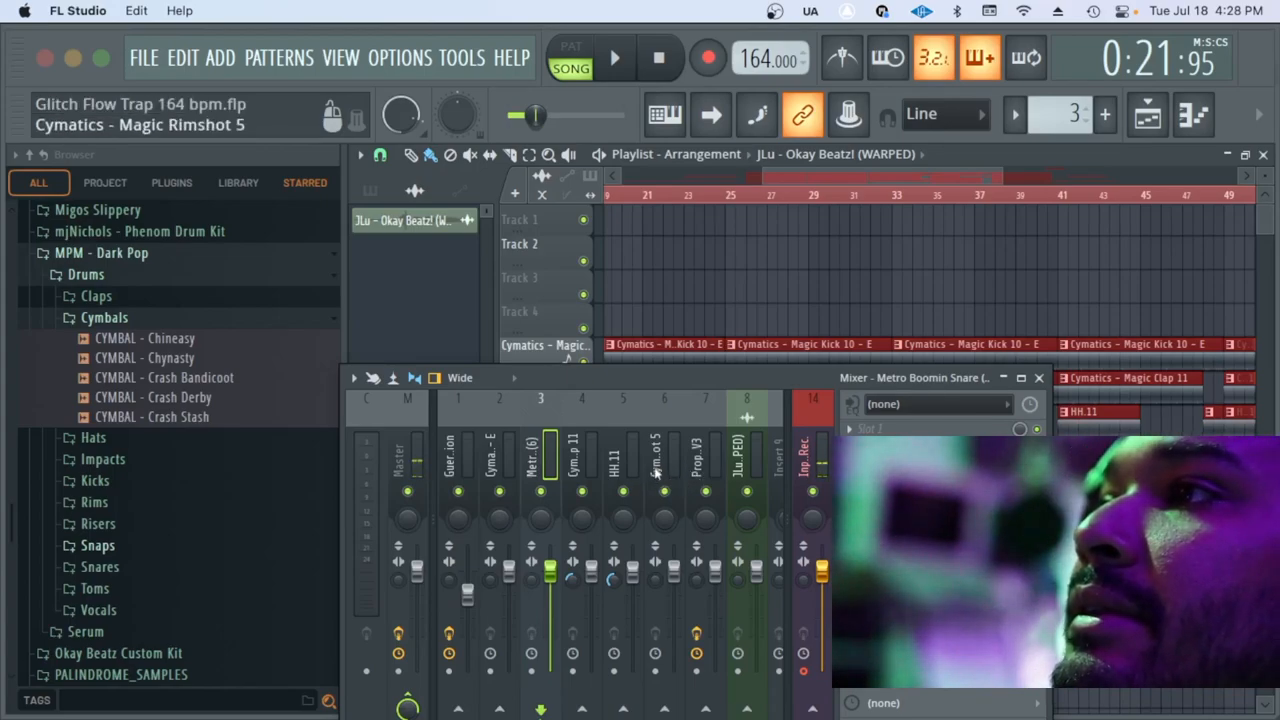
{"action": "left_click", "coordinate": [696, 460]}
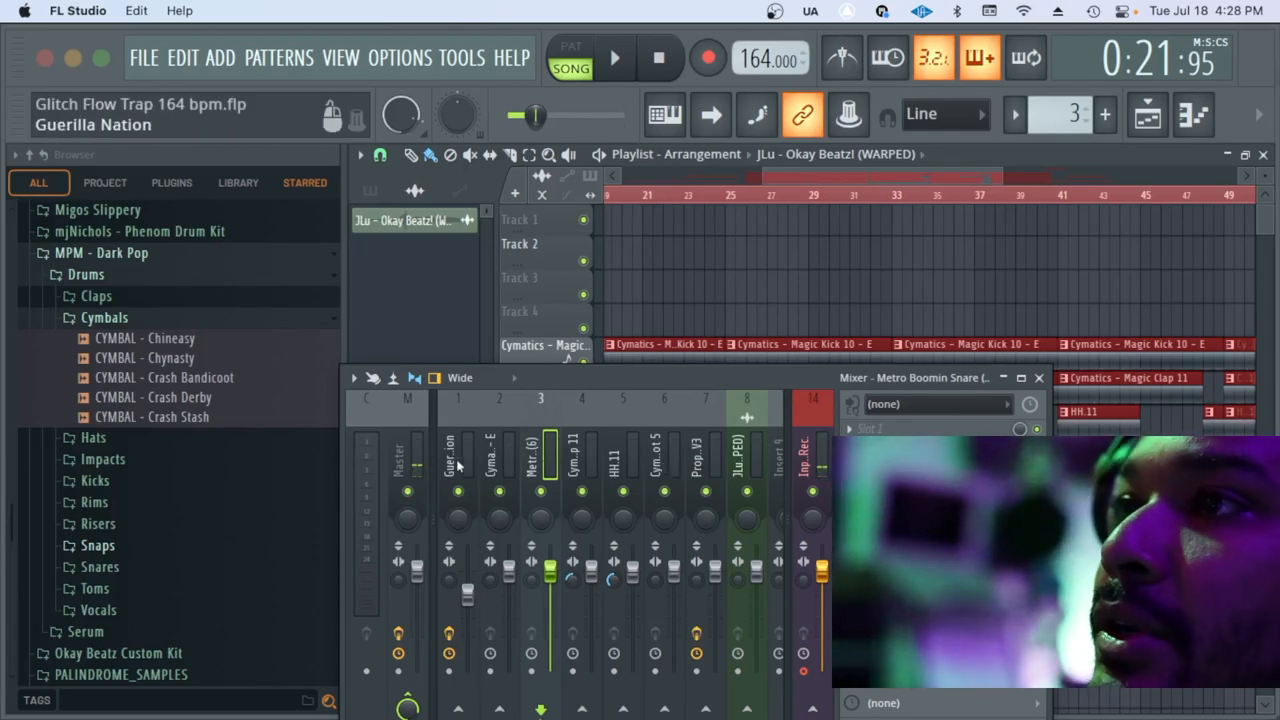
Colour the Guerilla Nation bass mixer track brown via Change color
{"action": "right_click", "coordinate": [456, 460]}
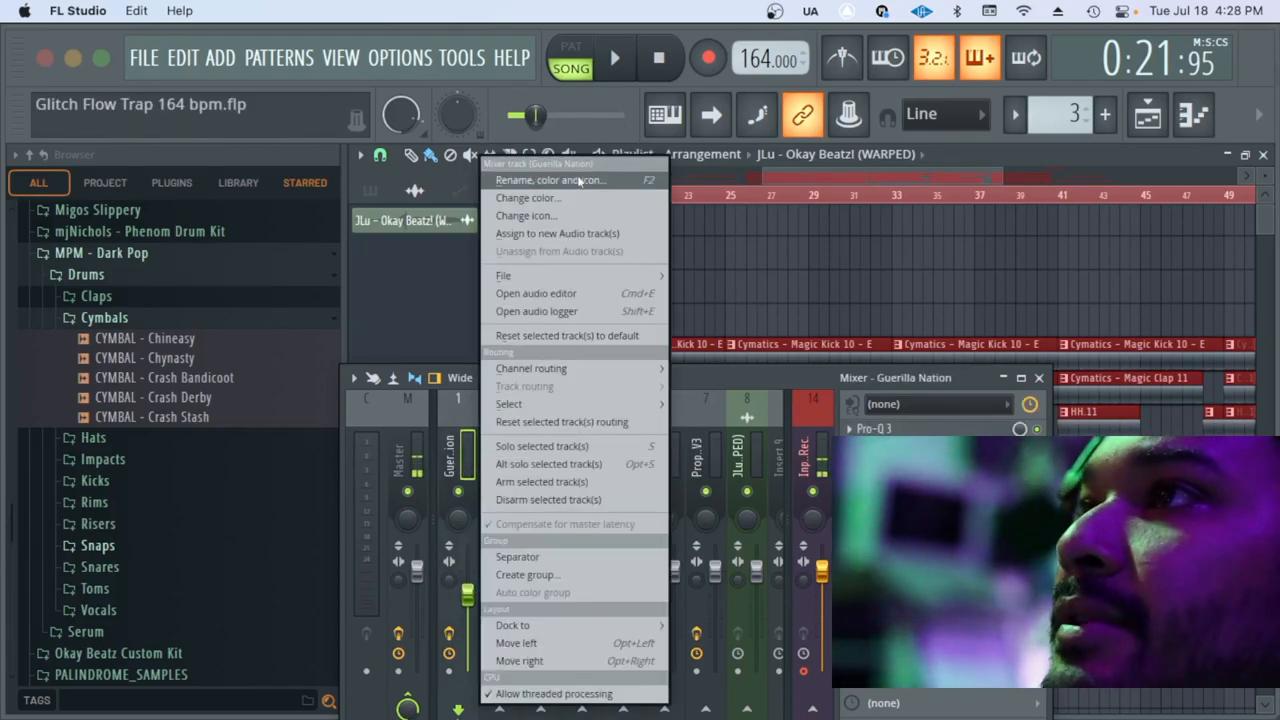
{"action": "left_click", "coordinate": [528, 198]}
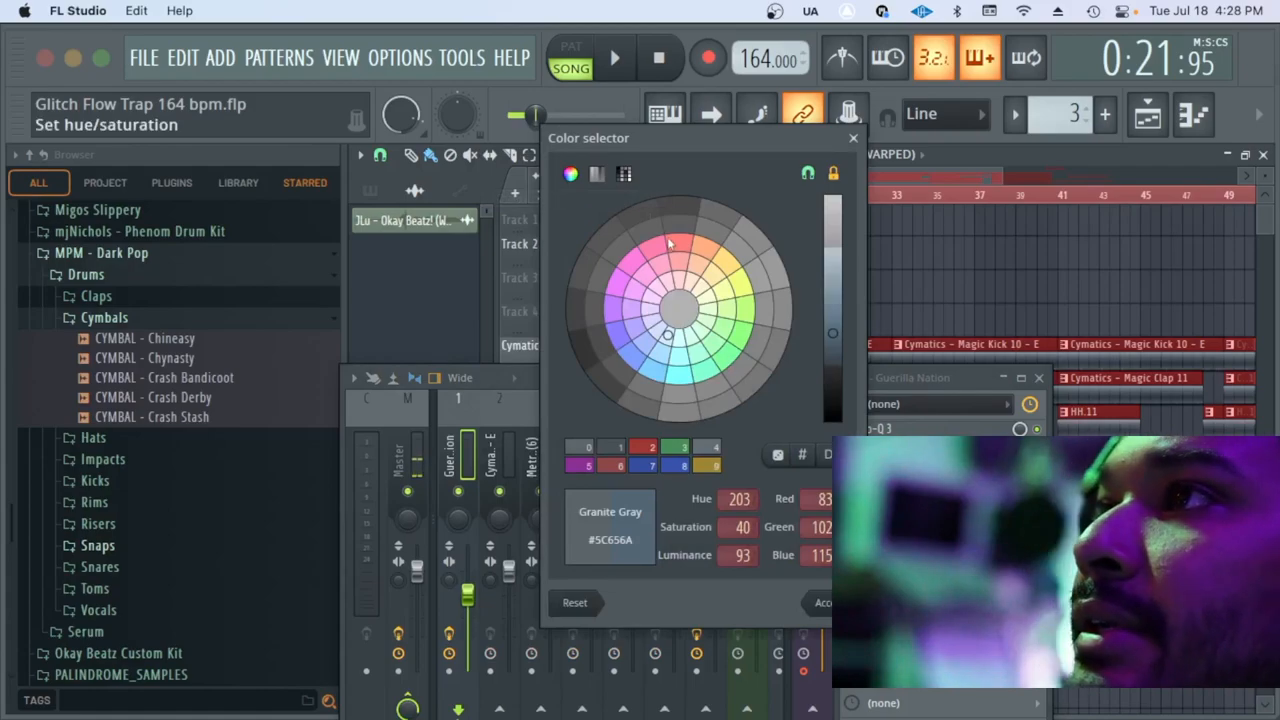
{"action": "left_click", "coordinate": [678, 244]}
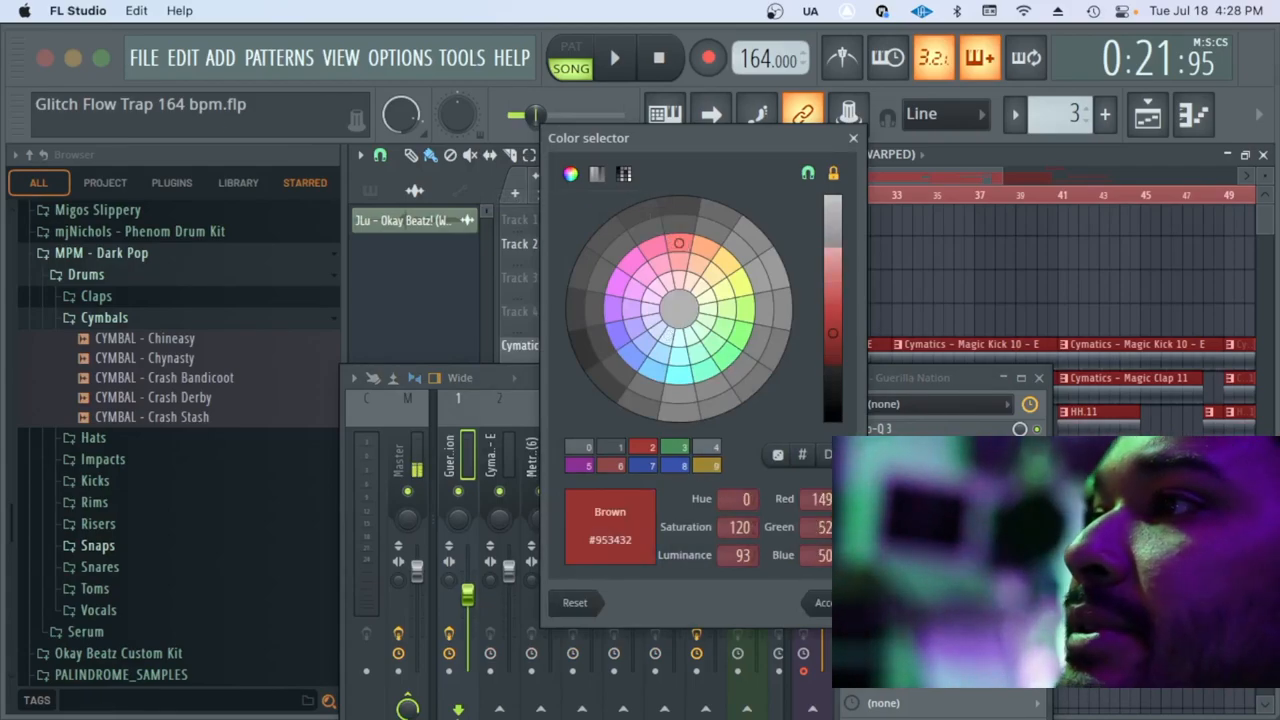
{"action": "left_click", "coordinate": [852, 136]}
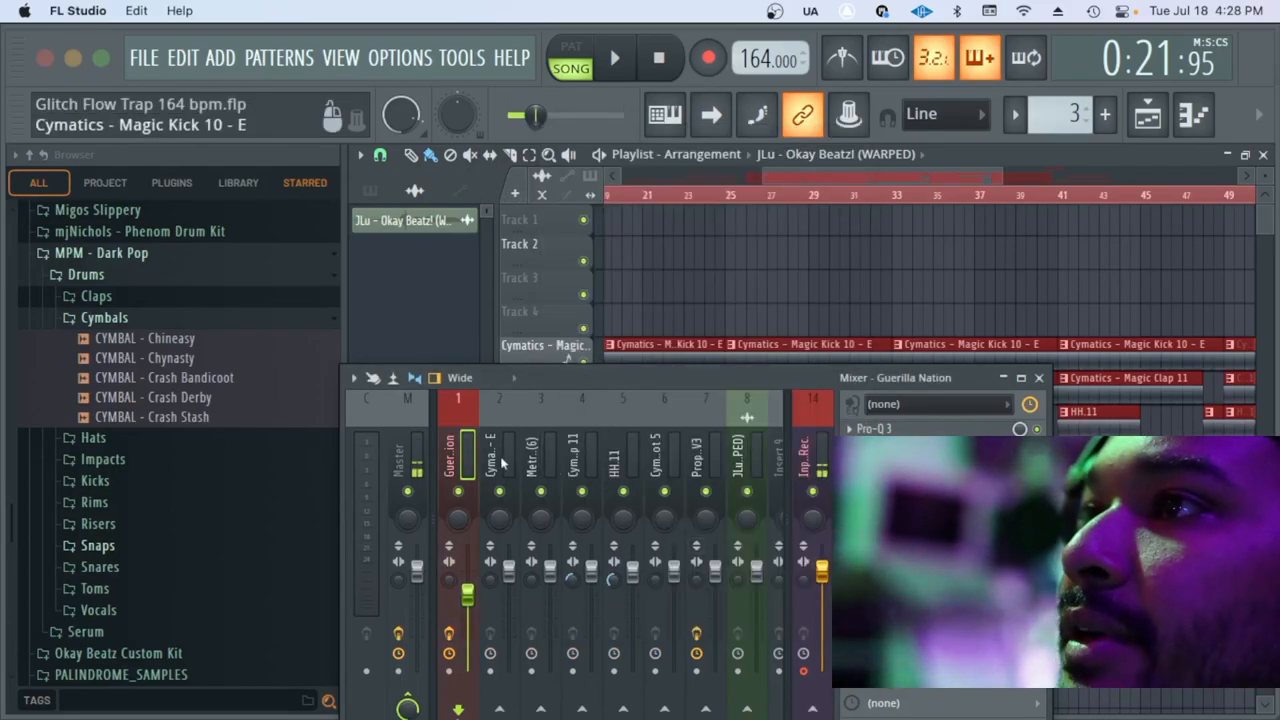
Colour the Magic Kick track sienna, then select the Metro Boomin Snare track
{"action": "right_click", "coordinate": [488, 460]}
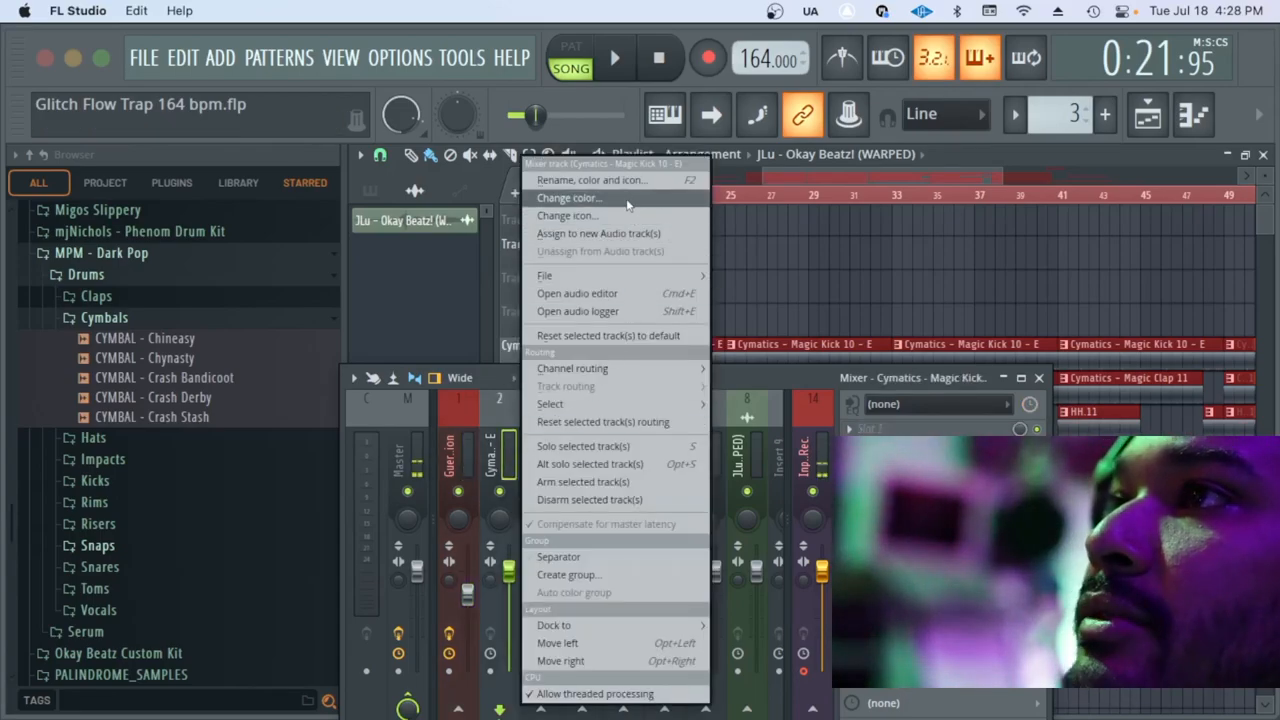
{"action": "left_click", "coordinate": [568, 198]}
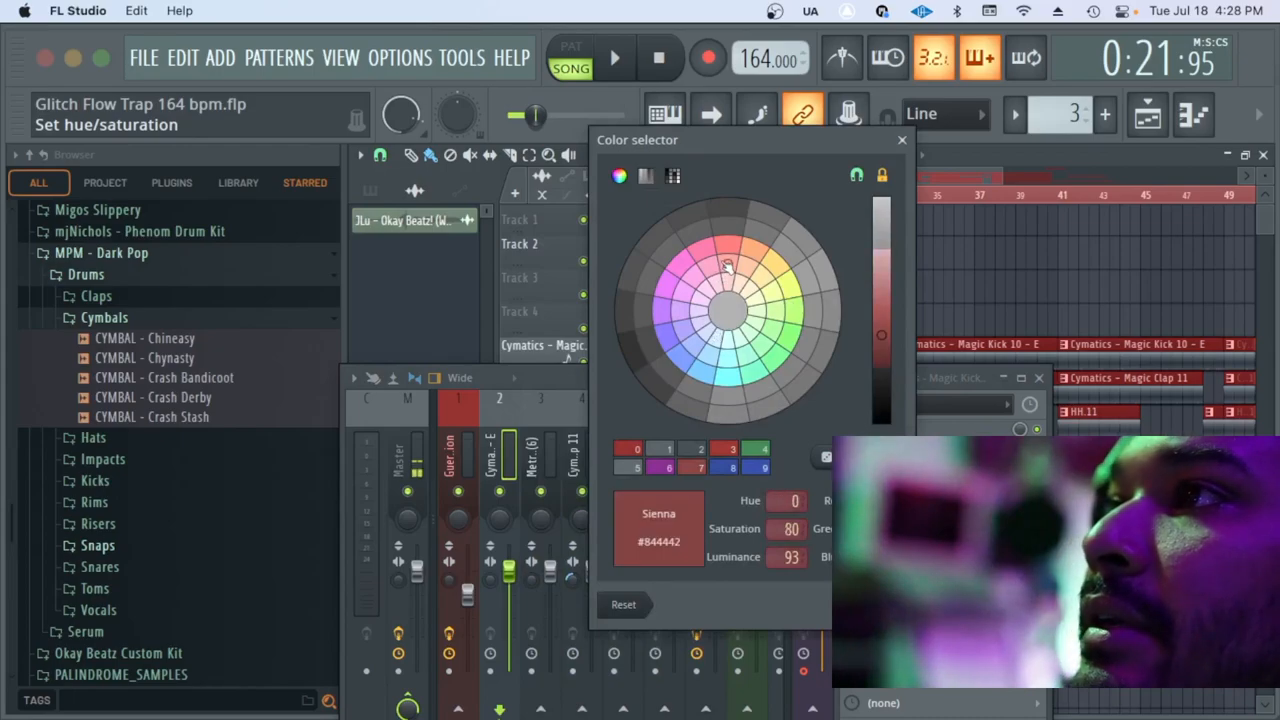
{"action": "left_click", "coordinate": [900, 140]}
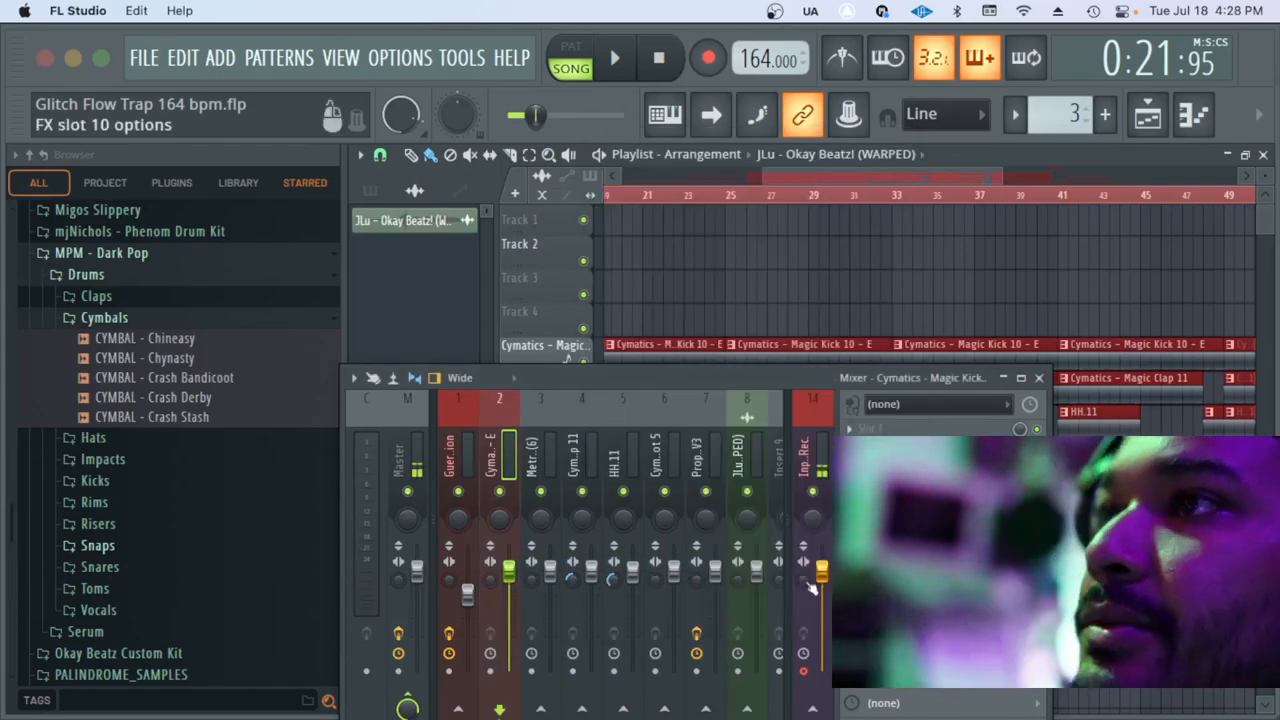
{"action": "left_click", "coordinate": [540, 456]}
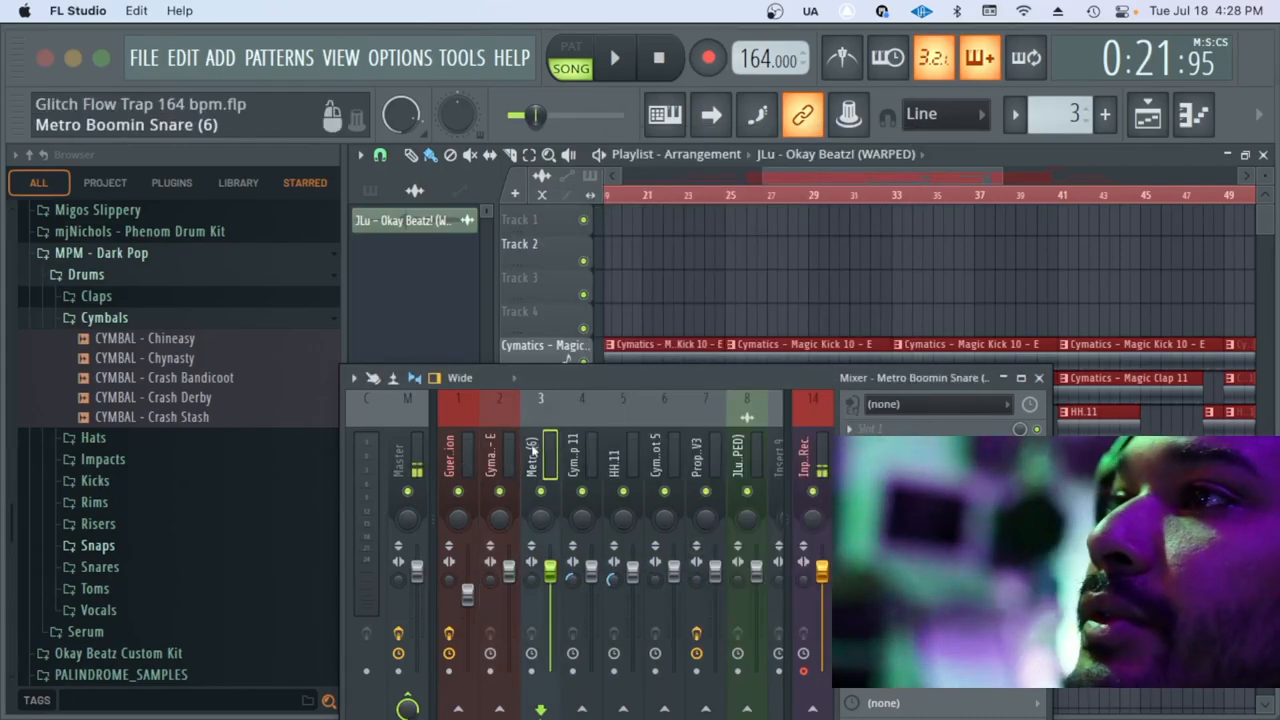
{"action": "right_click", "coordinate": [540, 456]}
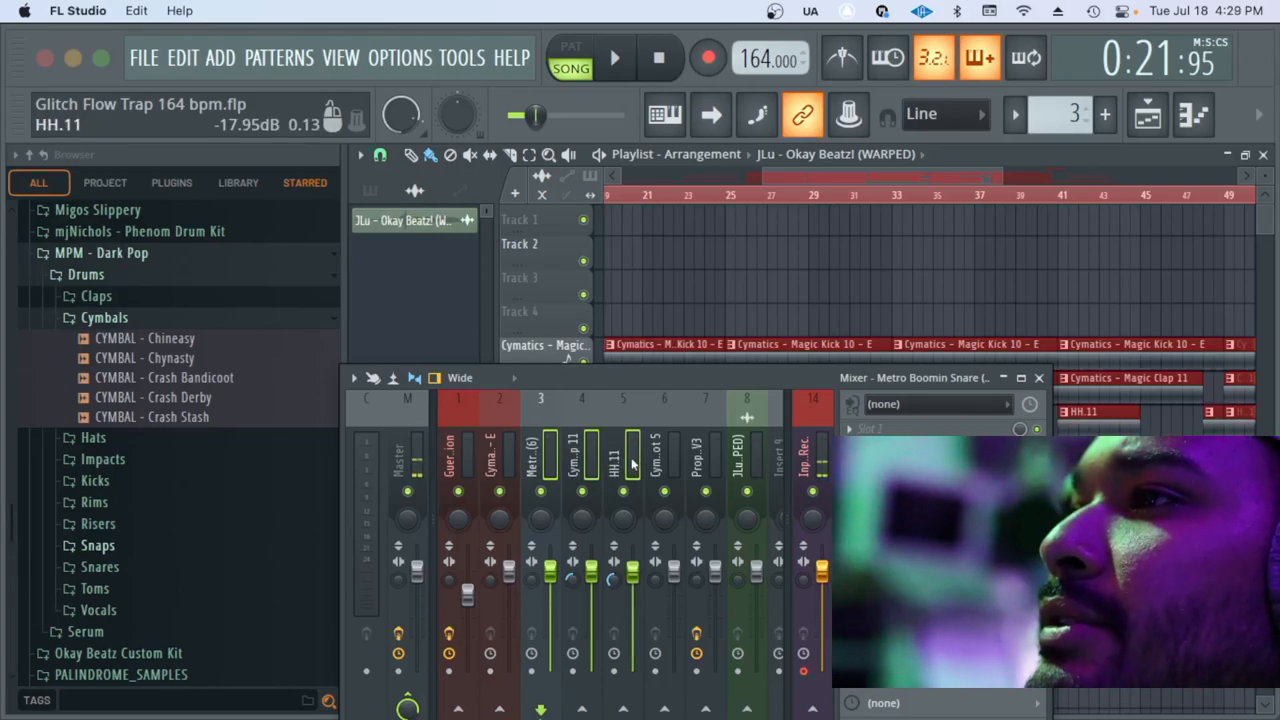
Give the snare, clap and hi-hat tracks one shared group colour
{"action": "right_click", "coordinate": [614, 460]}
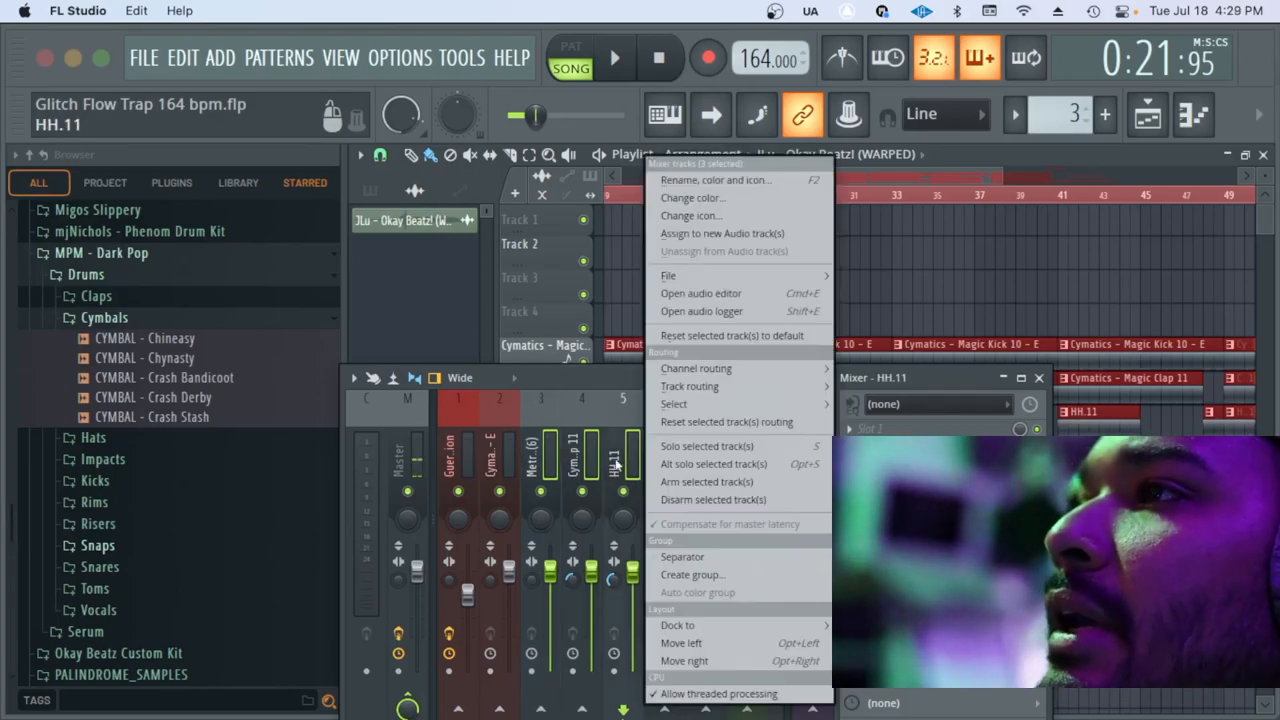
{"action": "left_click", "coordinate": [692, 198]}
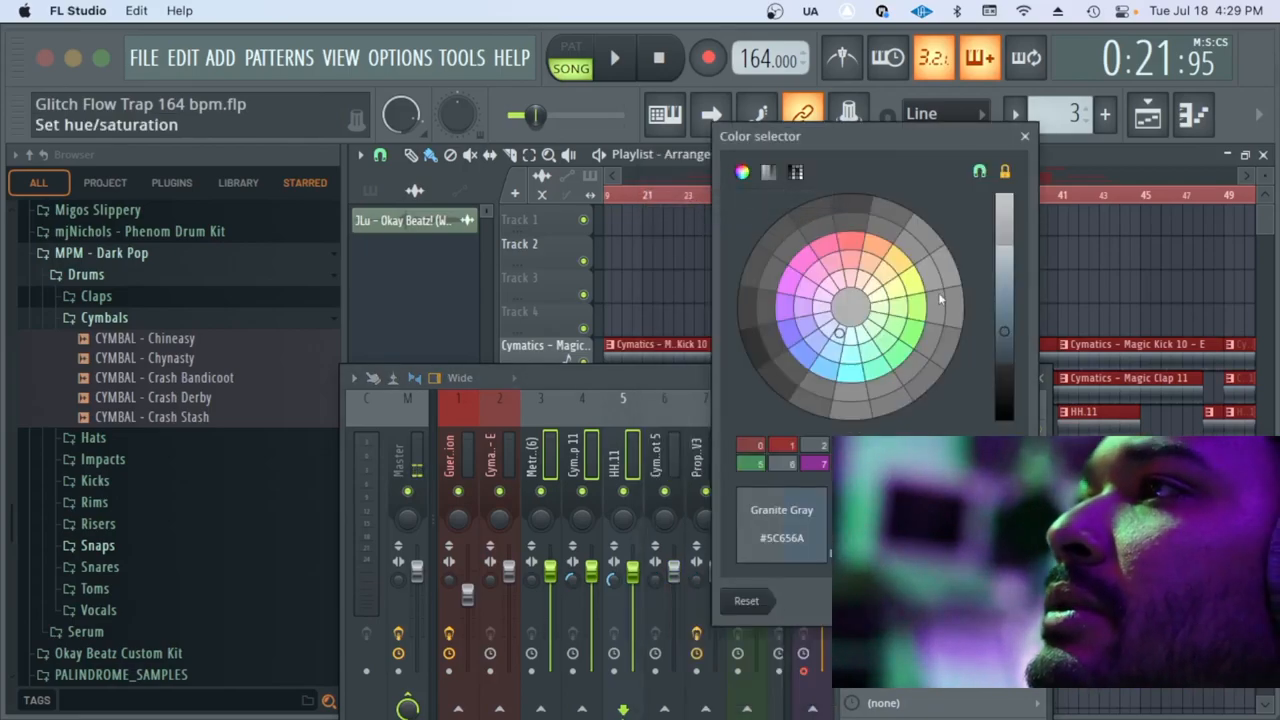
{"action": "left_click", "coordinate": [884, 272]}
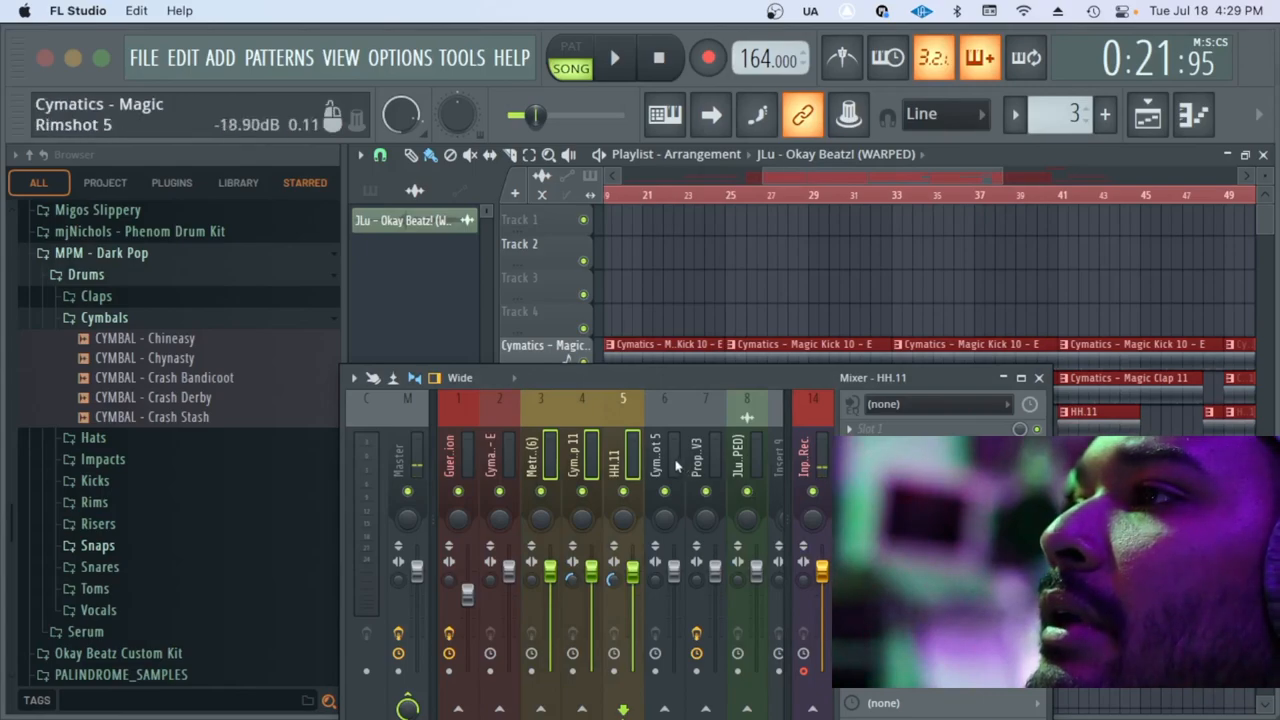
Recolour the Magic Rimshot 5 track green
{"action": "left_click", "coordinate": [664, 456]}
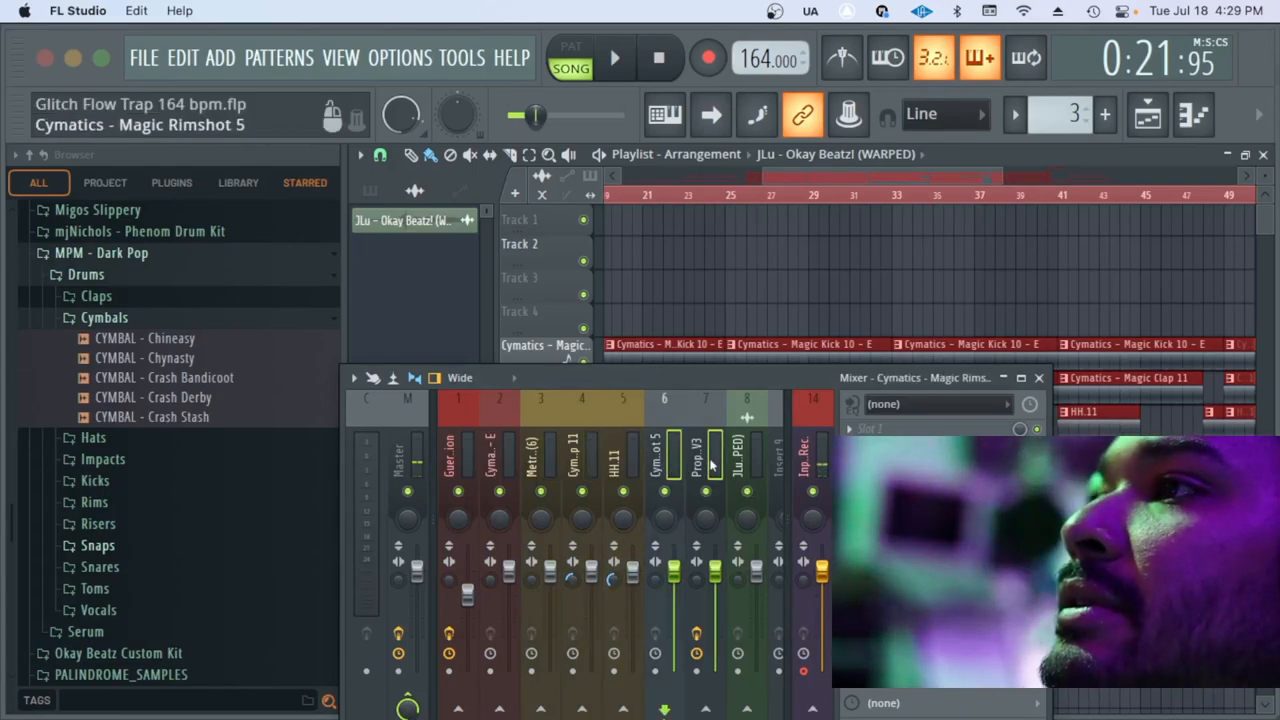
{"action": "right_click", "coordinate": [704, 450]}
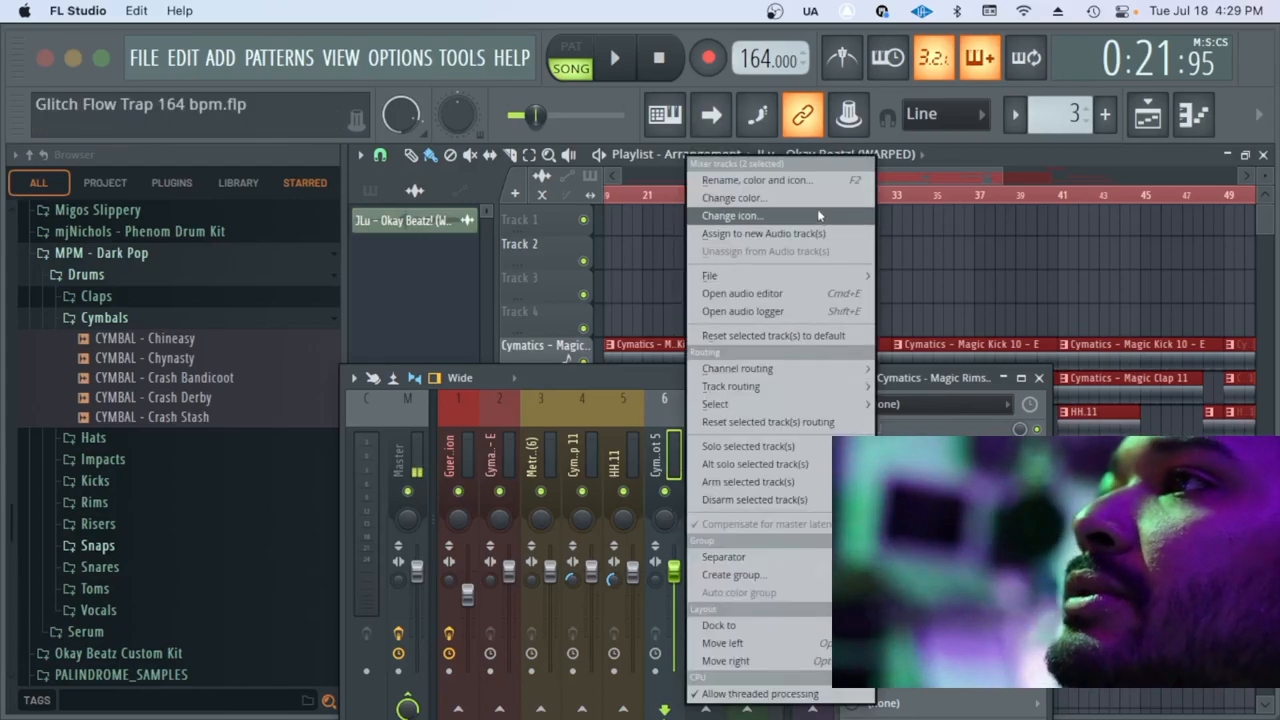
{"action": "left_click", "coordinate": [732, 198]}
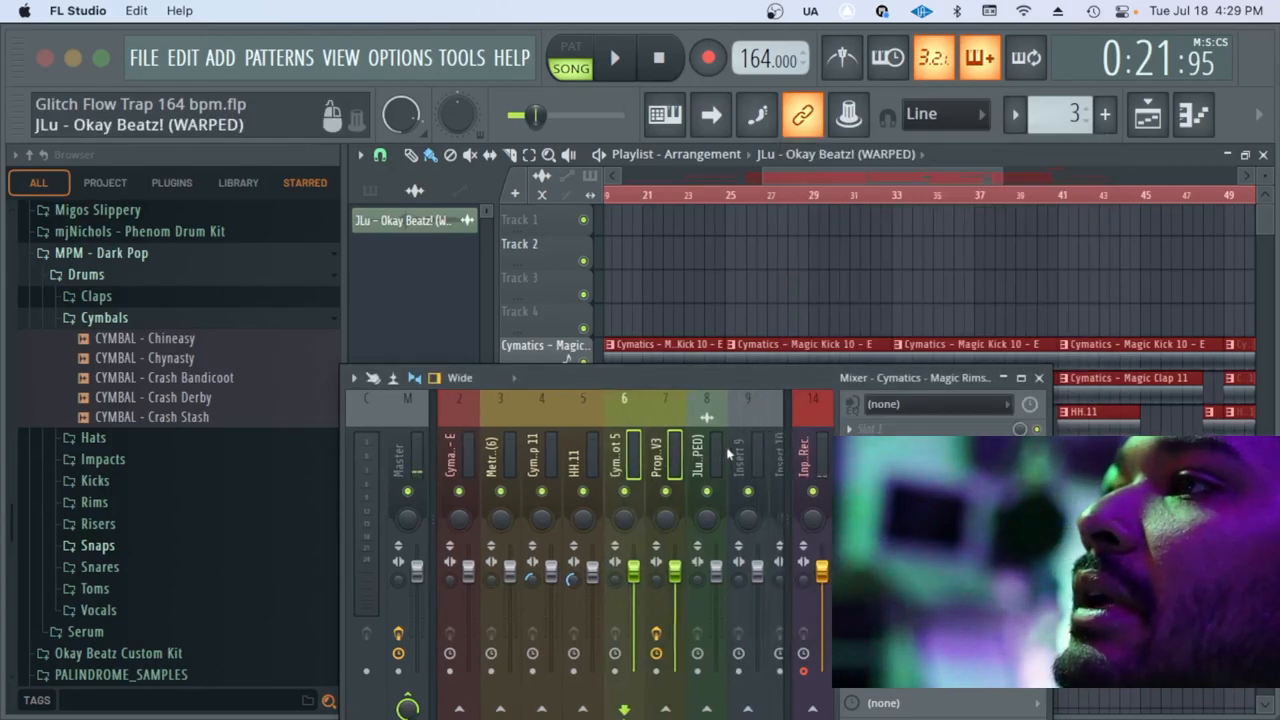
Choose slate blue for the Prophet V3 synth track
{"action": "right_click", "coordinate": [656, 456]}
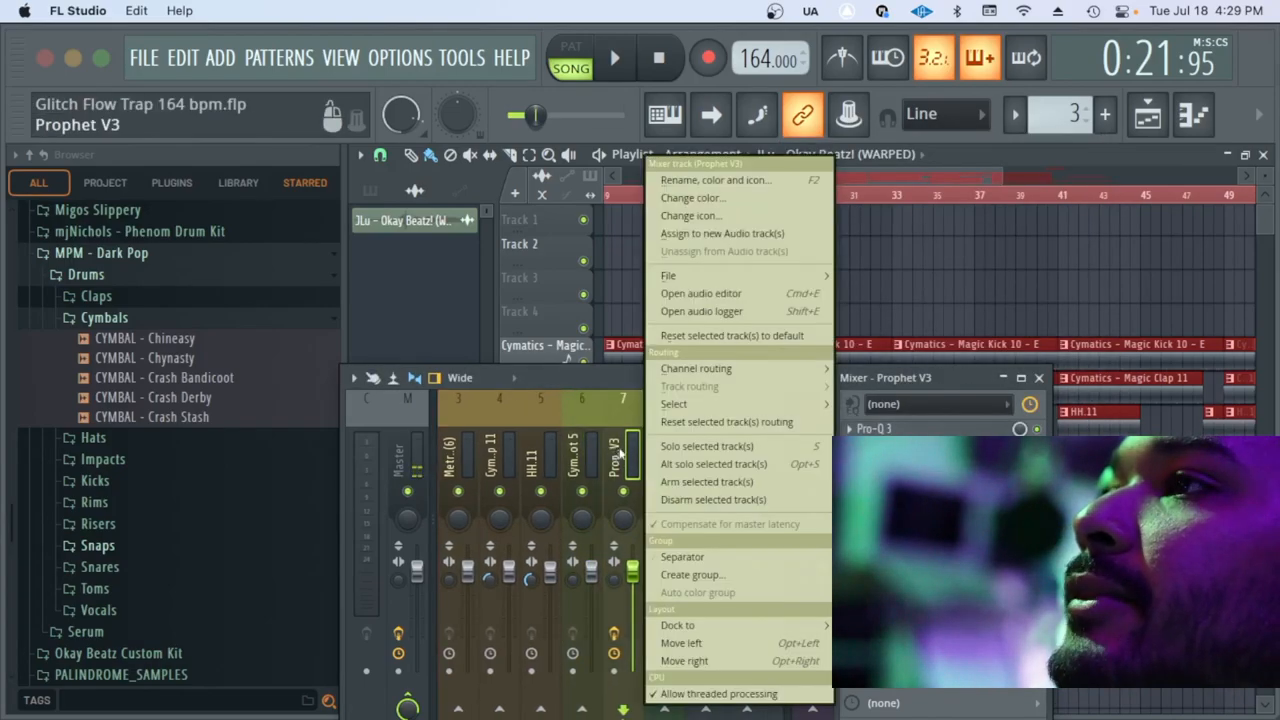
{"action": "left_click", "coordinate": [692, 198]}
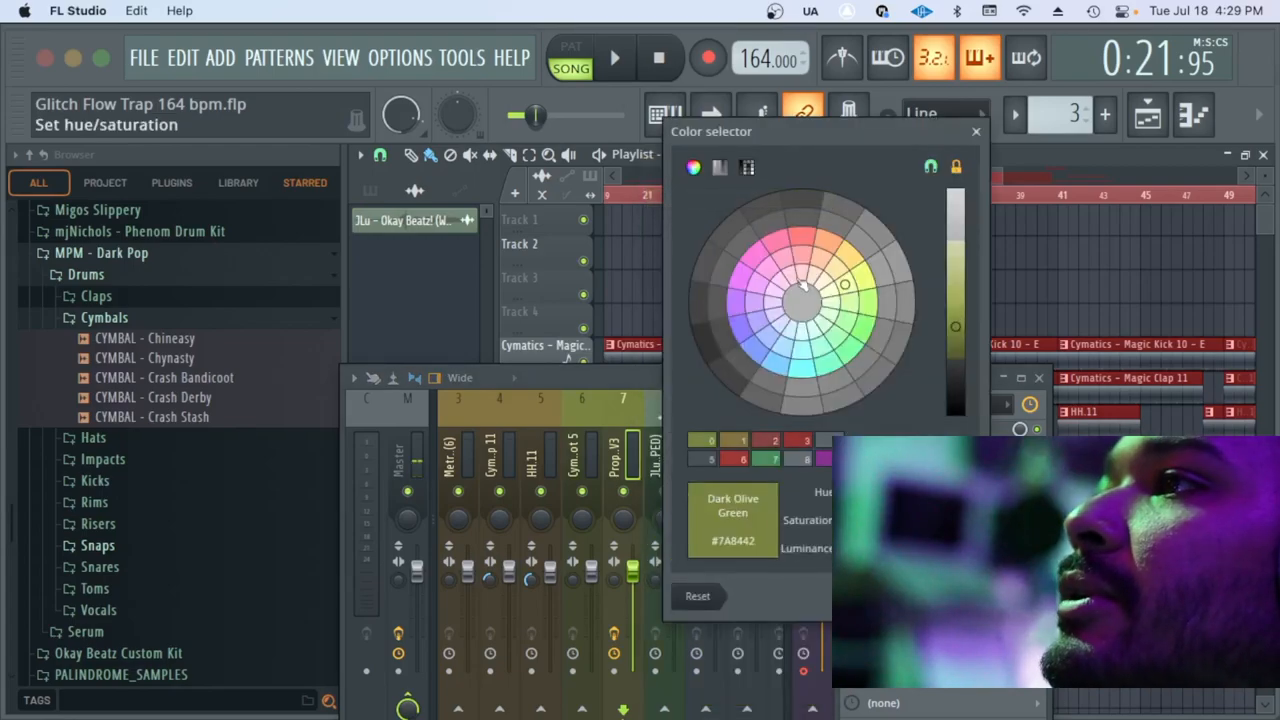
{"action": "left_click", "coordinate": [736, 300]}
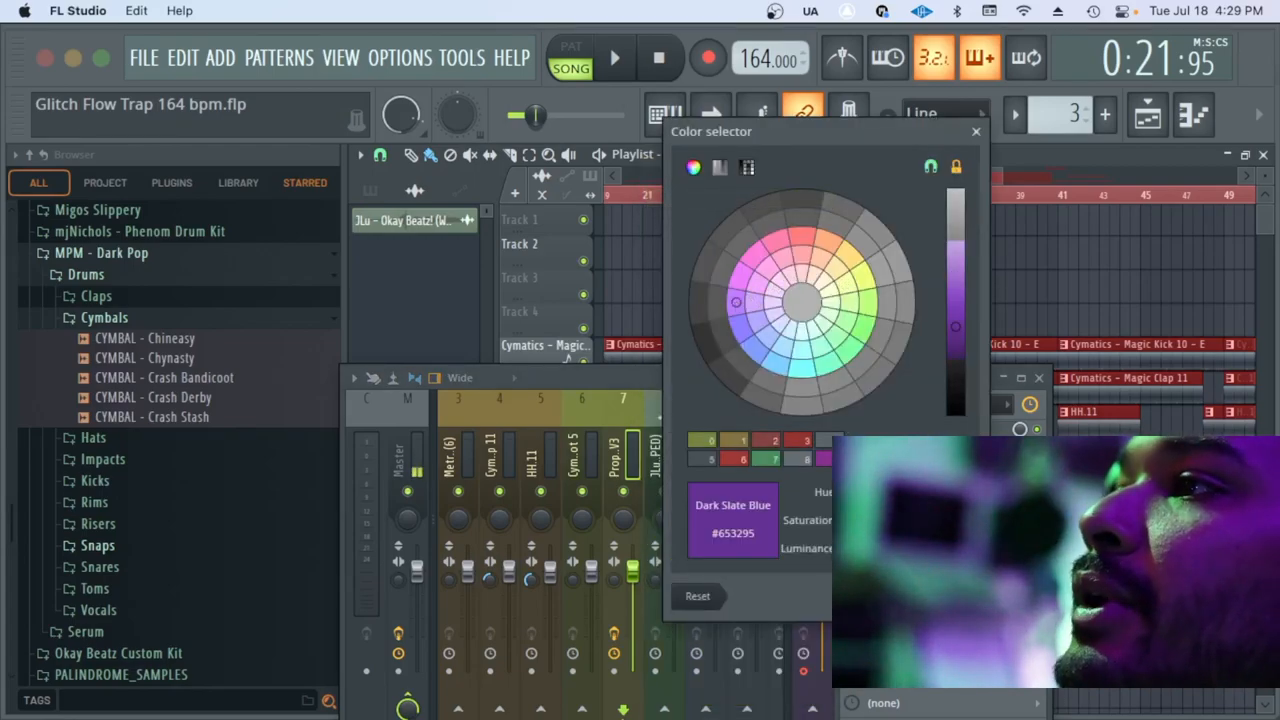